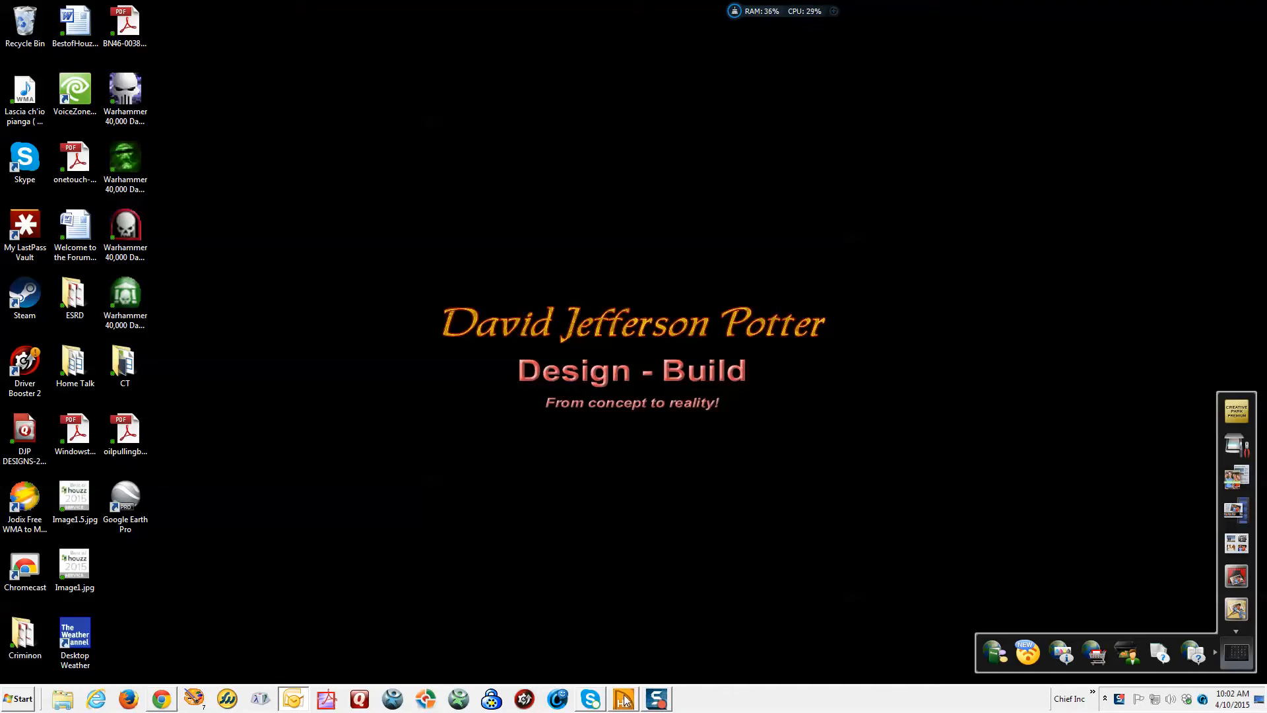
# Launch Home Designer from the taskbar to show the Living Area floor plan
pyautogui.click(622, 699)
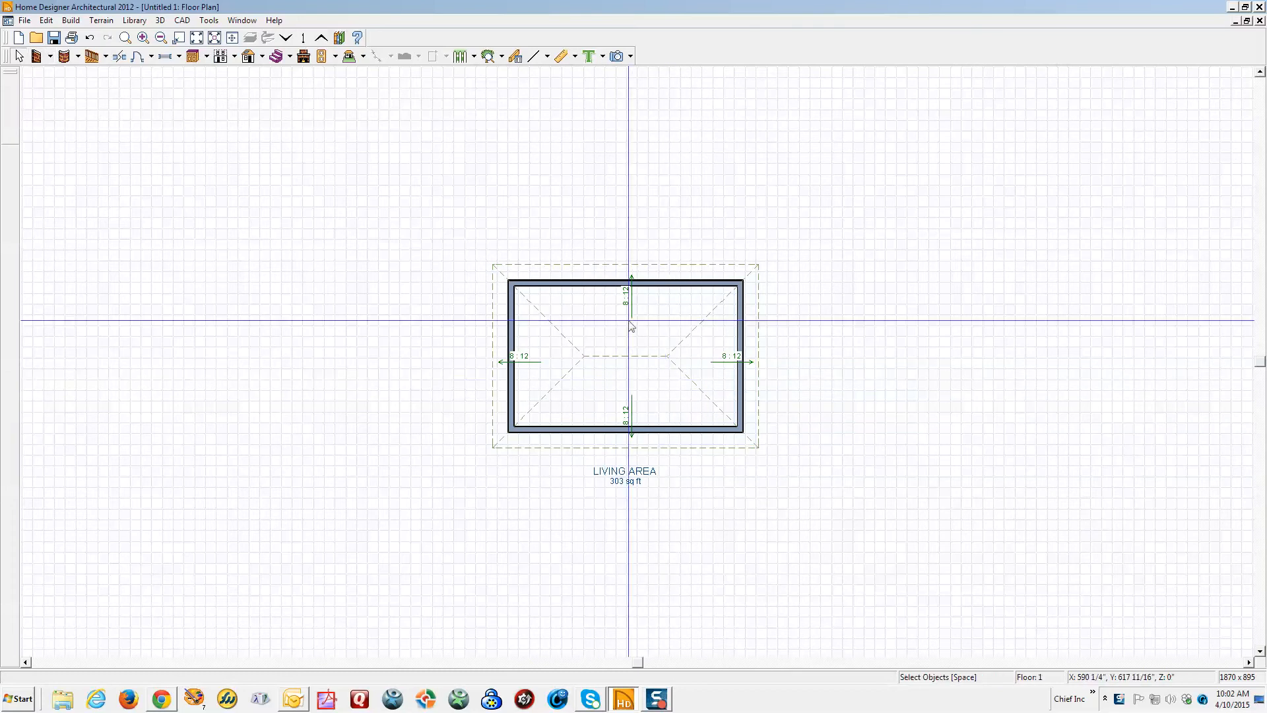
pyautogui.moveTo(618, 55)
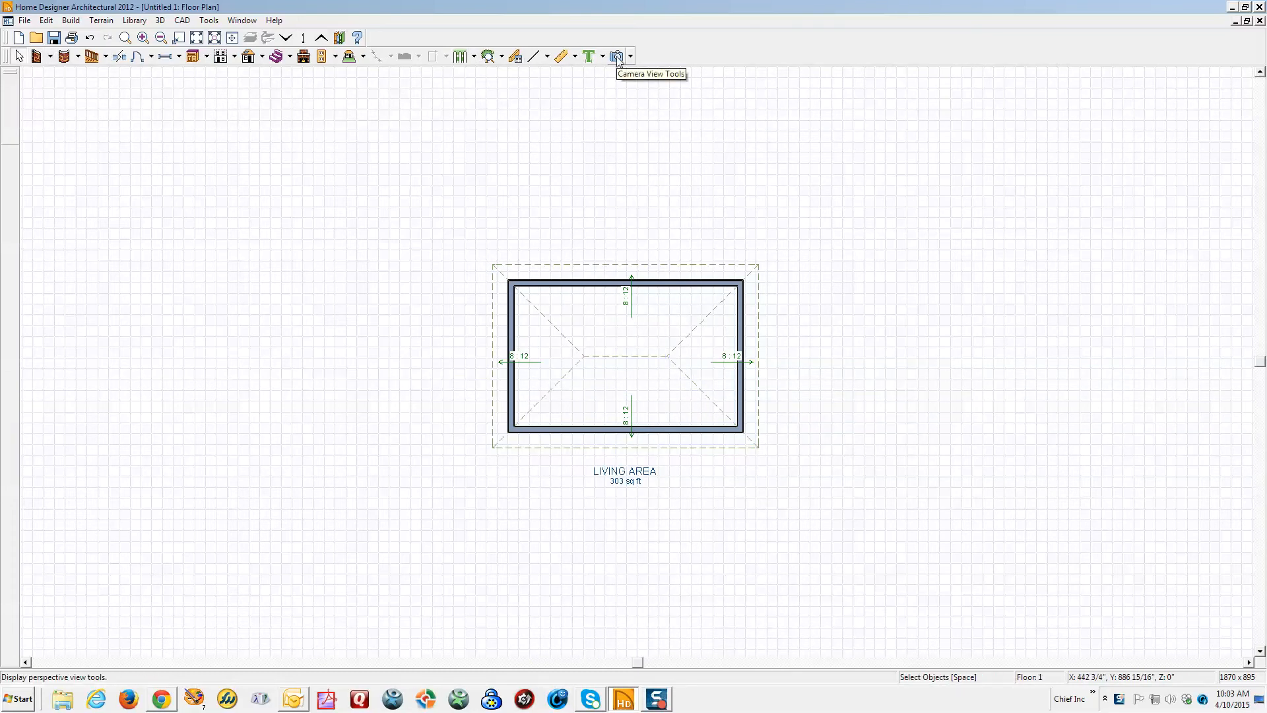
# Place a Full Camera inside the living area aimed at the far wall
pyautogui.click(618, 55)
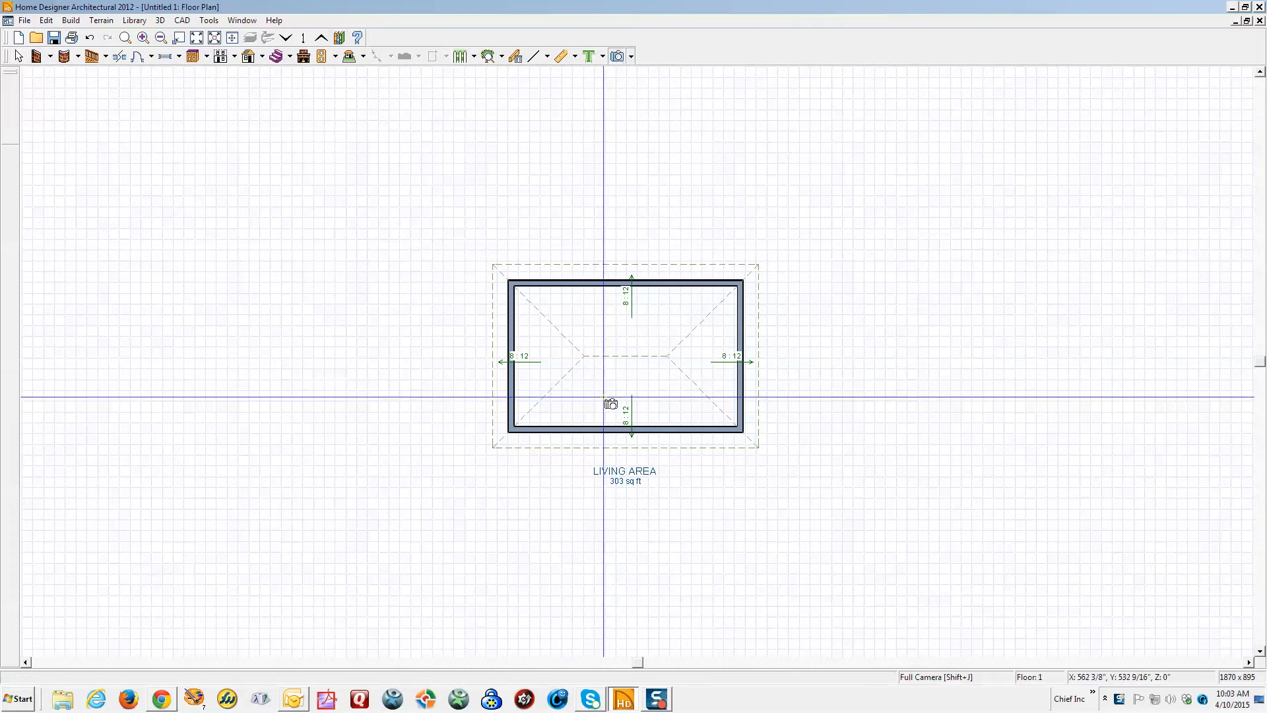
pyautogui.moveTo(611, 402); pyautogui.dragTo(637, 269)
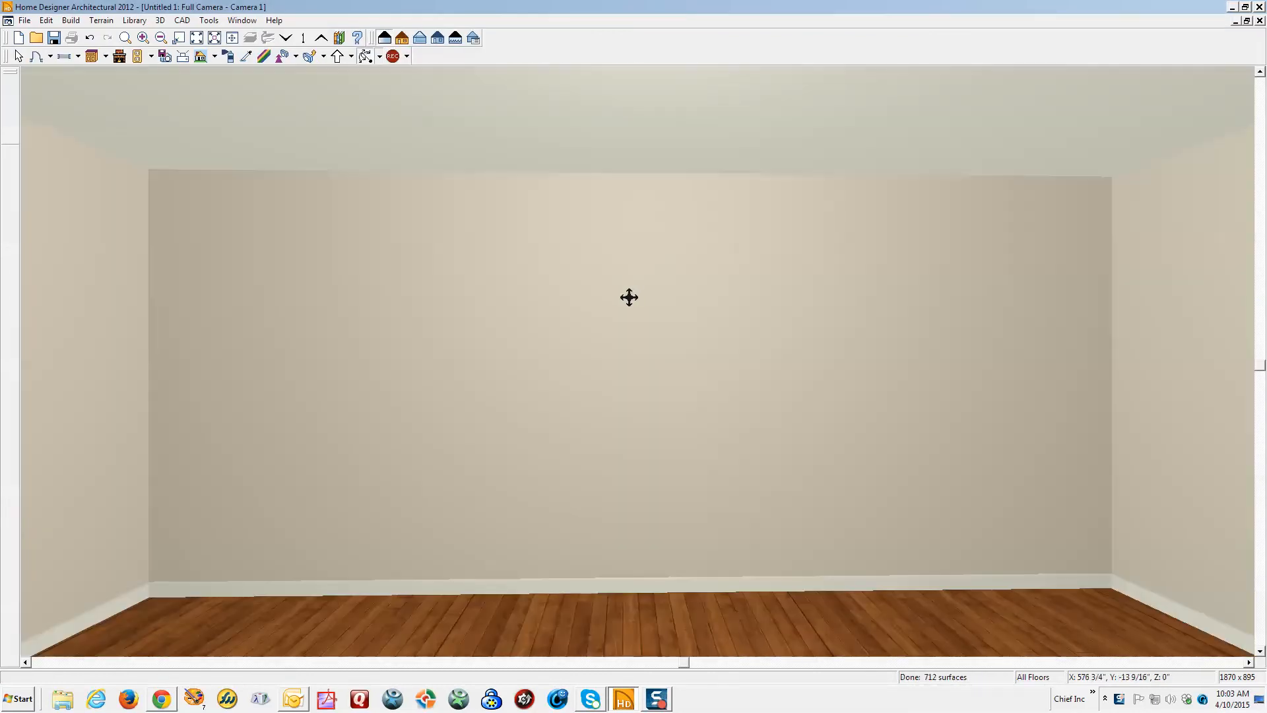
# Open the back wall's specification and add a new wall covering from the library
pyautogui.rightClick(630, 296)
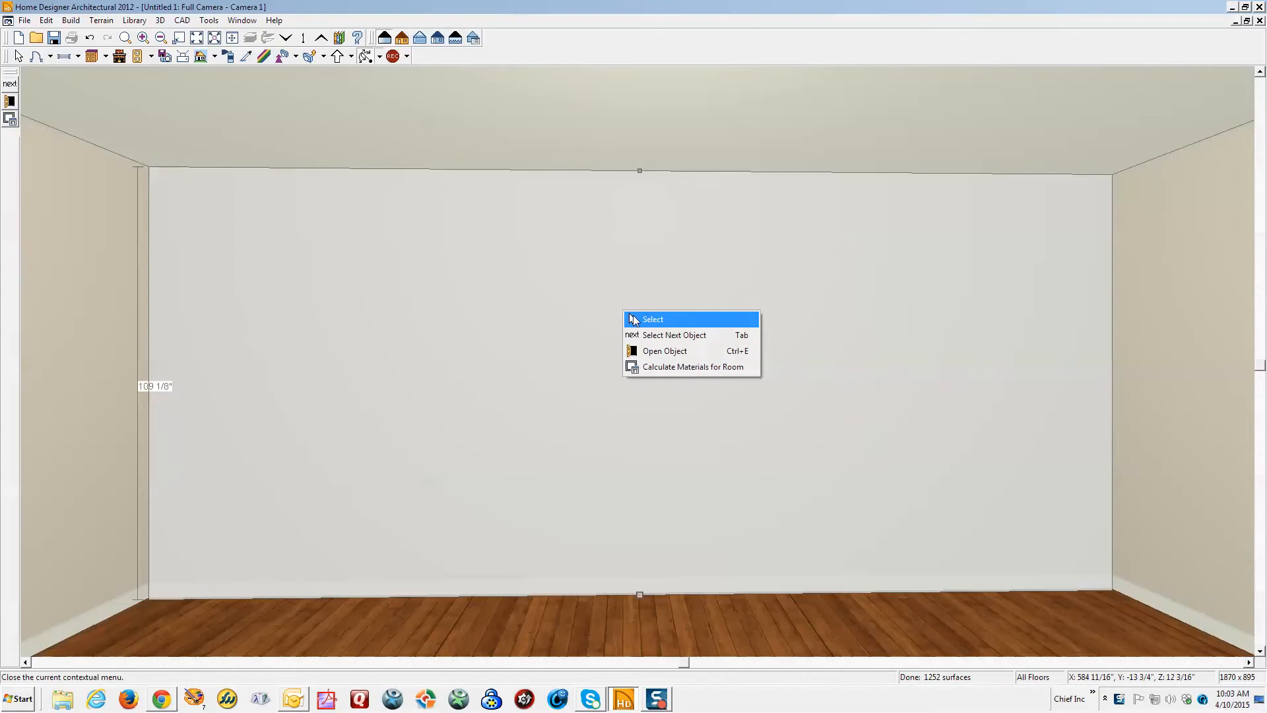
pyautogui.click(652, 318)
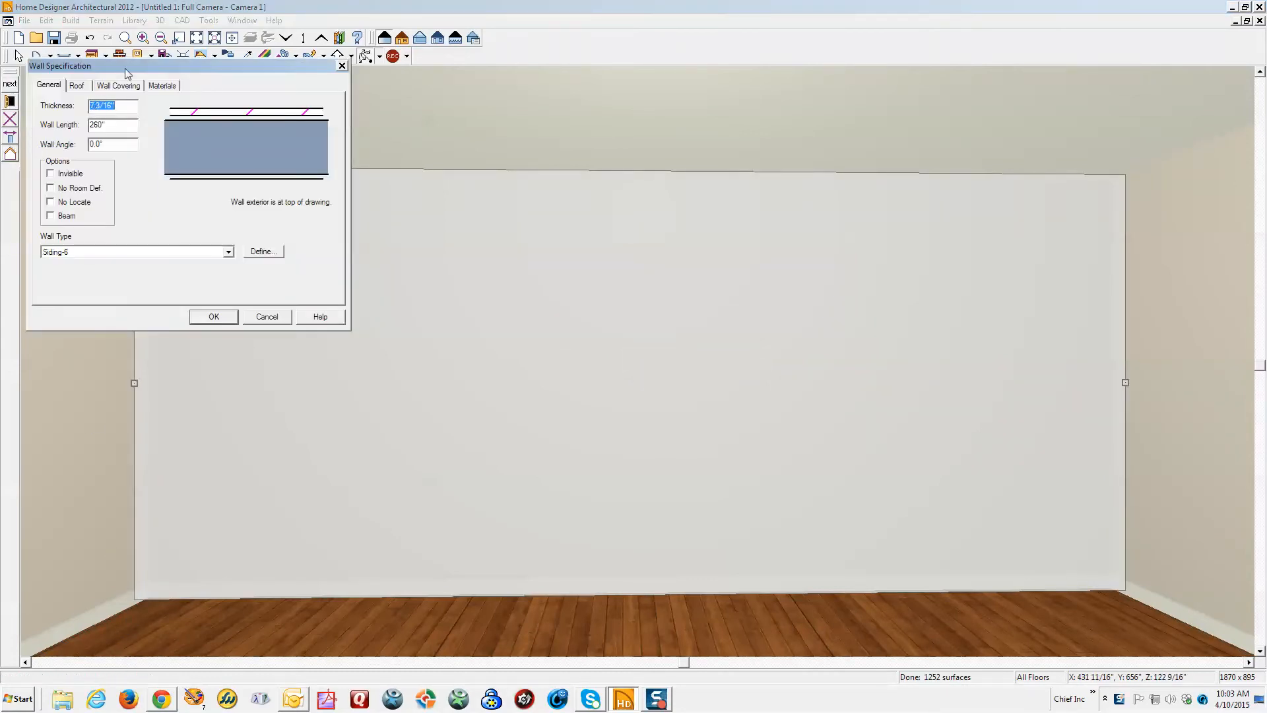
pyautogui.click(117, 86)
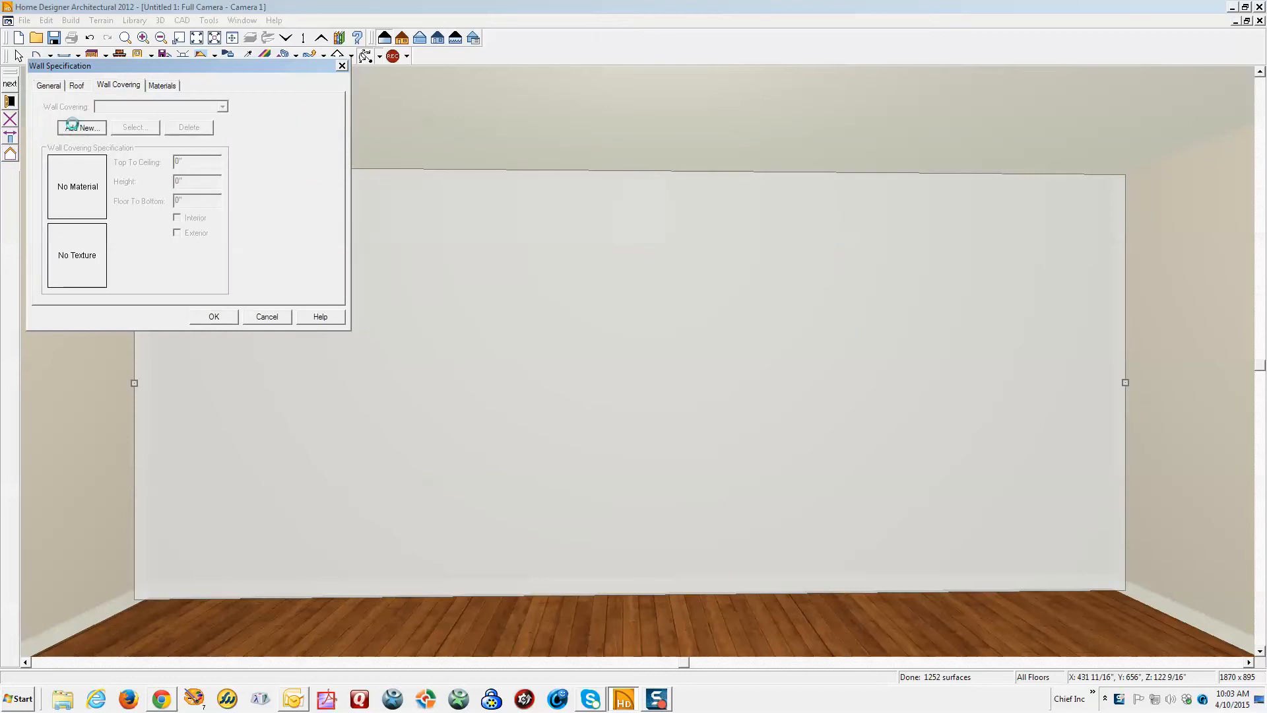
pyautogui.click(81, 127)
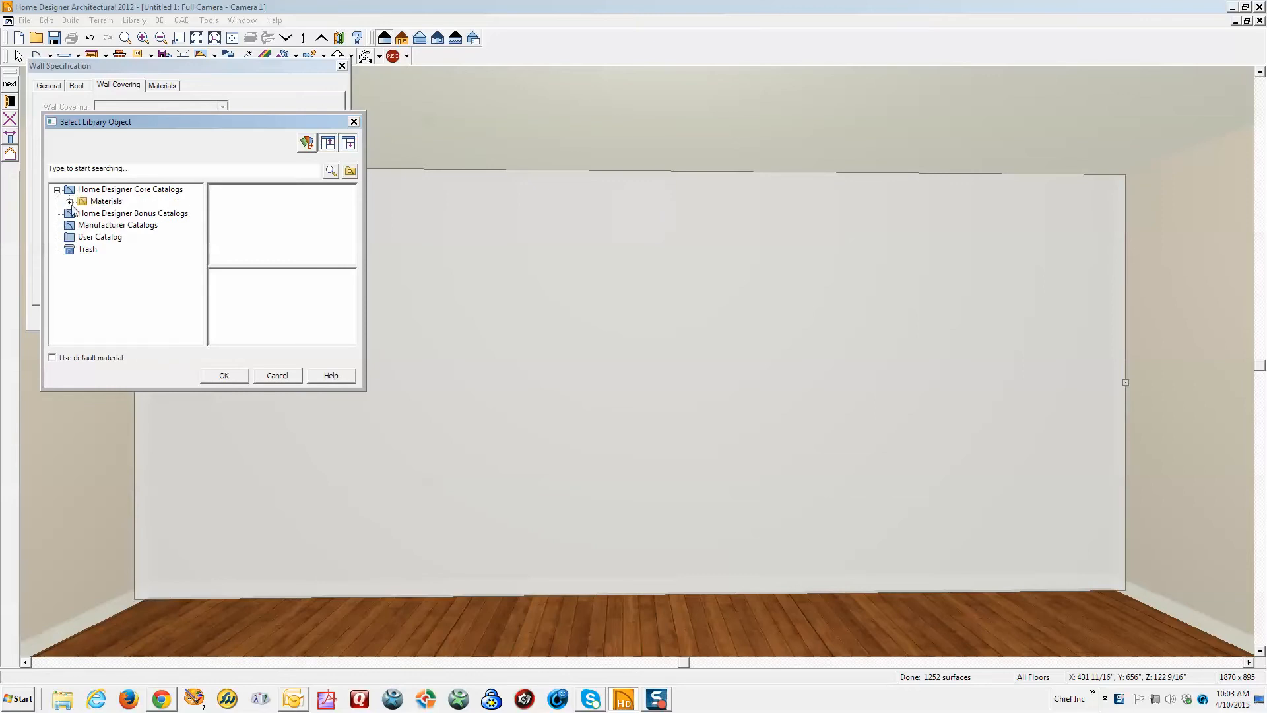
# Pick Black Tile from Materials > Tile > Solid > Subway Tile as the covering
pyautogui.click(69, 201)
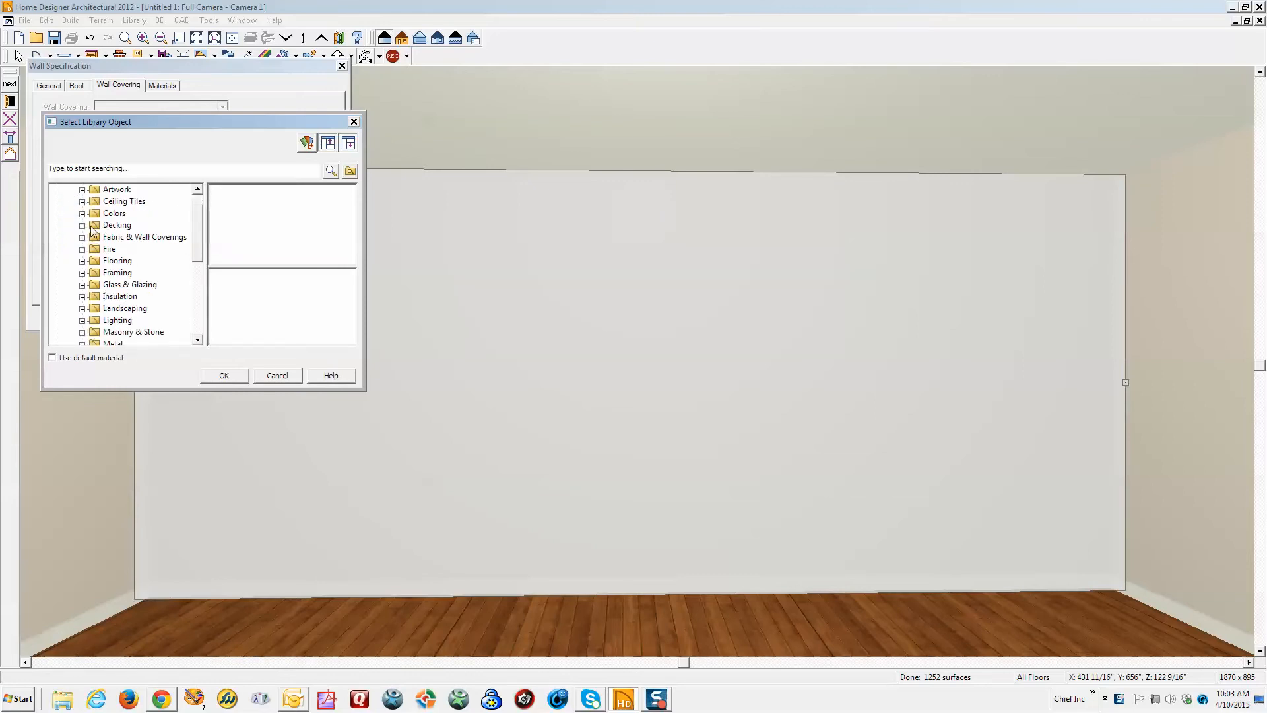
pyautogui.scroll(-3)
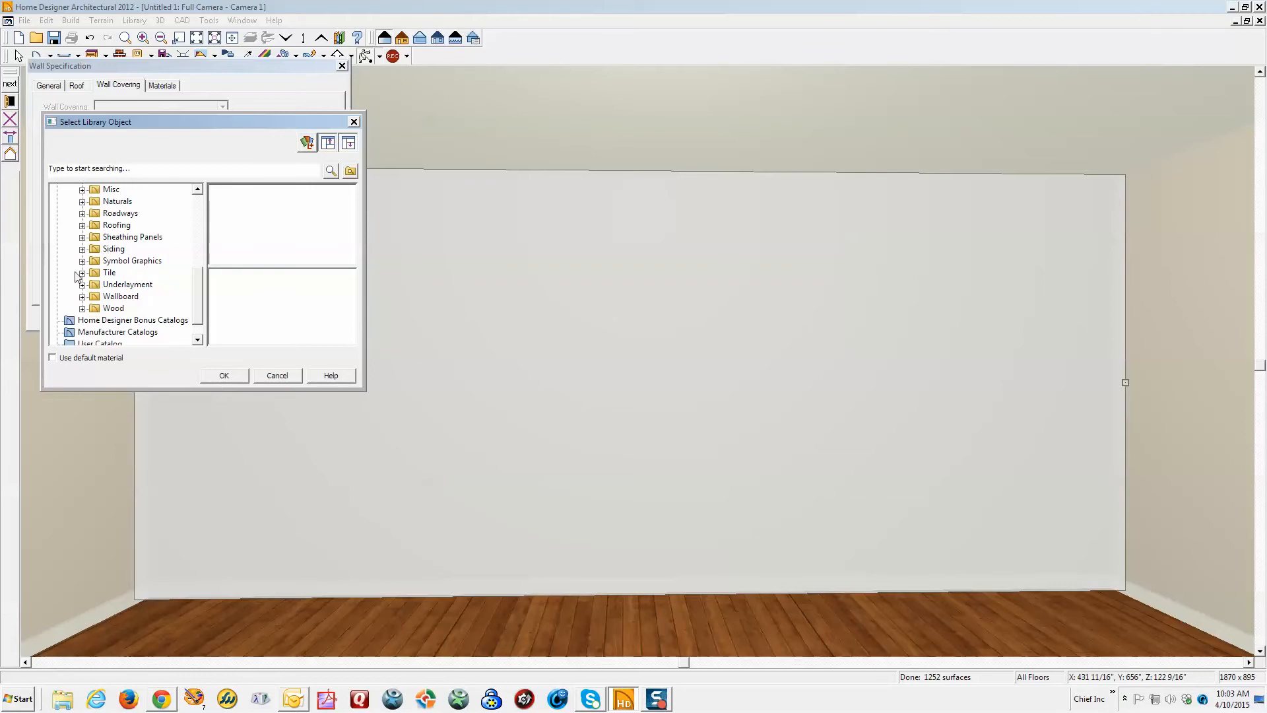
pyautogui.click(82, 272)
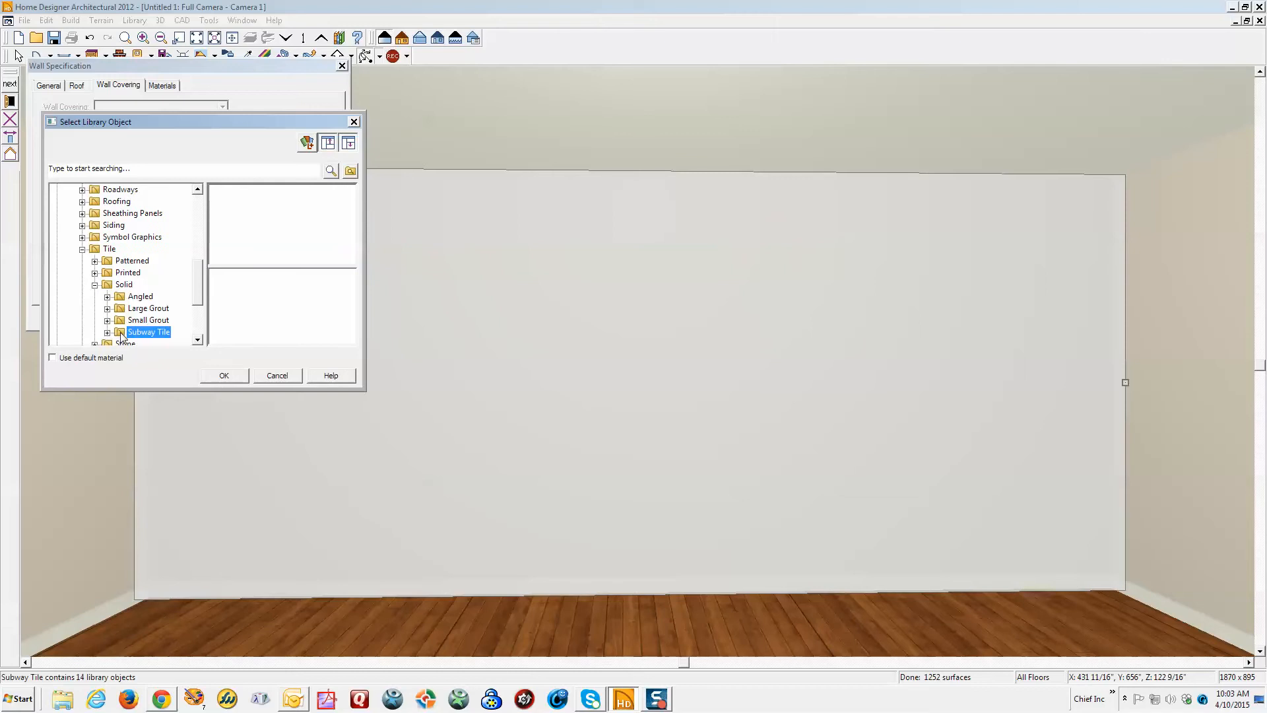
pyautogui.click(148, 332)
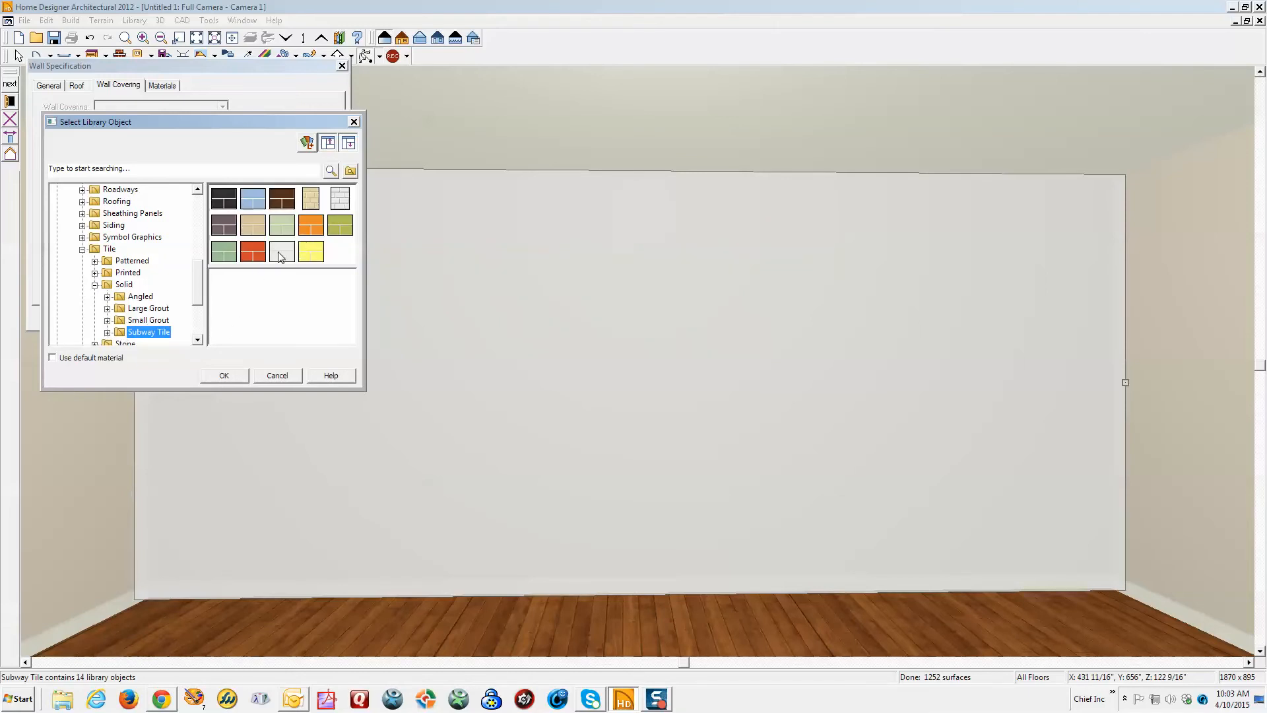
pyautogui.click(280, 251)
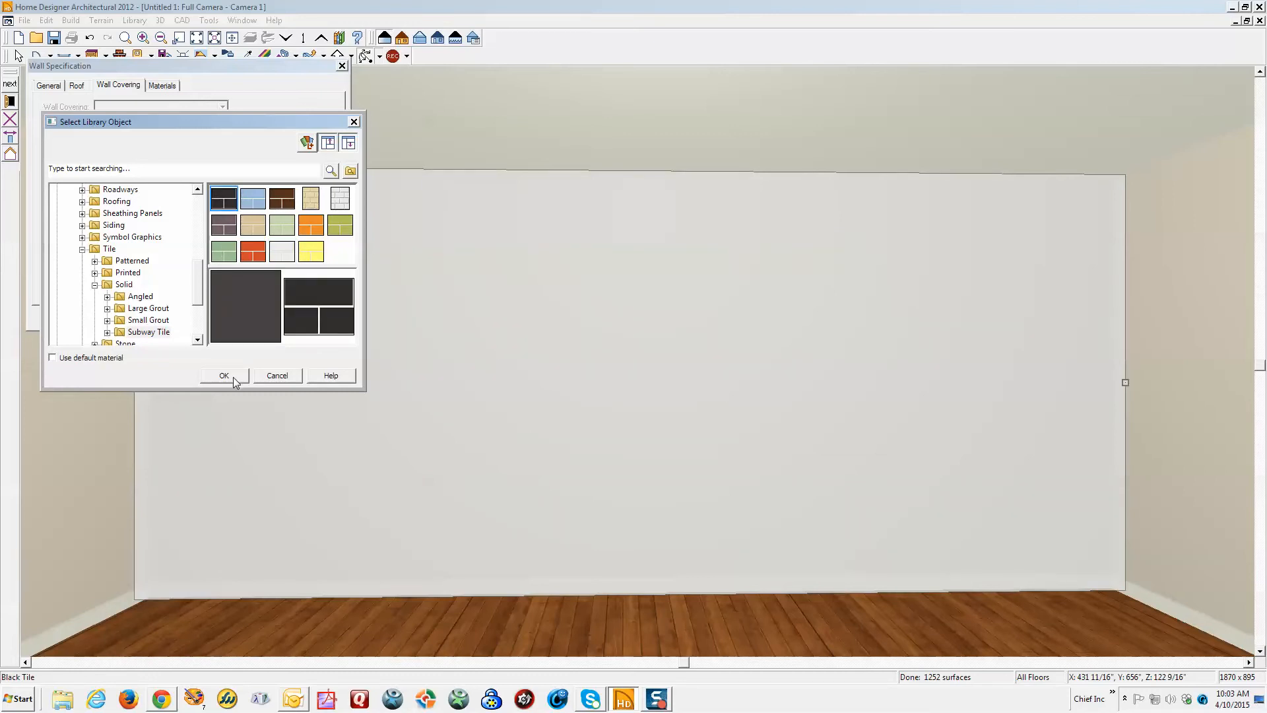
pyautogui.click(223, 374)
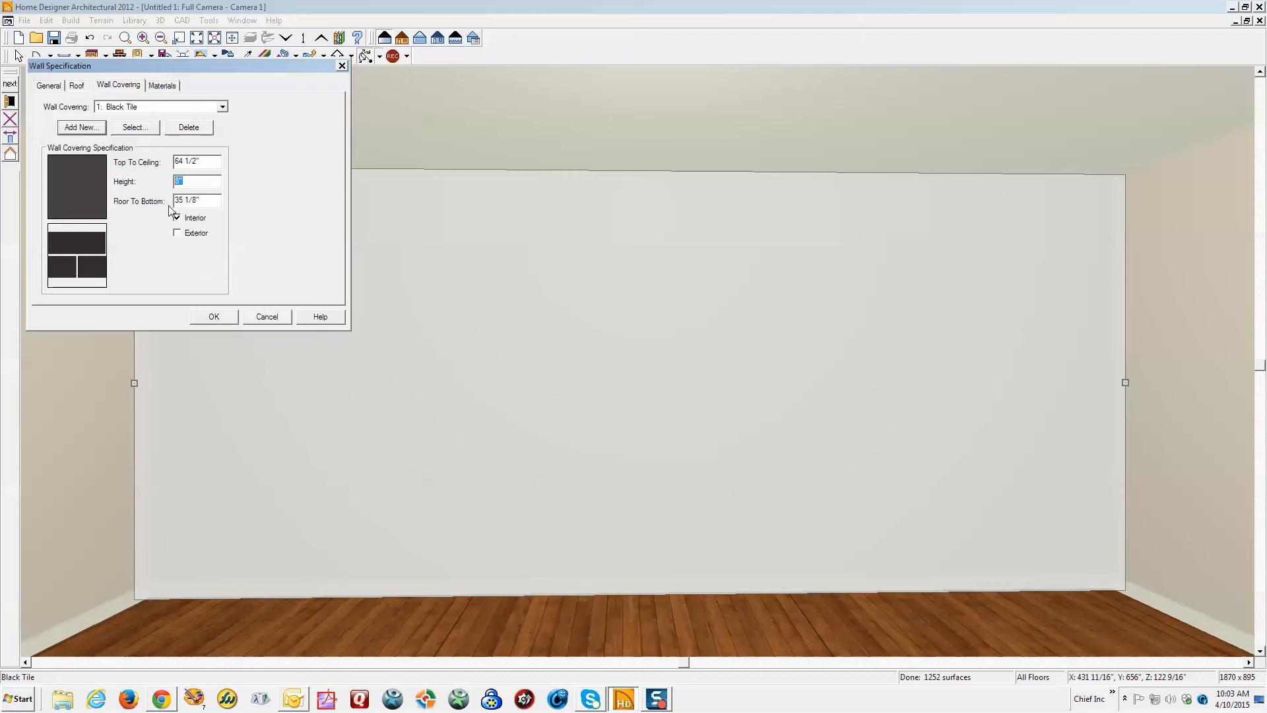
# Set the black tile covering to start at floor level with height 108 and apply it
pyautogui.click(176, 217)
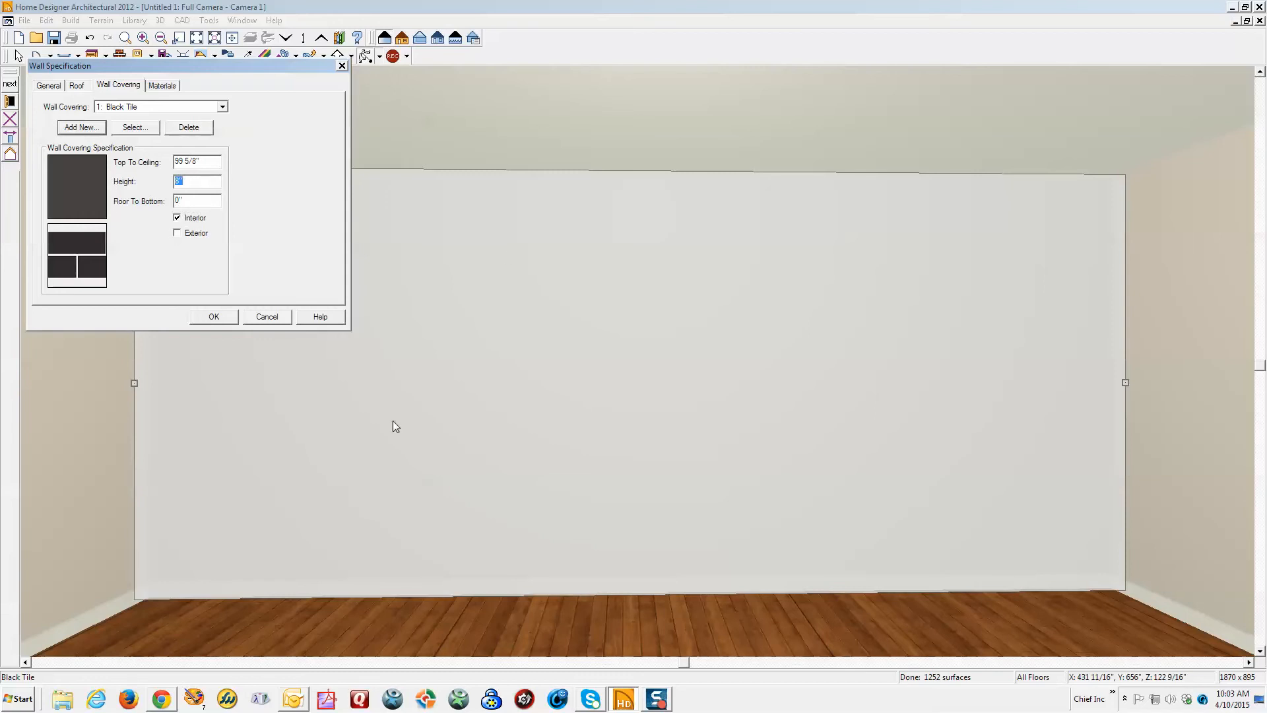
pyautogui.moveTo(483, 195)
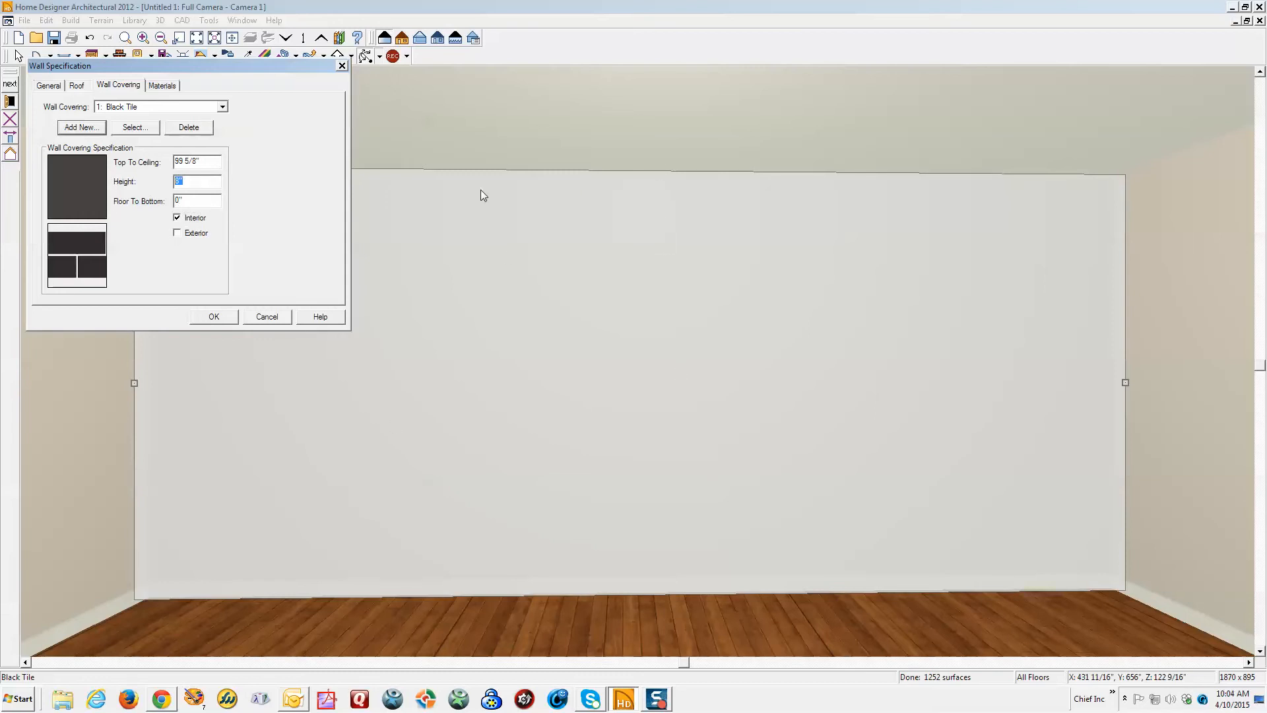
pyautogui.moveTo(307, 200)
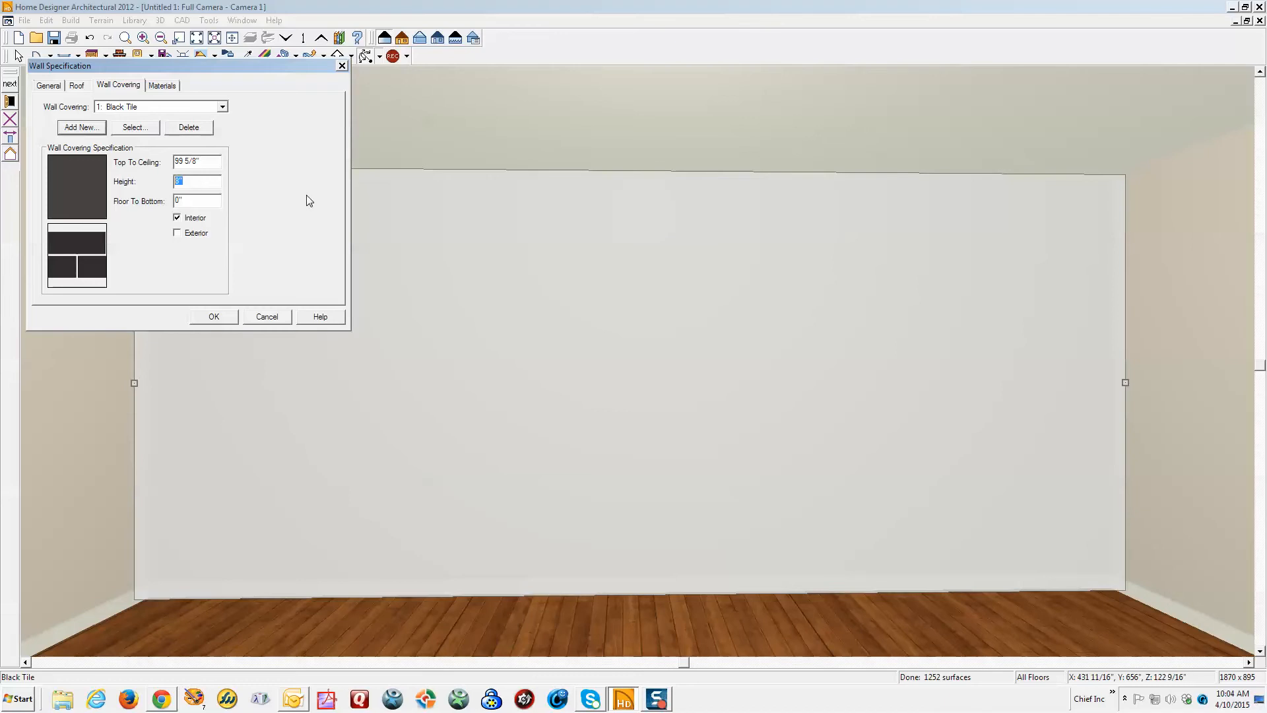
pyautogui.write('108')
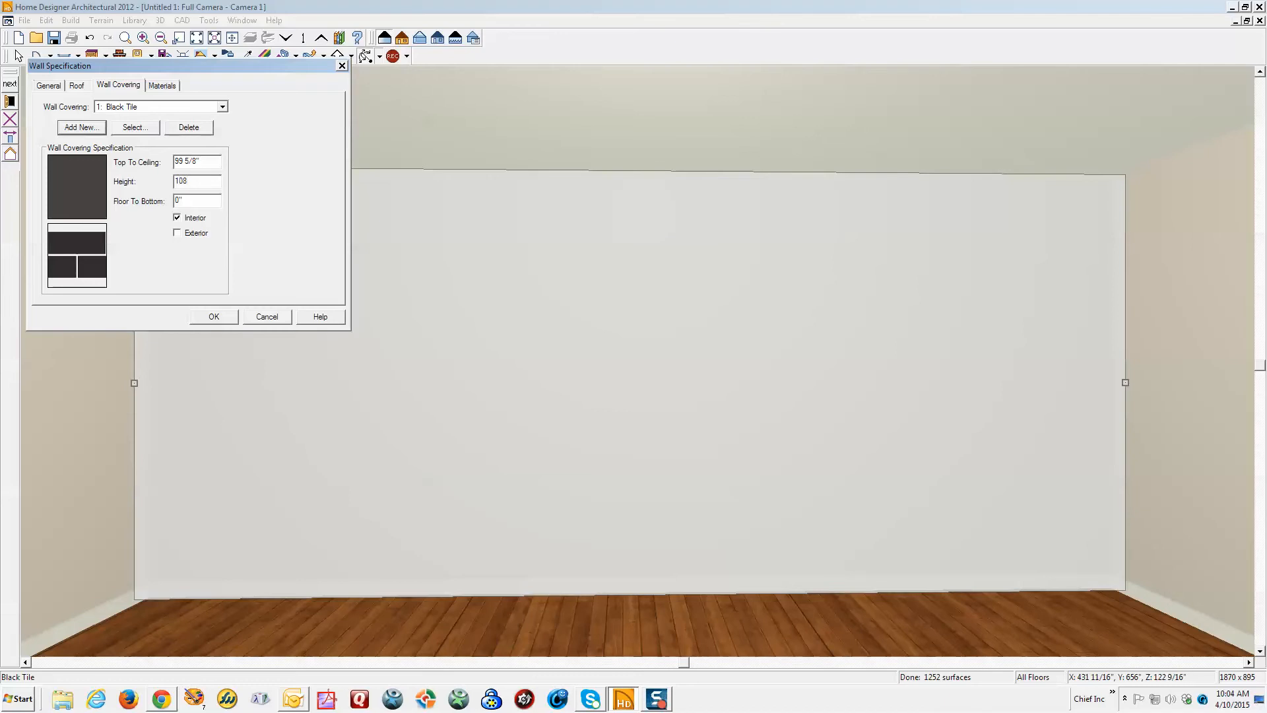
pyautogui.click(213, 316)
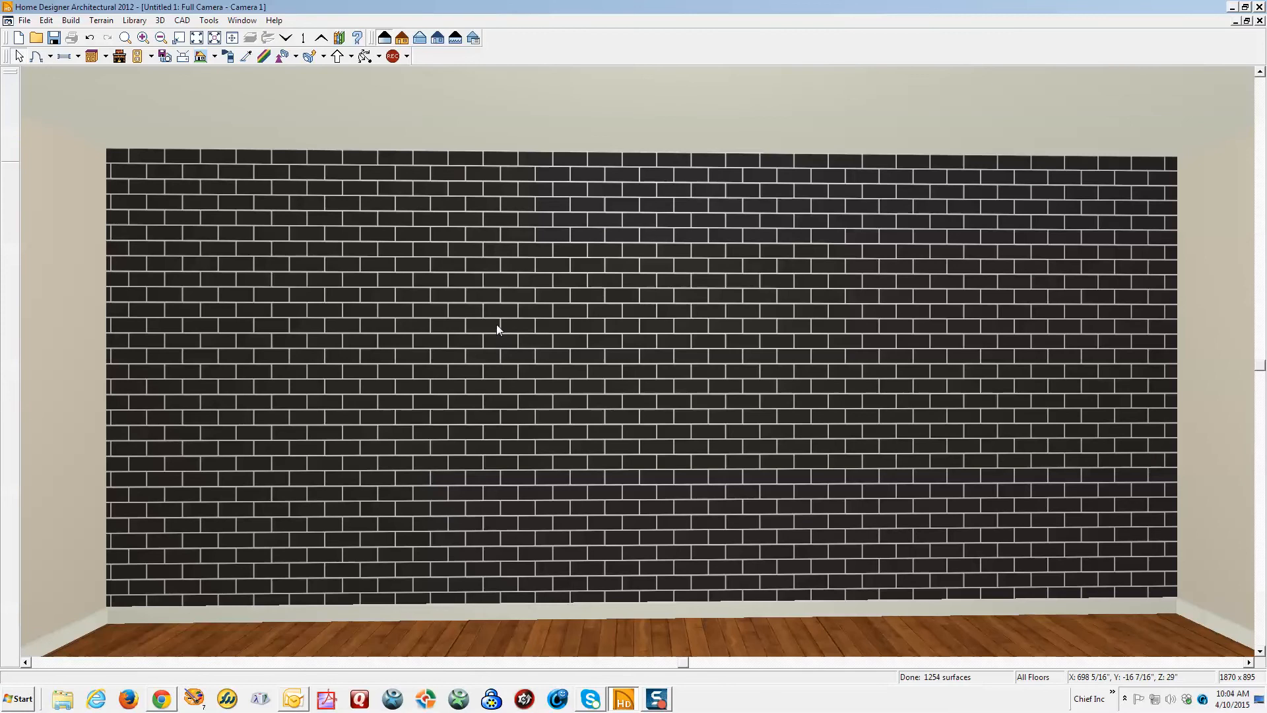
pyautogui.moveTo(260, 101)
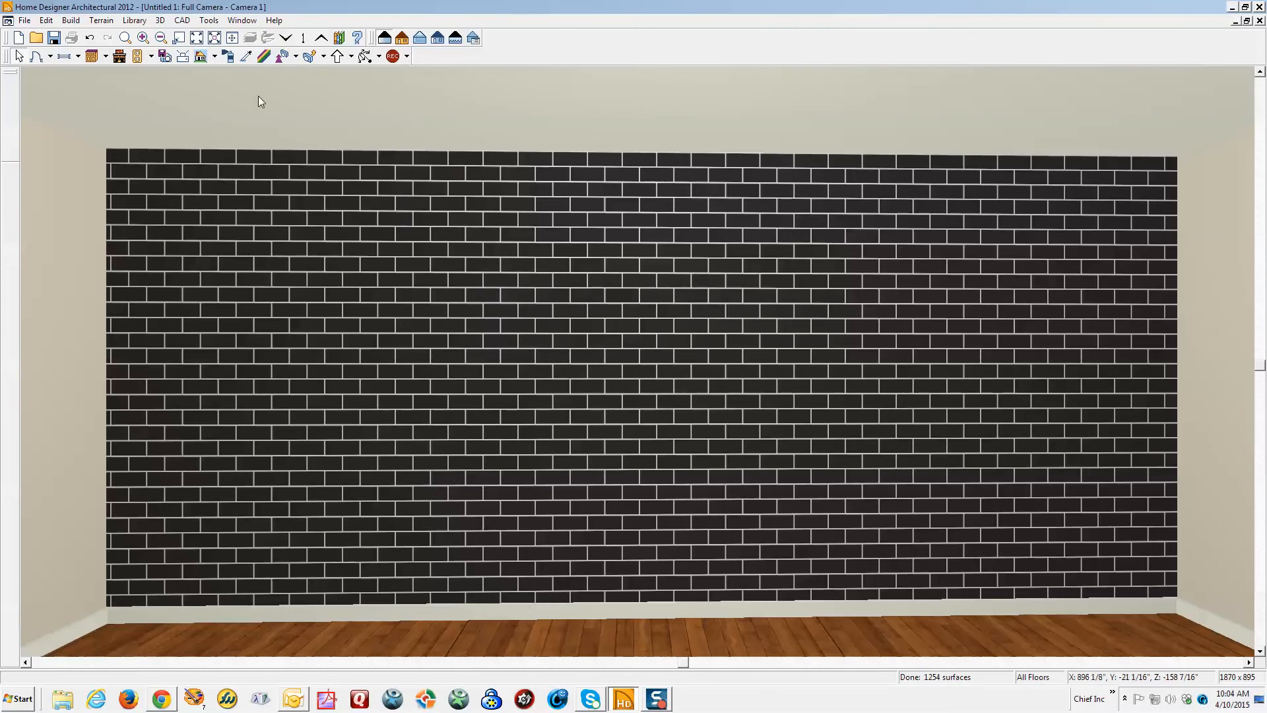
pyautogui.moveTo(198, 55)
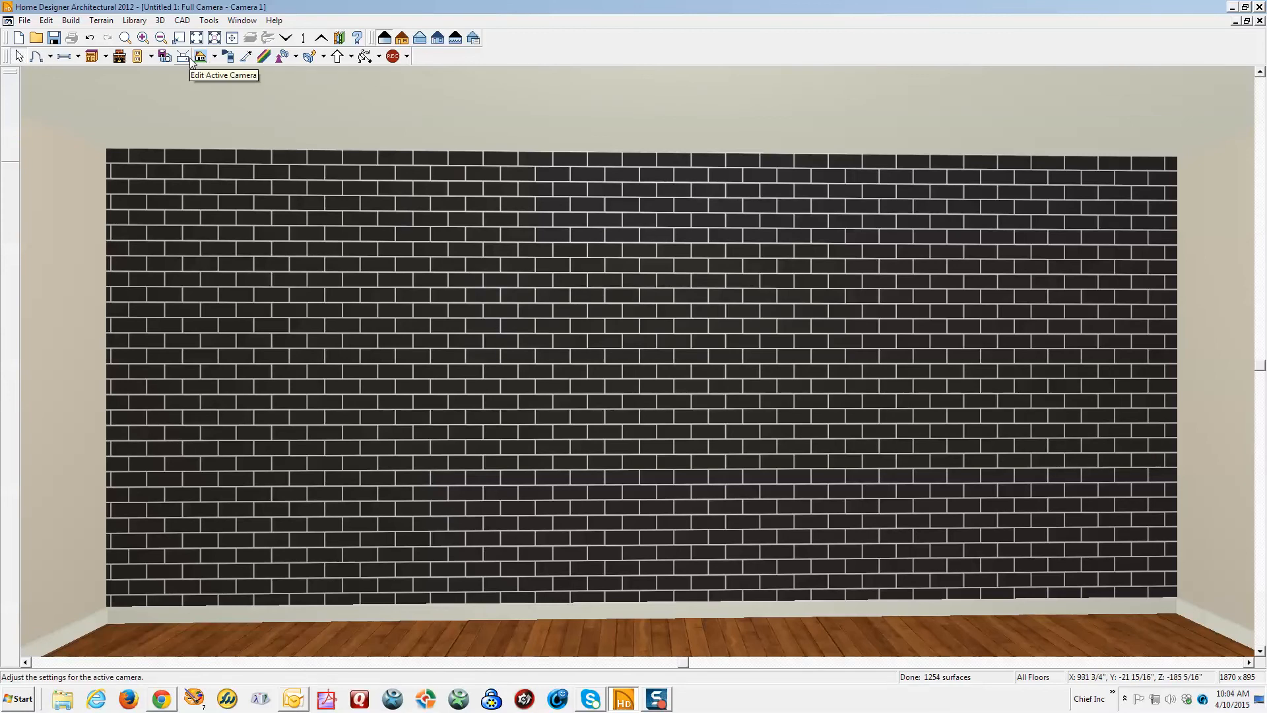
pyautogui.moveTo(483, 329)
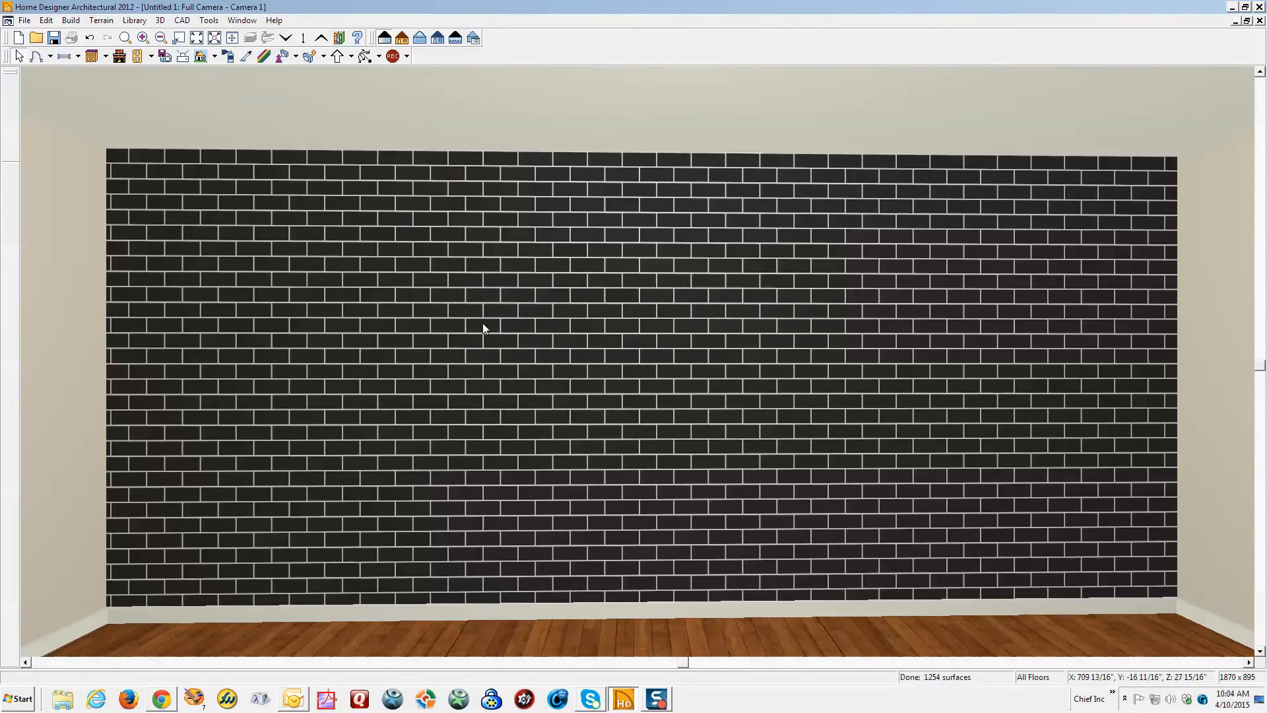
pyautogui.moveTo(339, 39)
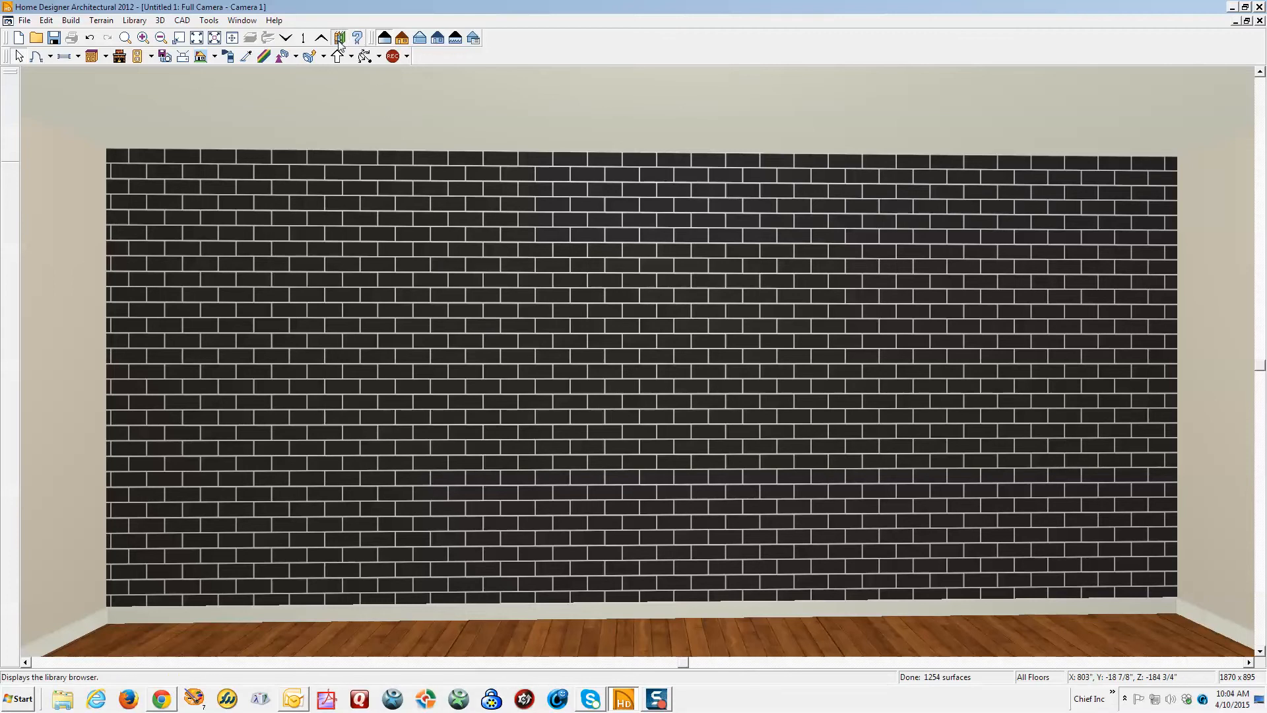
# Expand Materials > Tile > Solid > Subway Tile in the Library Browser
pyautogui.click(339, 37)
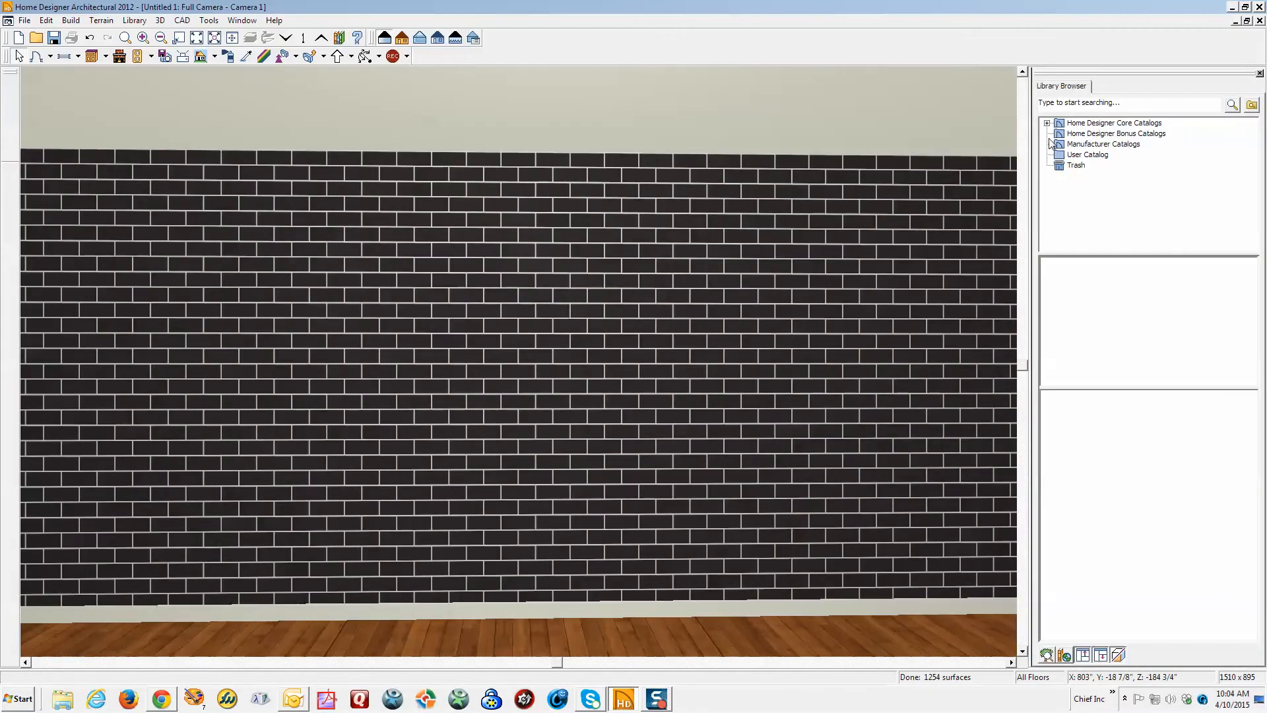
pyautogui.click(1047, 123)
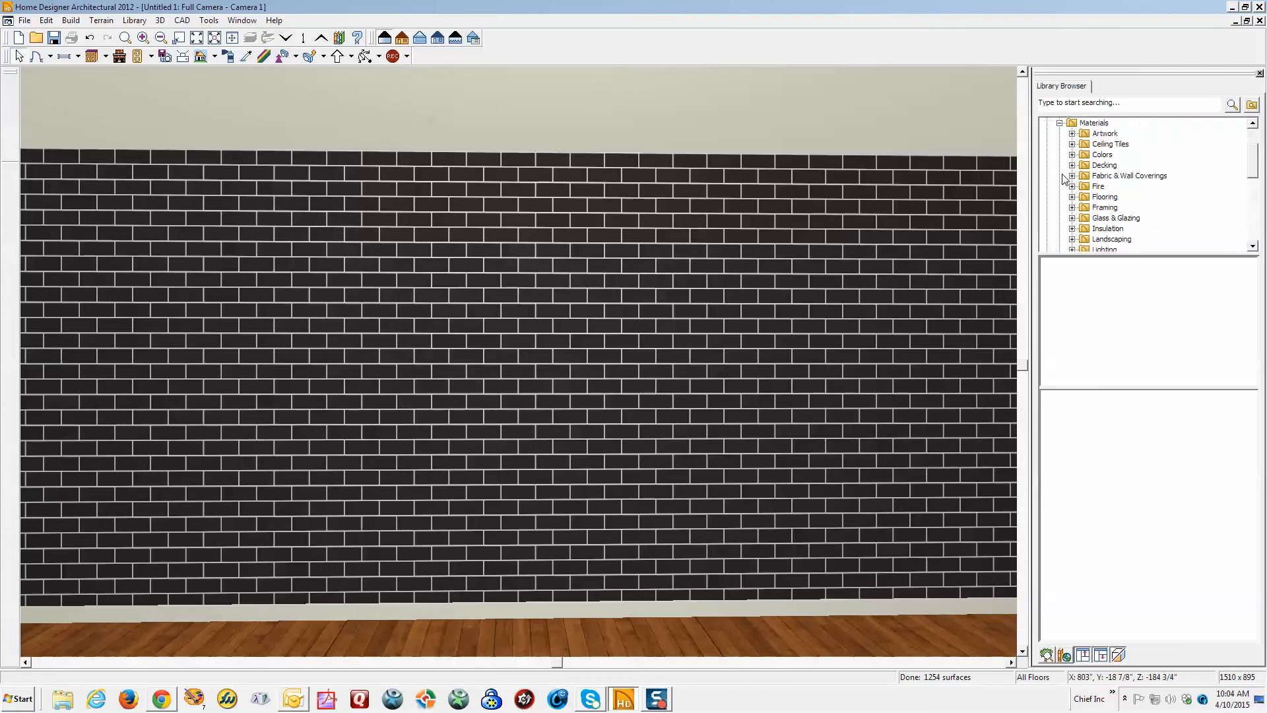
pyautogui.scroll(-3)
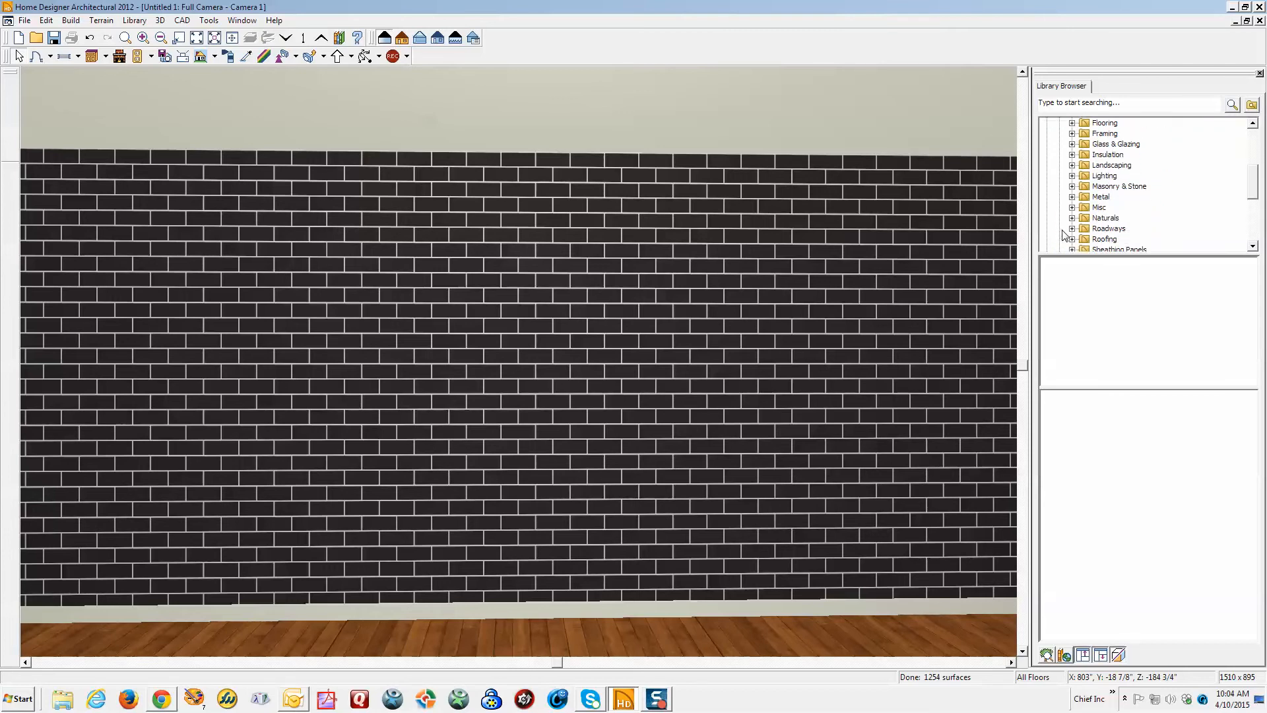
pyautogui.scroll(-3)
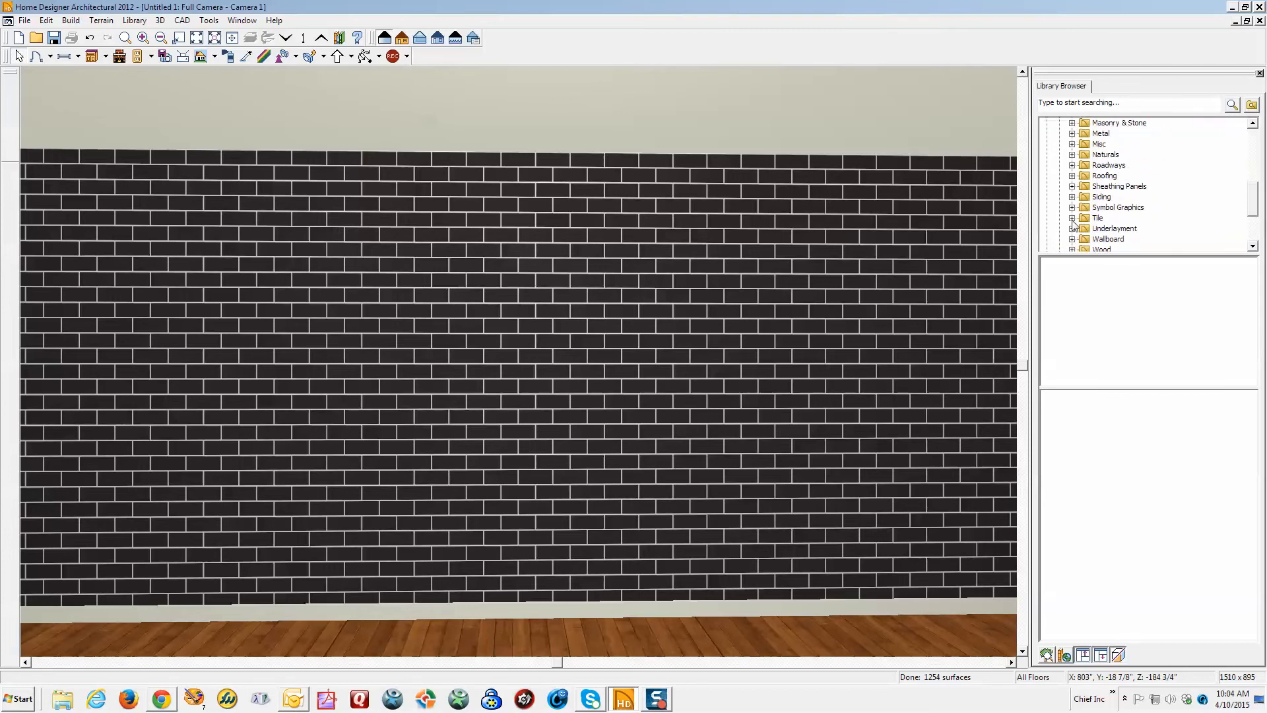
pyautogui.click(1072, 217)
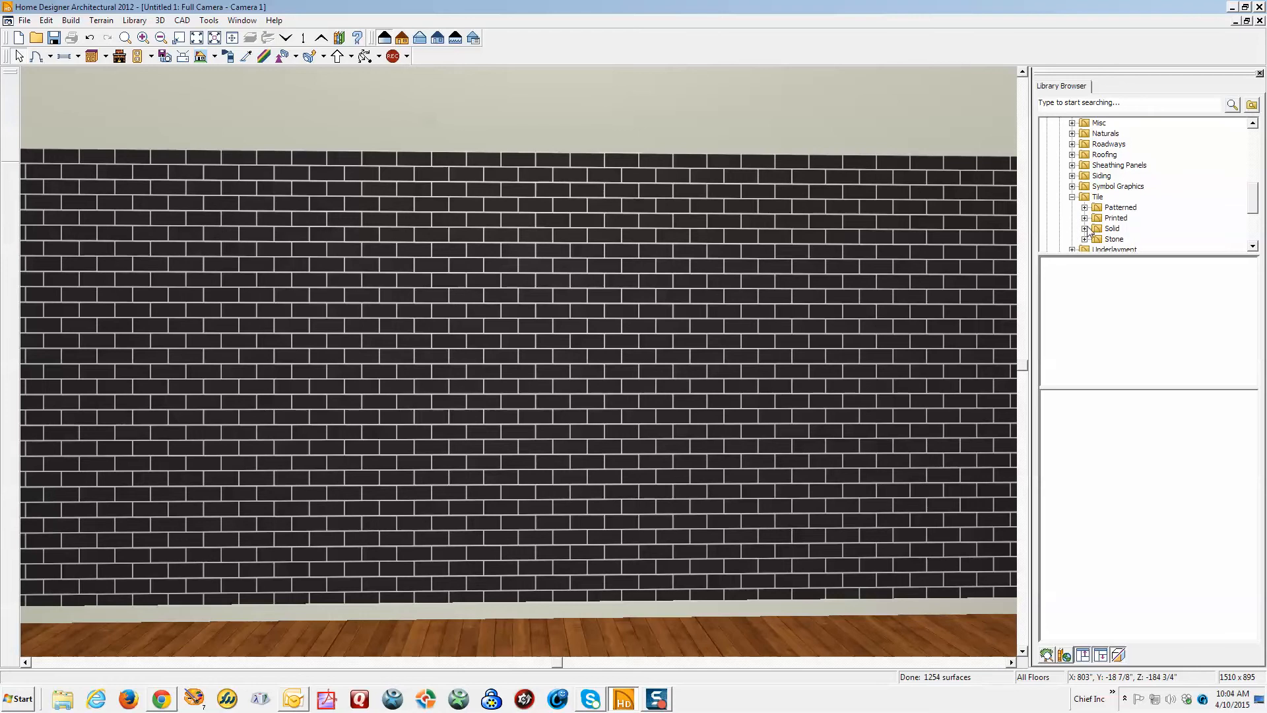
pyautogui.click(1135, 238)
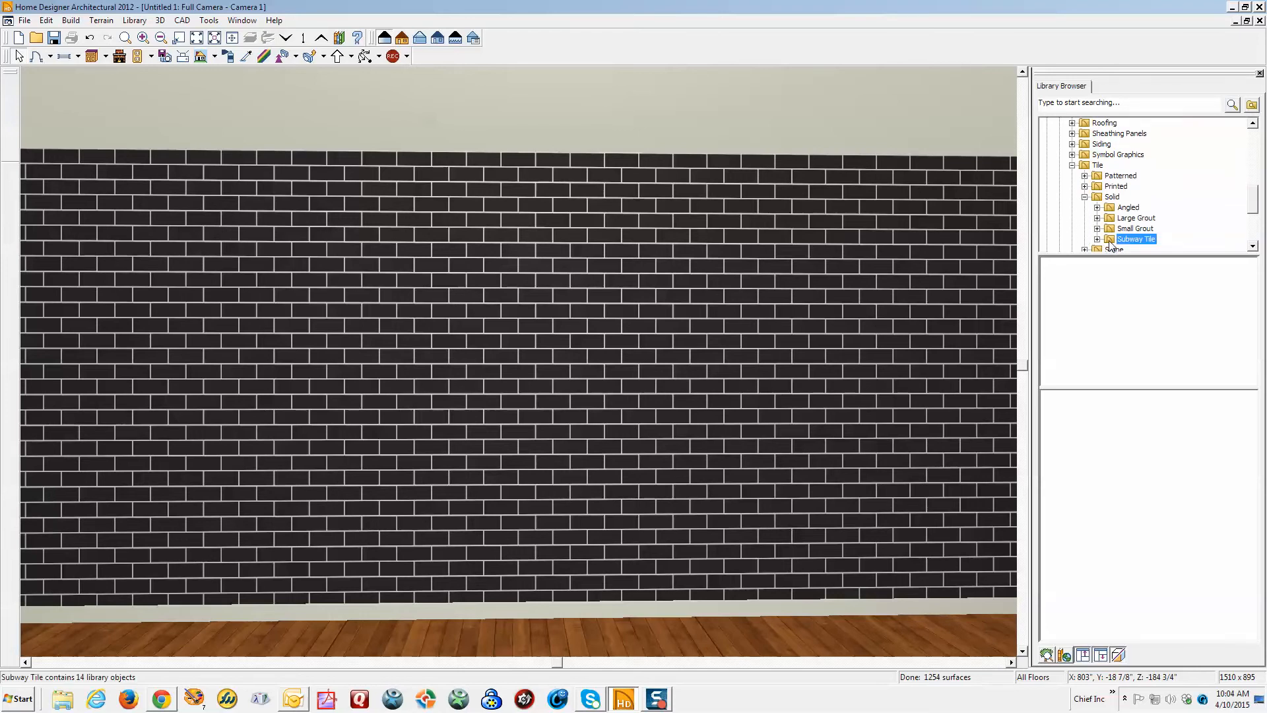
pyautogui.click(1136, 238)
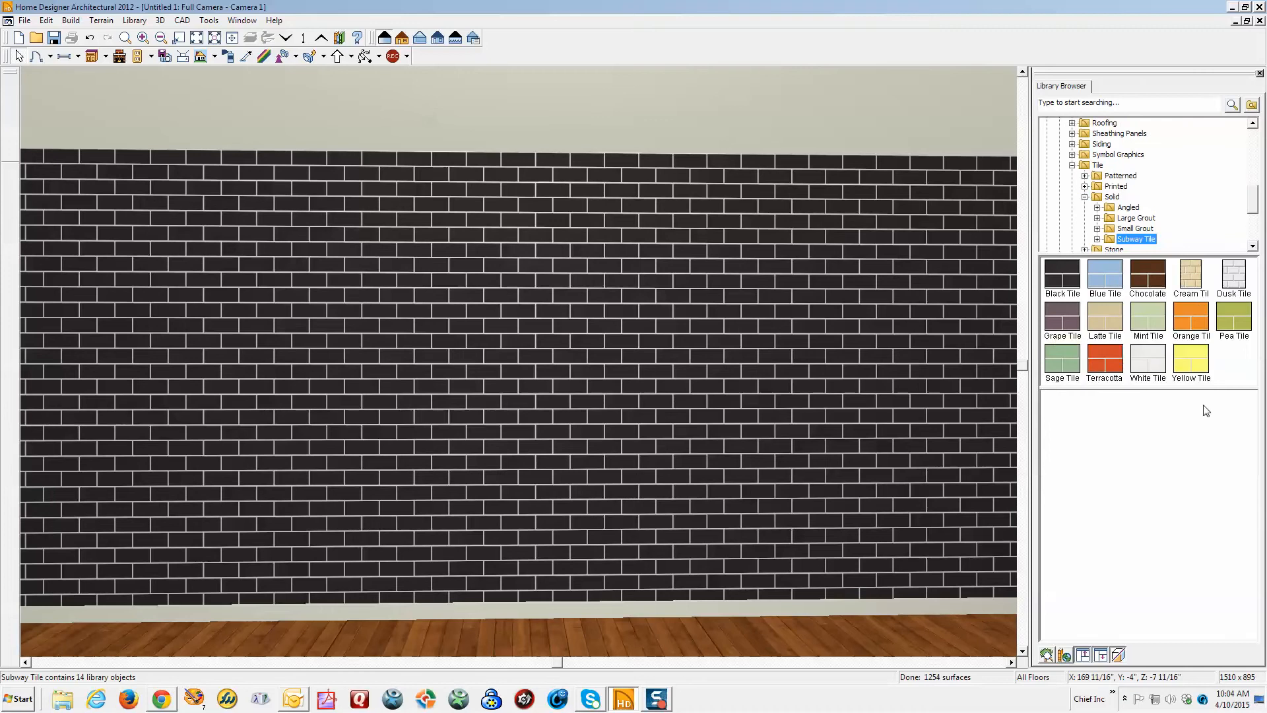
pyautogui.moveTo(705, 356)
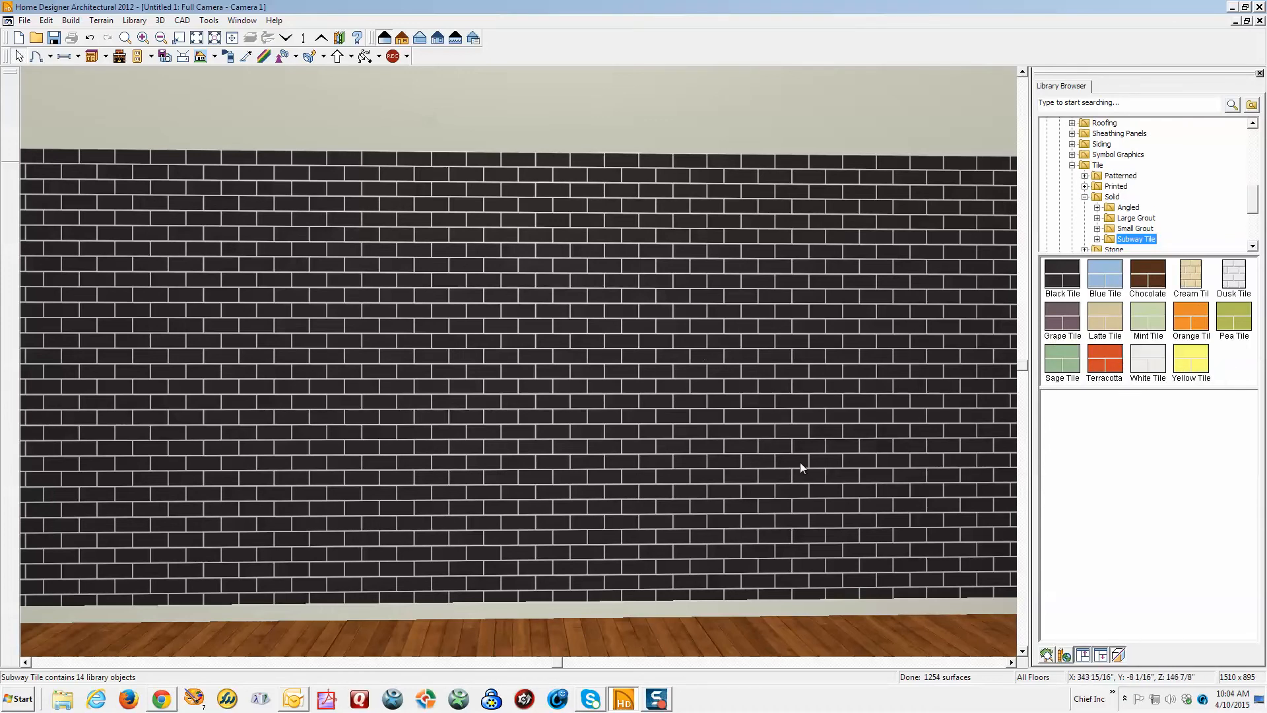
pyautogui.moveTo(254, 86)
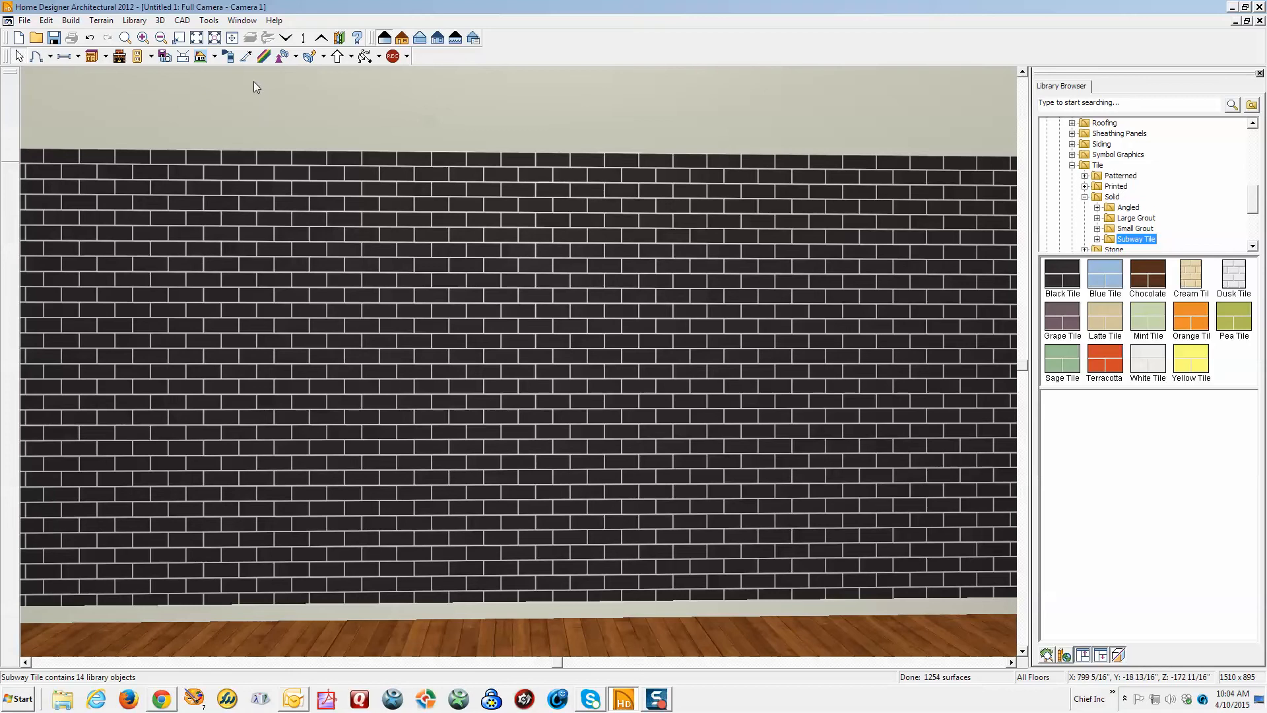
pyautogui.moveTo(265, 56)
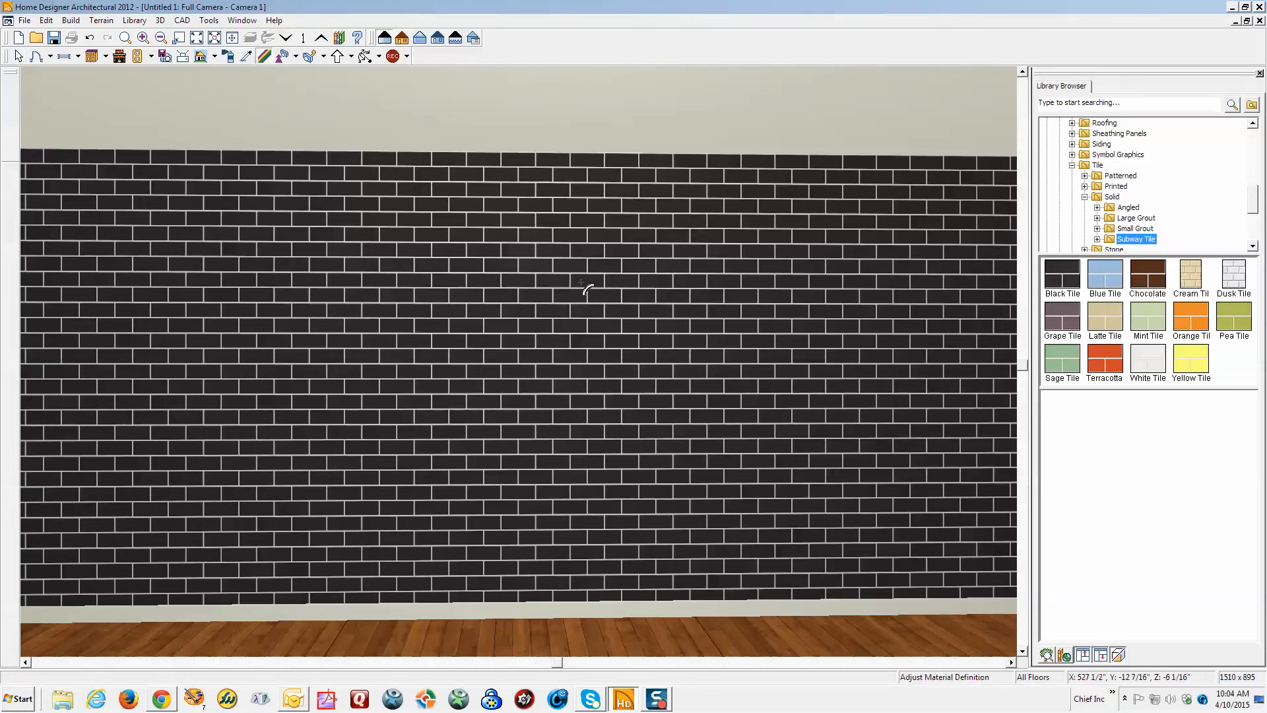
# Open Define Material for the wall's Black Tile and reposition the dialog
pyautogui.doubleClick(1062, 275)
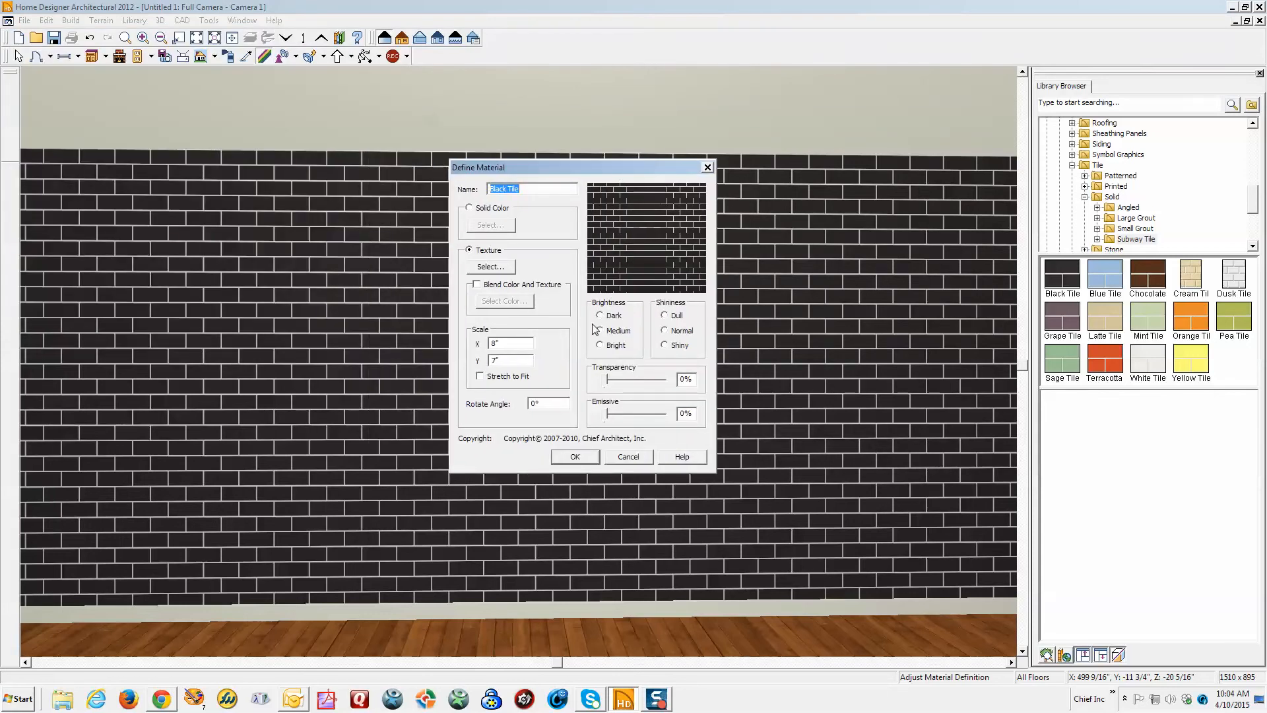
pyautogui.moveTo(594, 343)
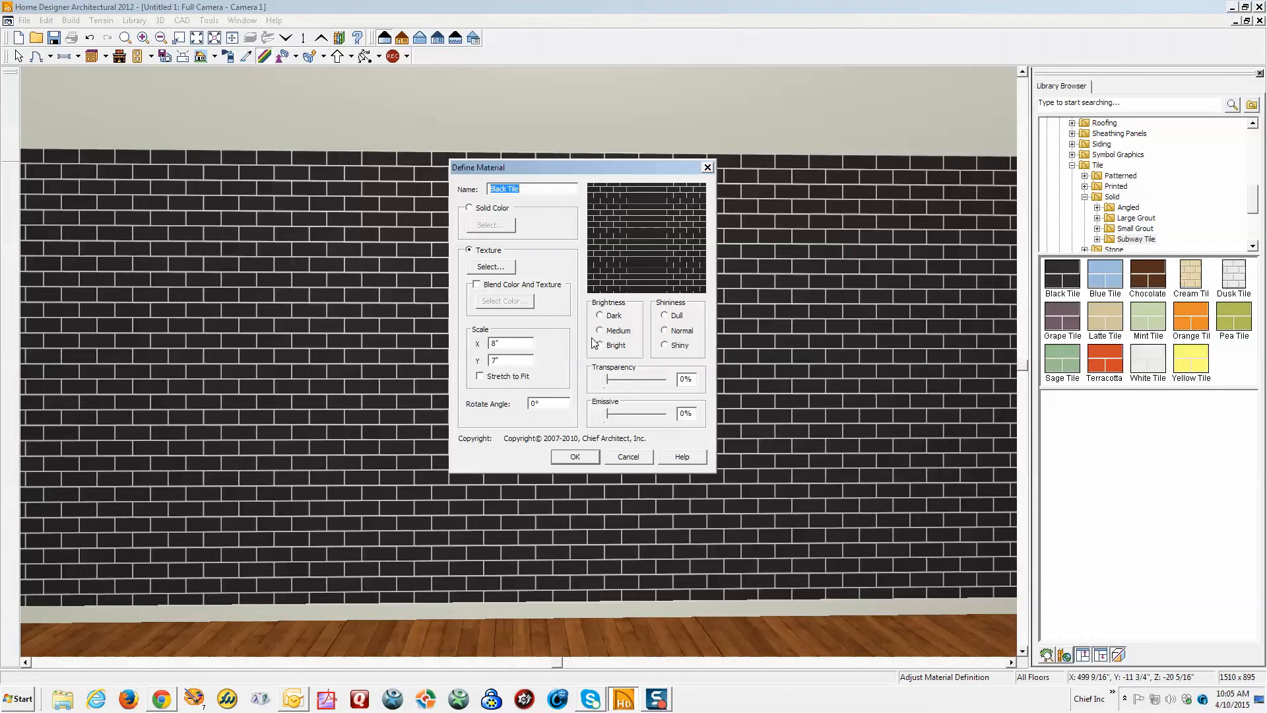
pyautogui.moveTo(593, 343)
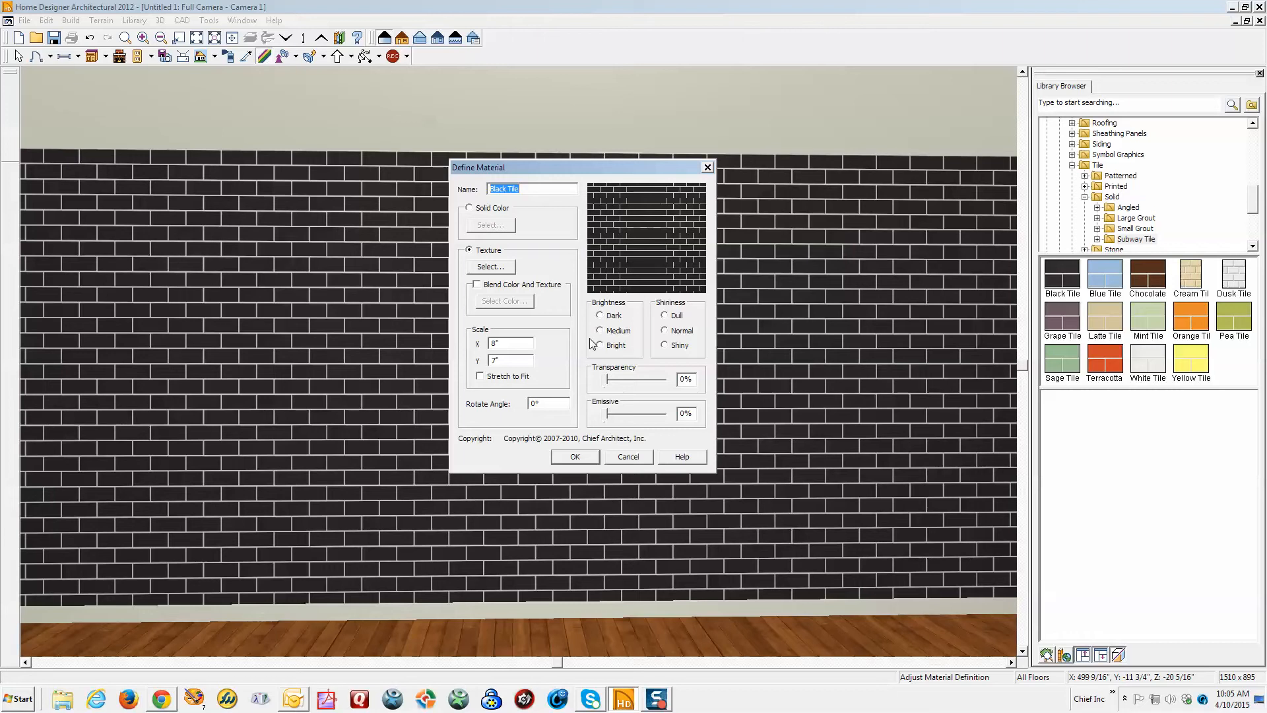
pyautogui.moveTo(631, 186)
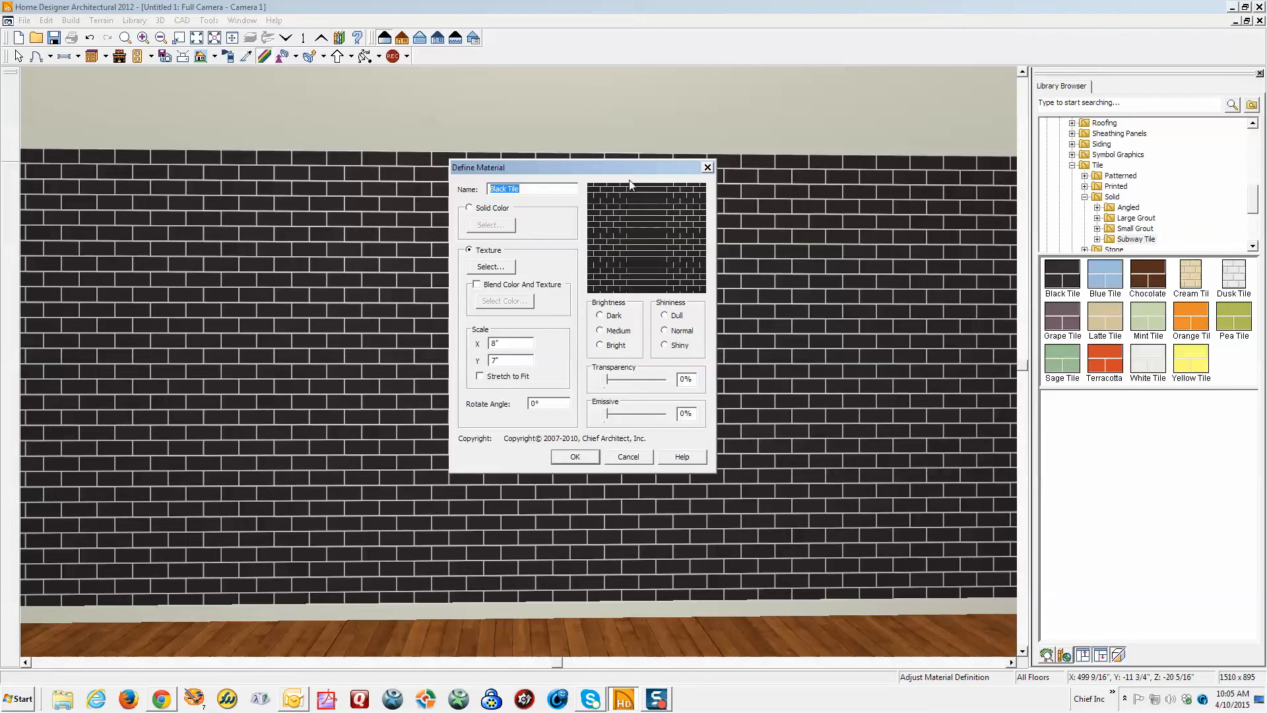
pyautogui.moveTo(580, 167); pyautogui.dragTo(645, 200)
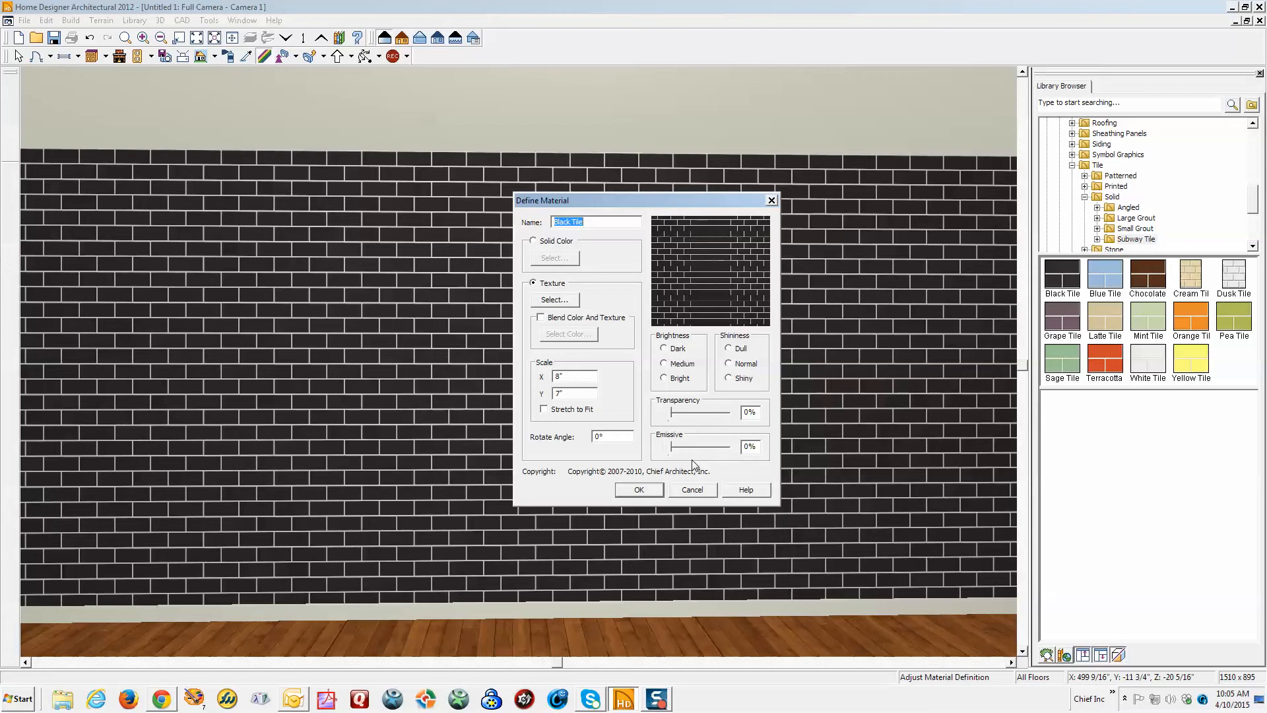
pyautogui.moveTo(683, 447)
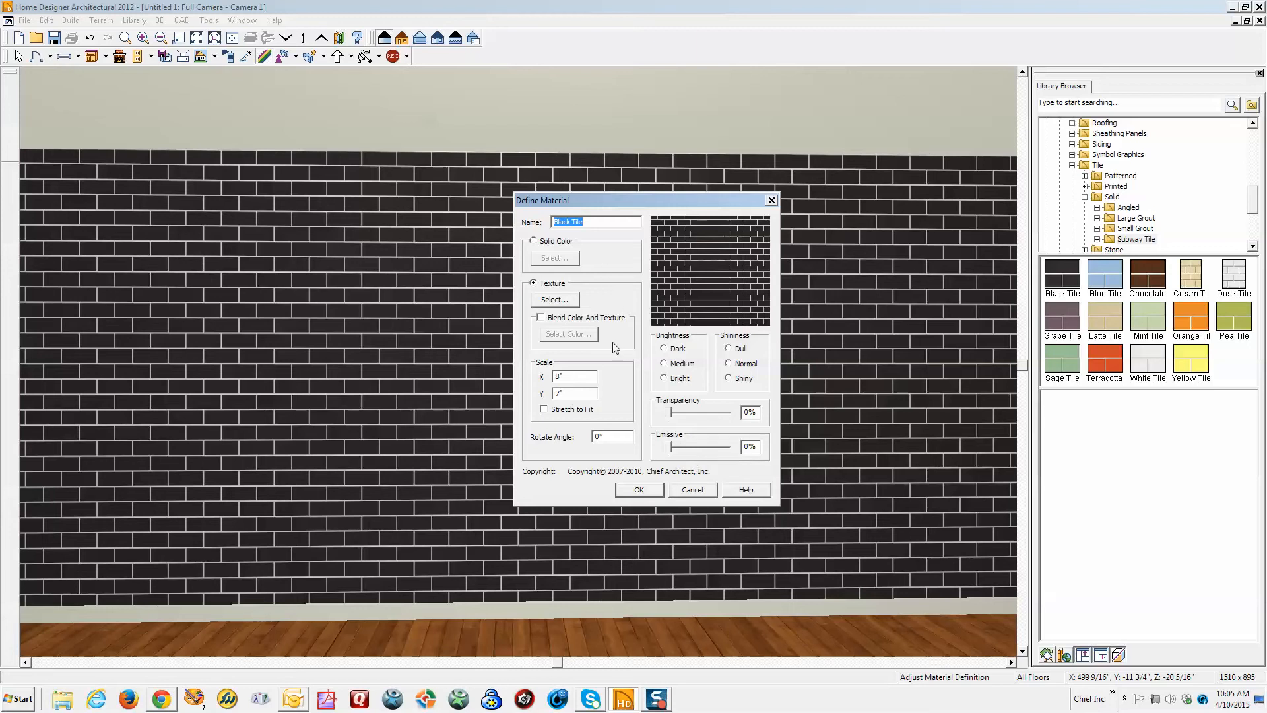
pyautogui.moveTo(726, 485)
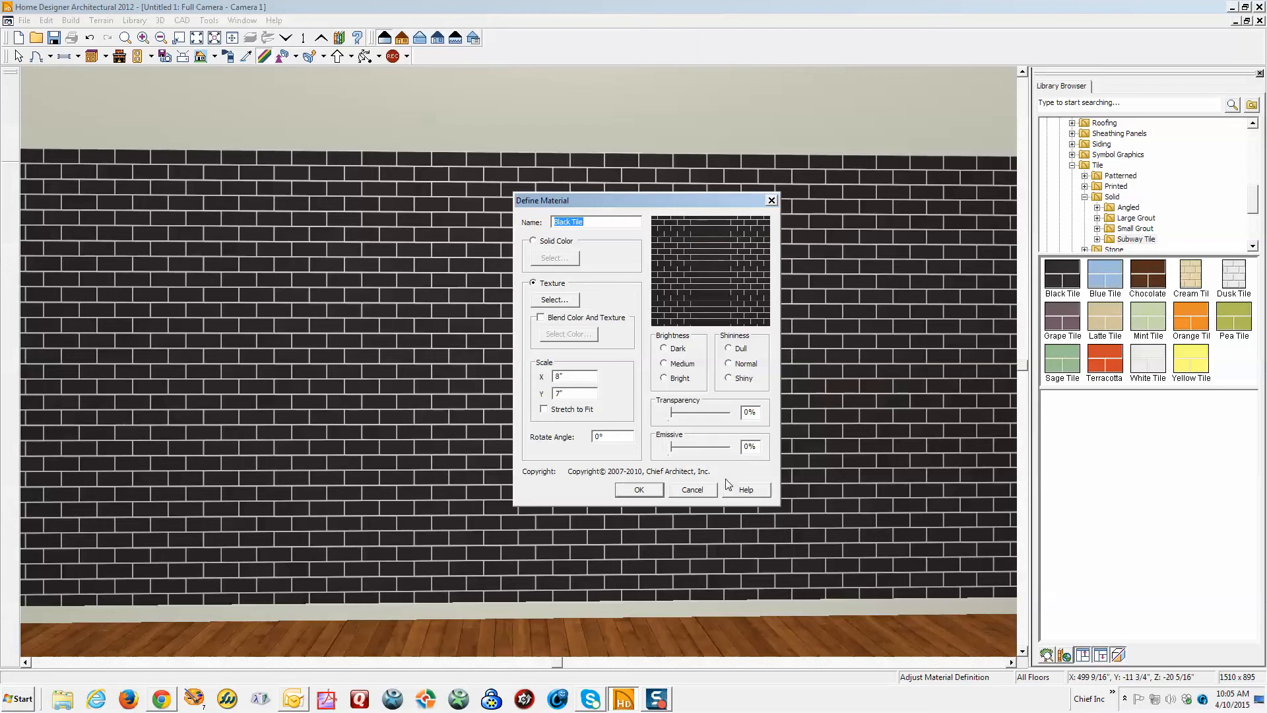
pyautogui.moveTo(588, 302)
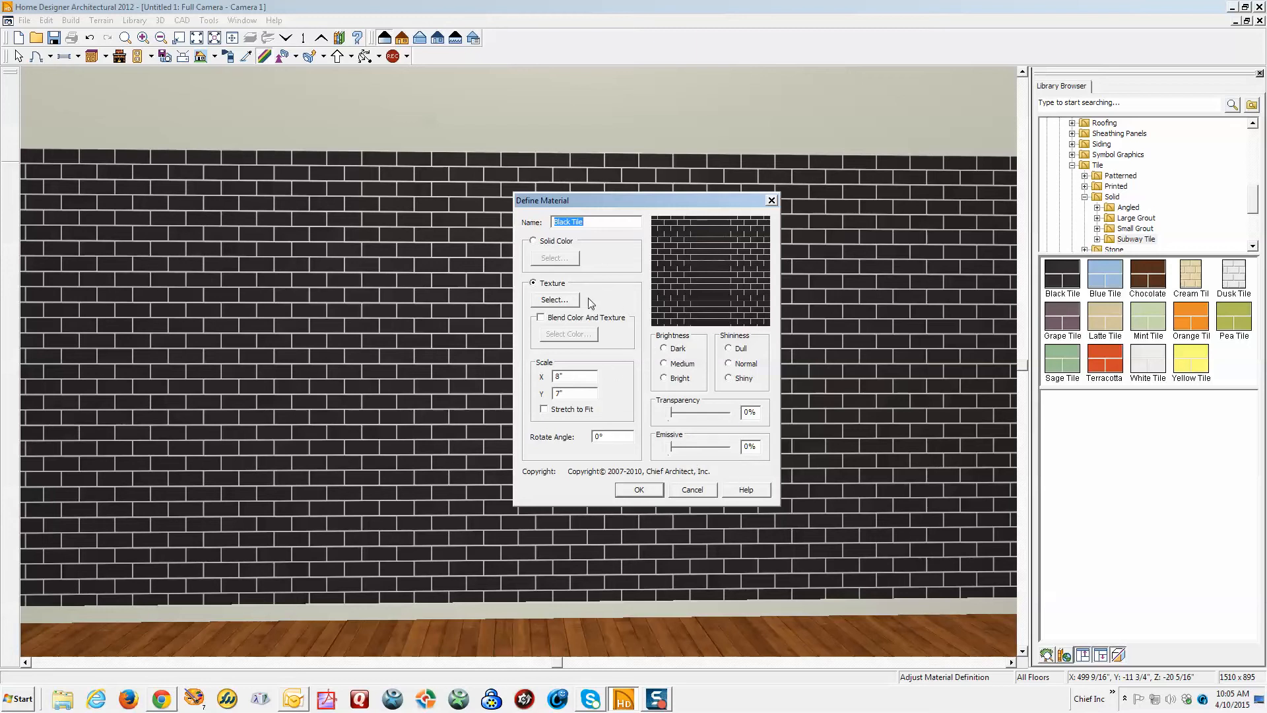
pyautogui.moveTo(580, 350)
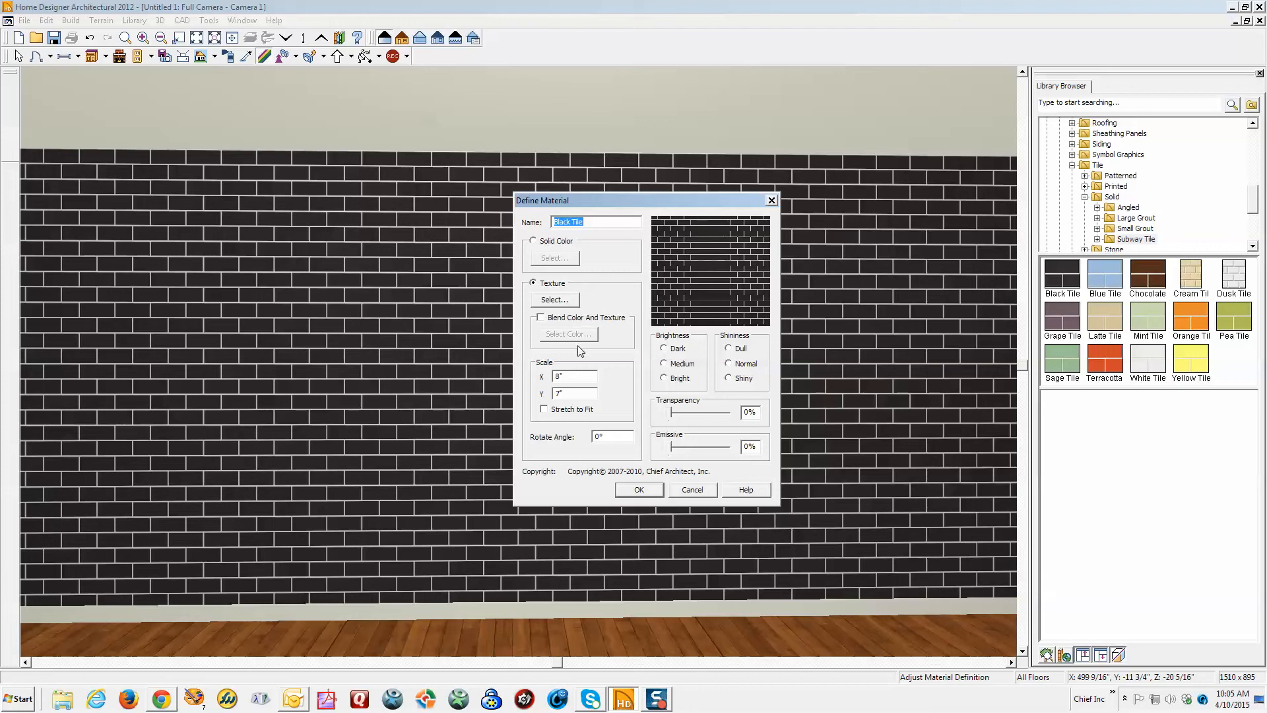
pyautogui.moveTo(579, 352)
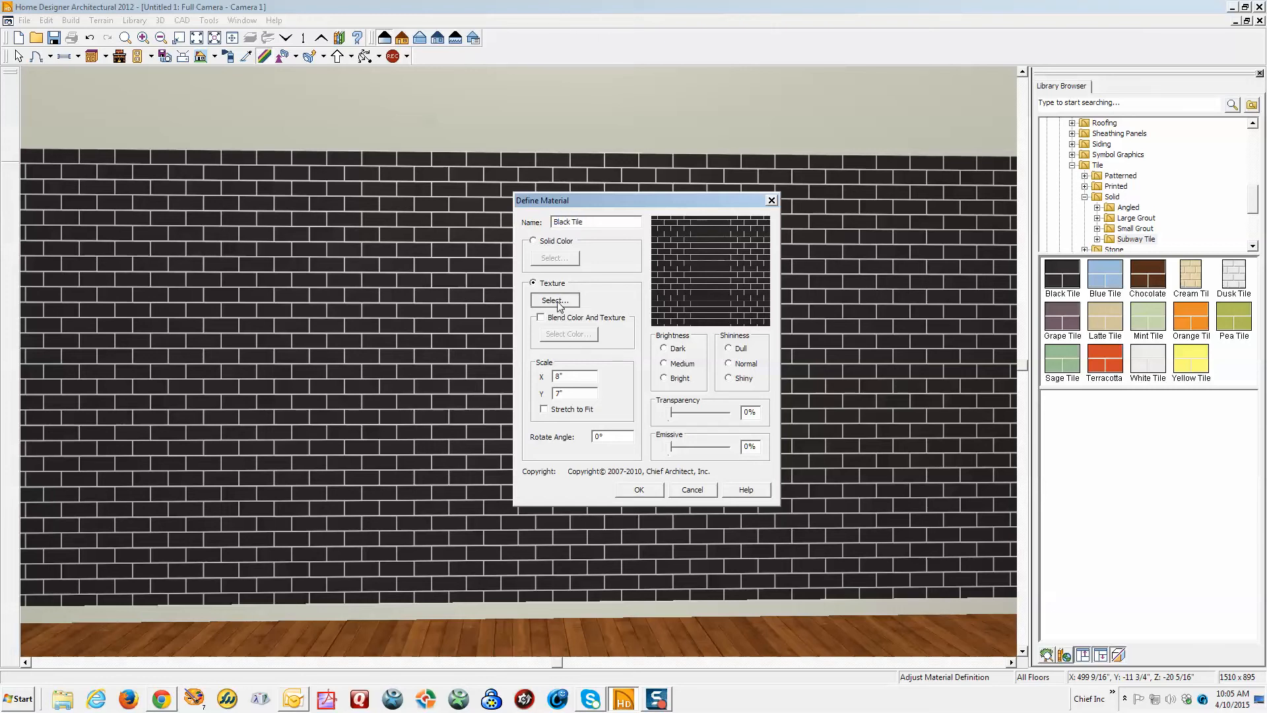
pyautogui.click(554, 300)
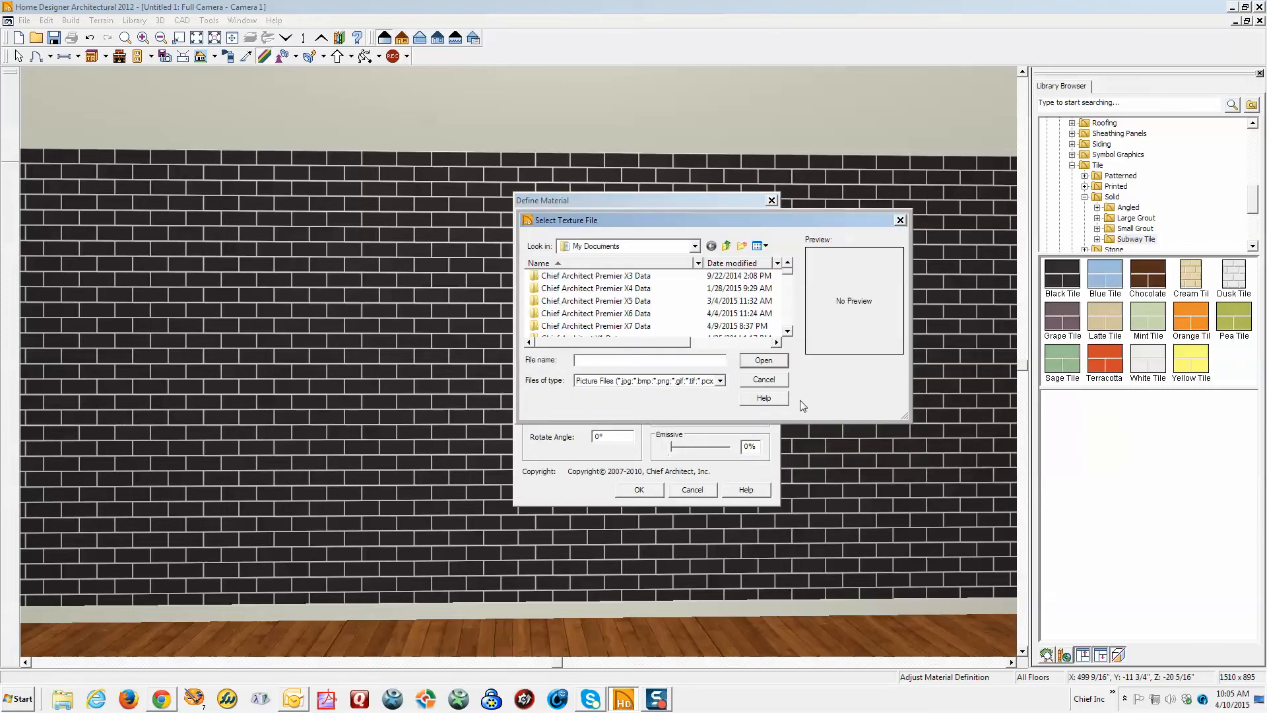
pyautogui.click(761, 379)
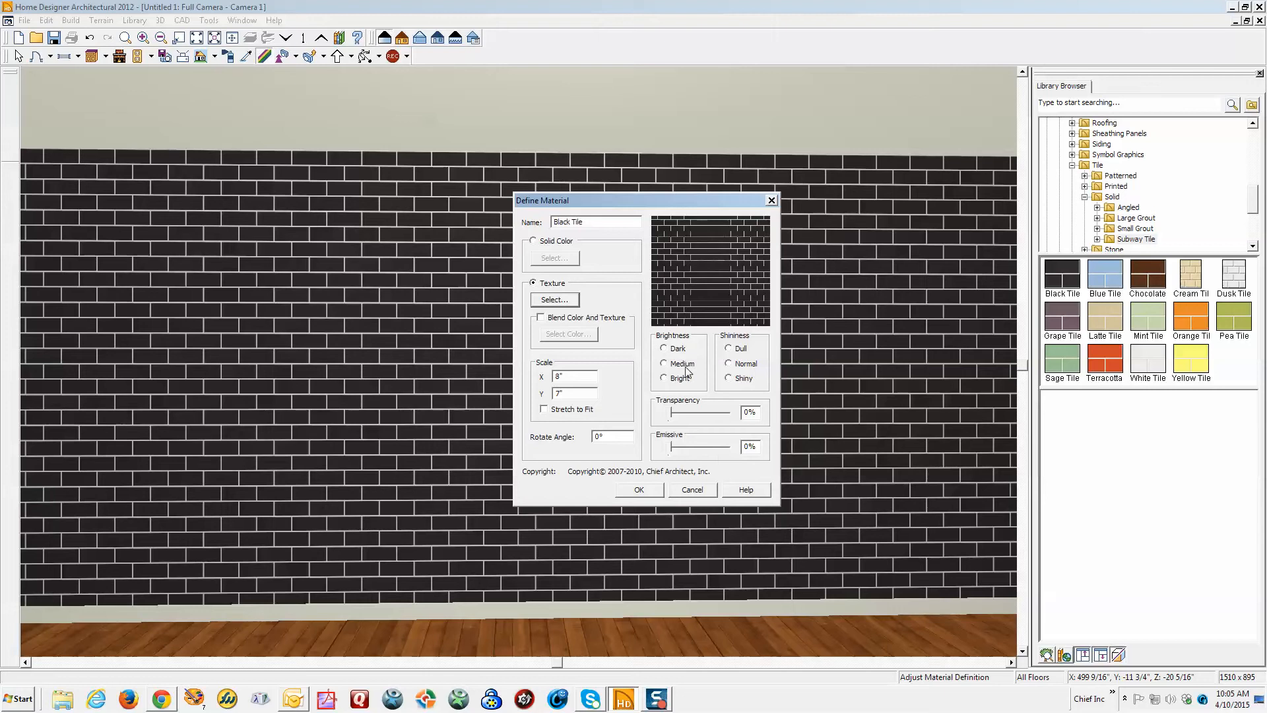
pyautogui.moveTo(674, 388)
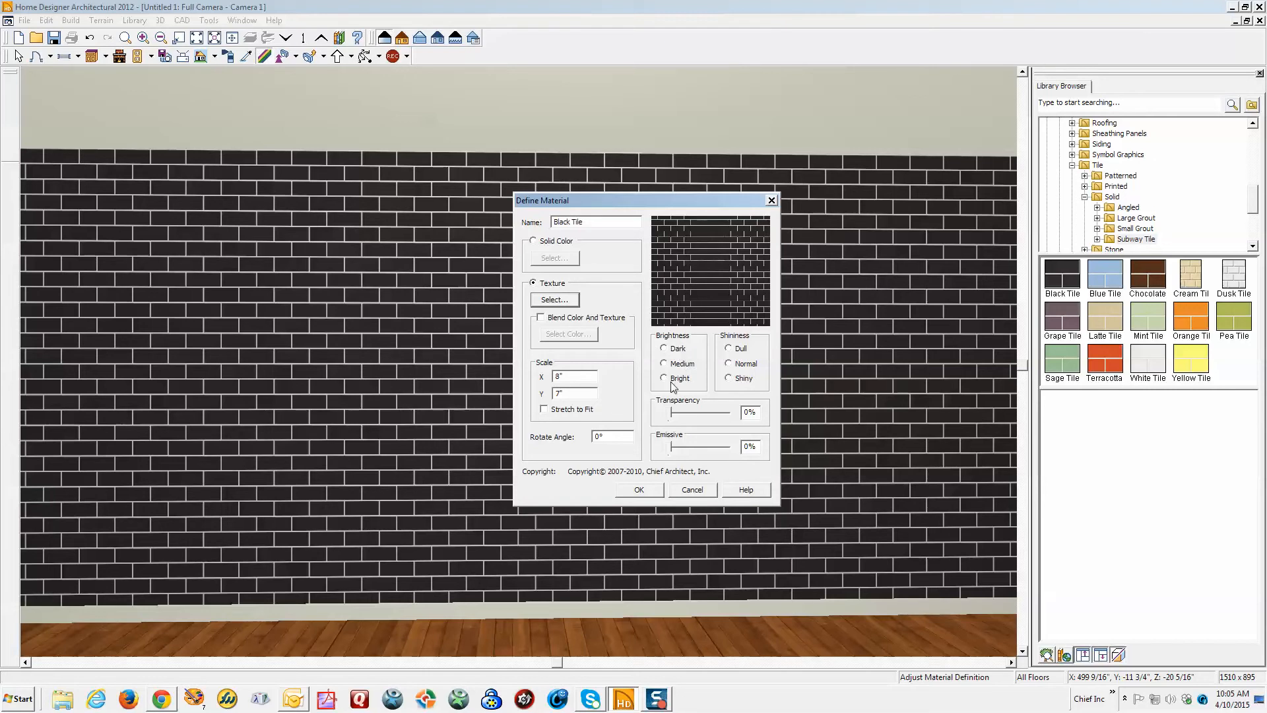
pyautogui.moveTo(593, 197)
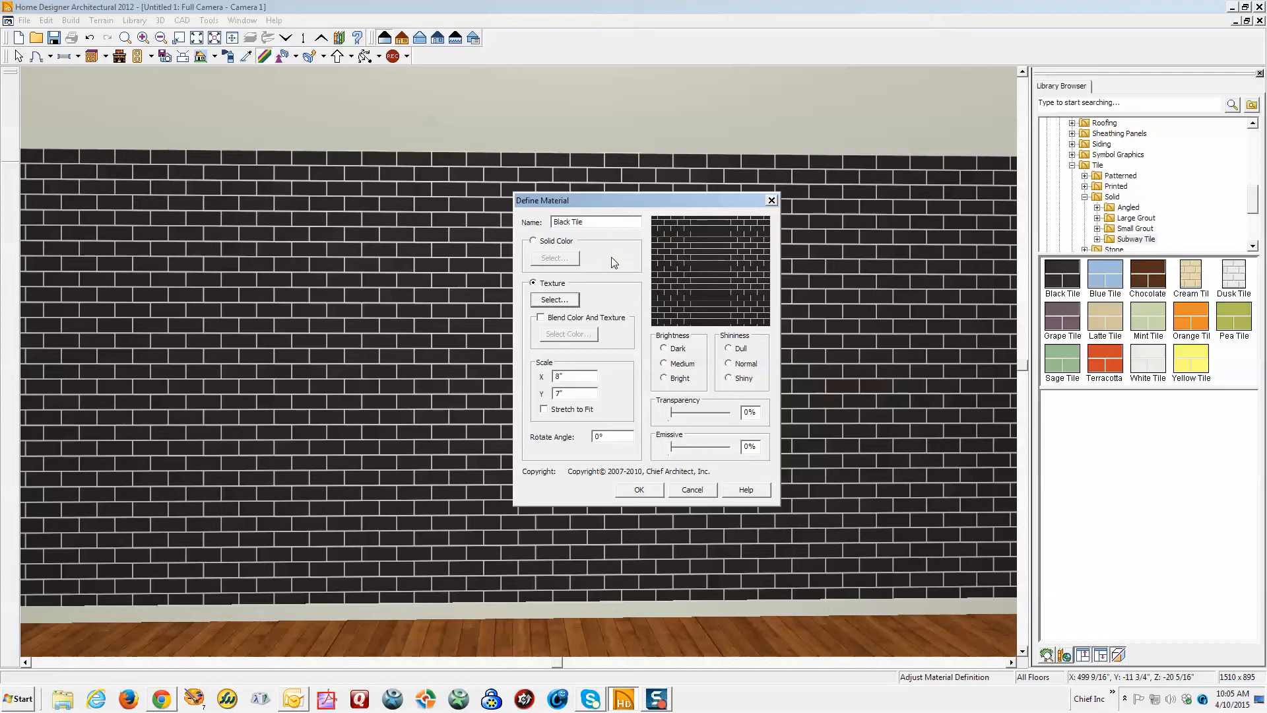
pyautogui.moveTo(683, 445)
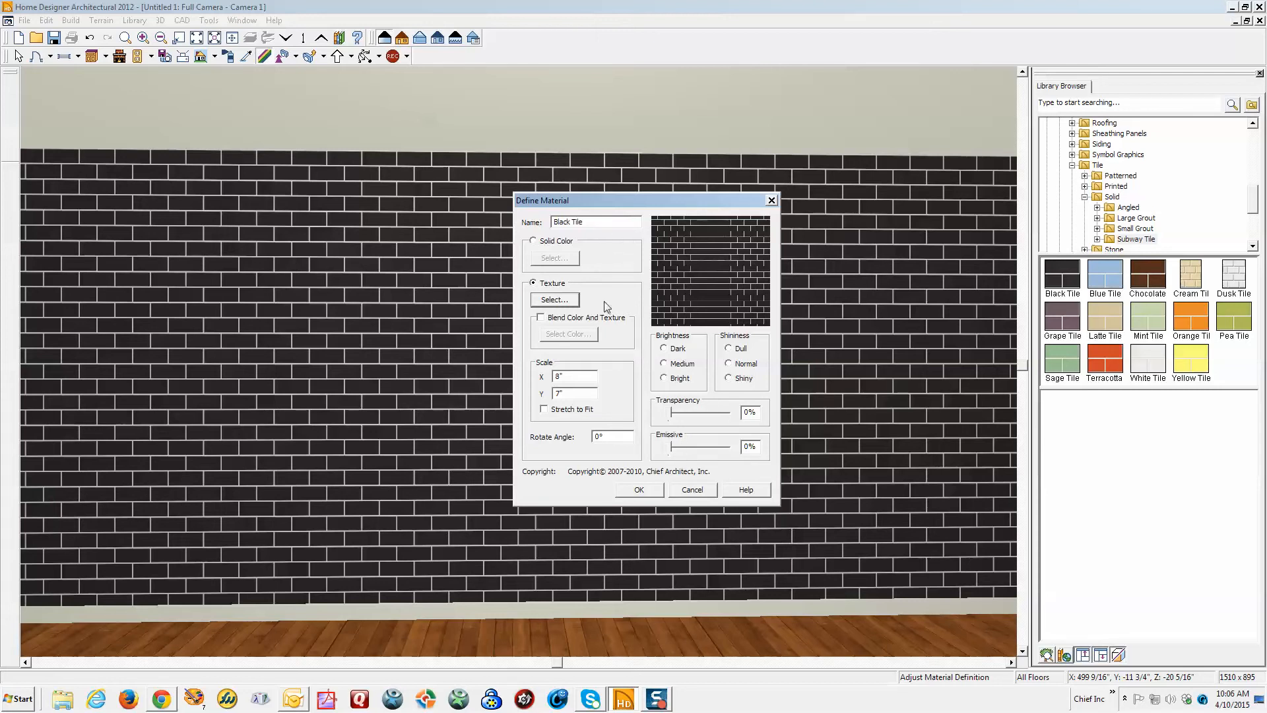
pyautogui.moveTo(676, 464)
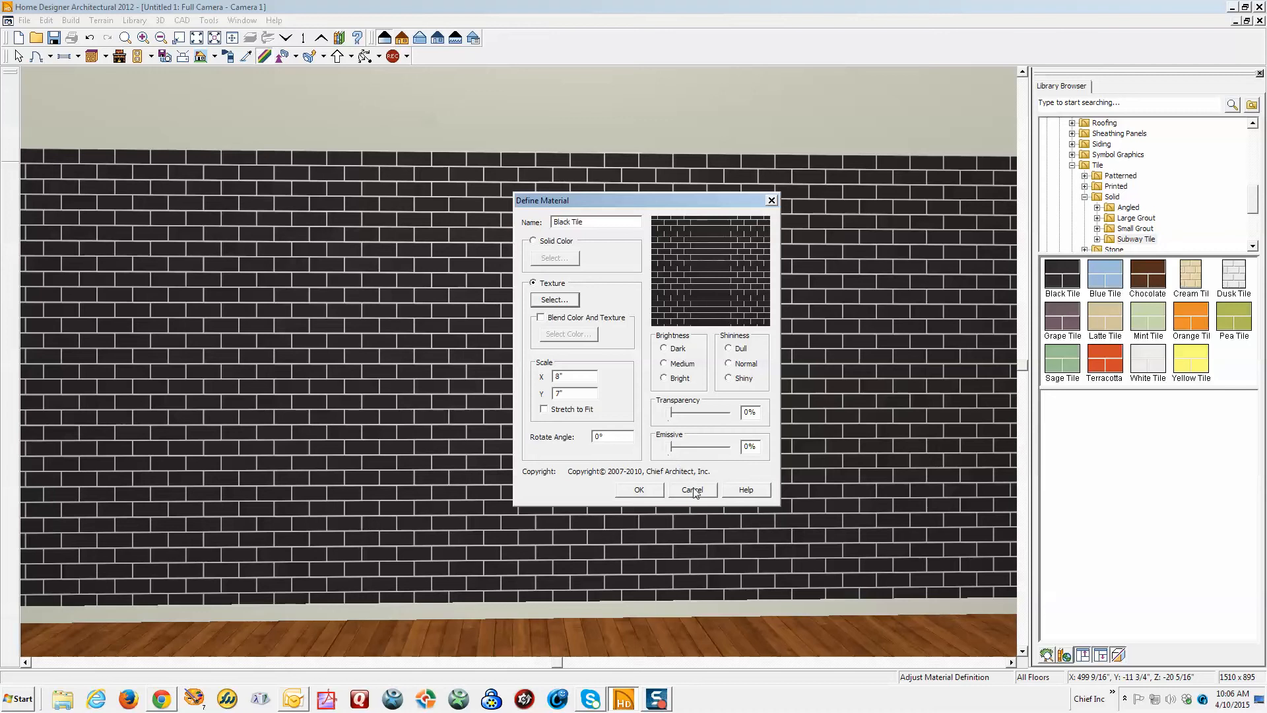
pyautogui.moveTo(640, 219)
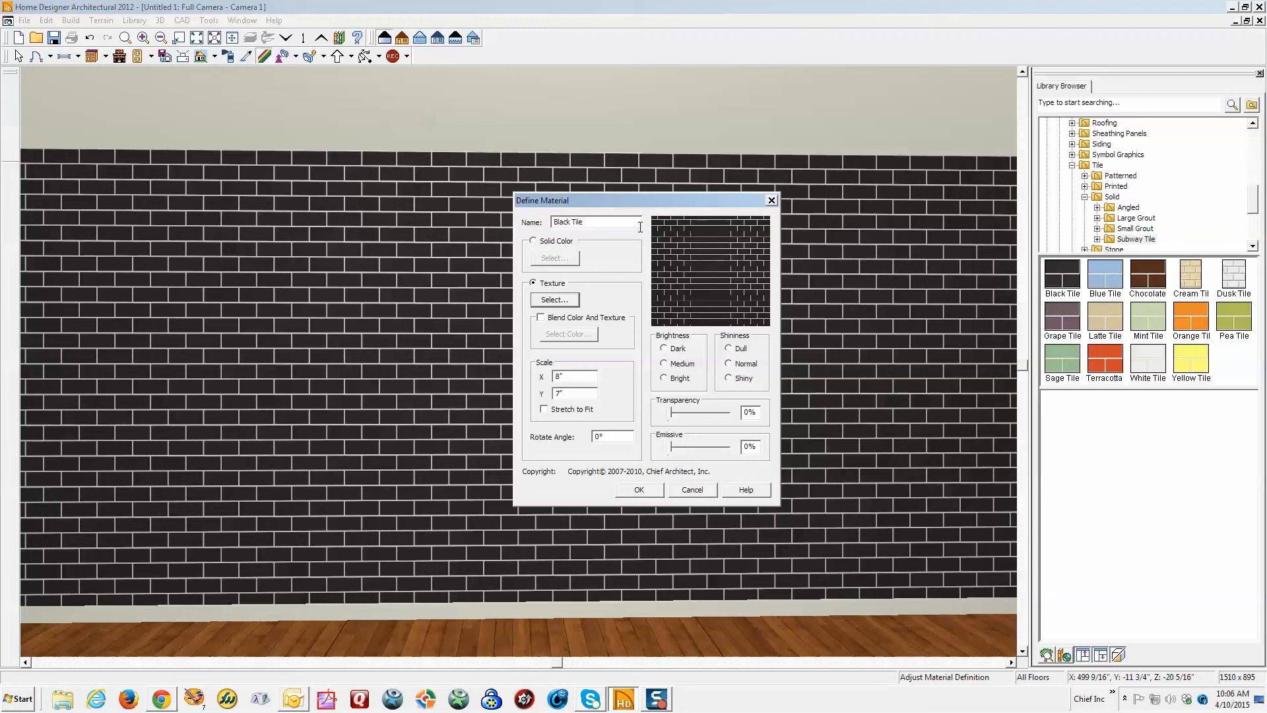
pyautogui.moveTo(641, 245)
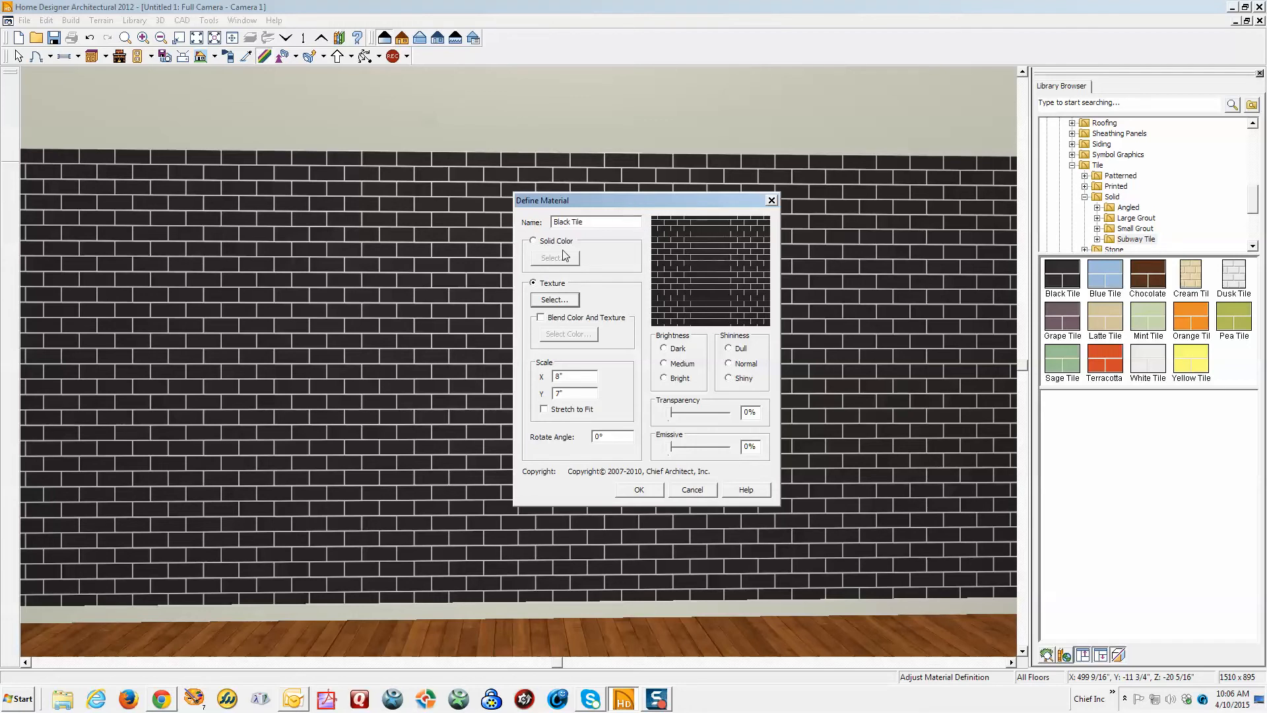
pyautogui.moveTo(601, 465)
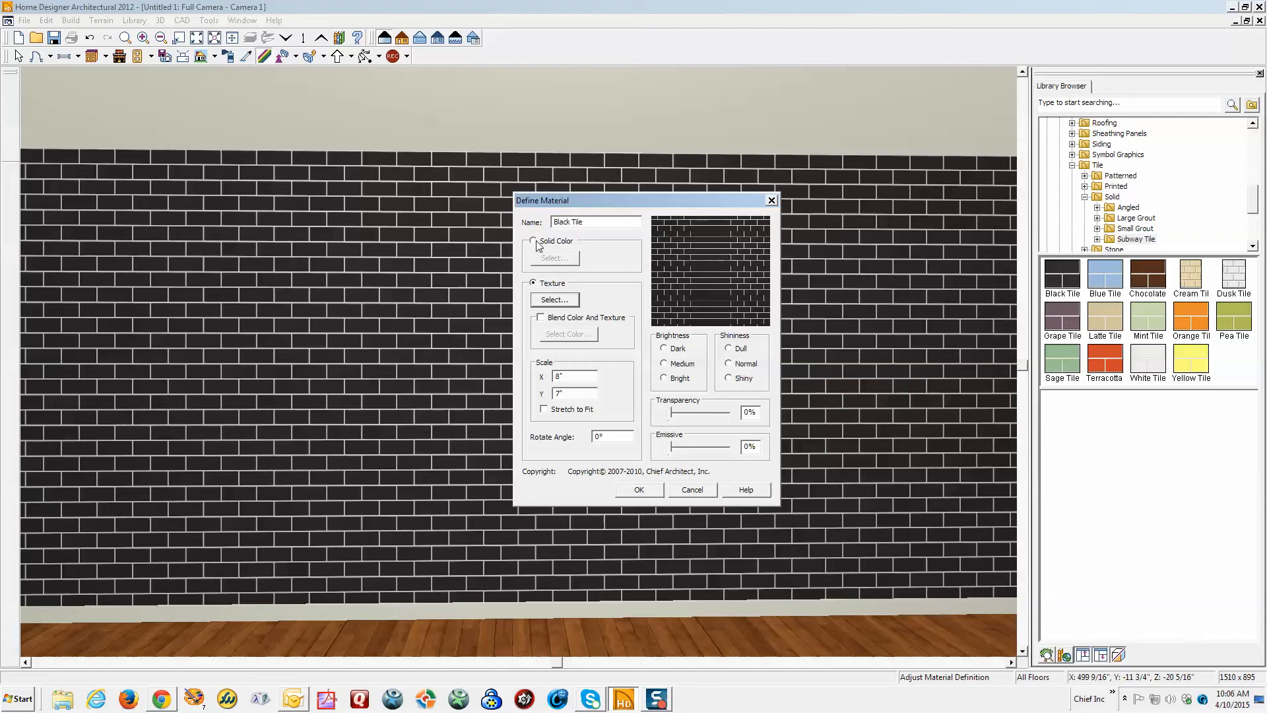
# Toggle between Solid Color and Texture, then cancel the Define Material dialog
pyautogui.click(533, 241)
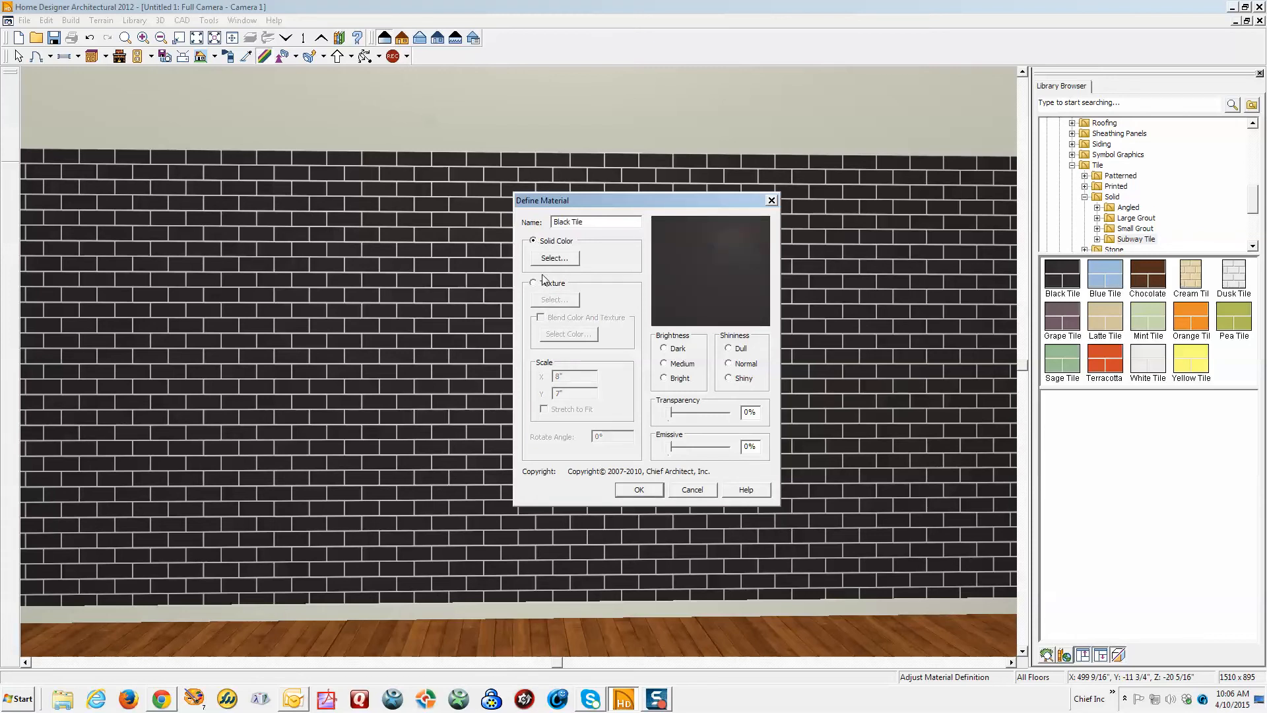
pyautogui.click(532, 283)
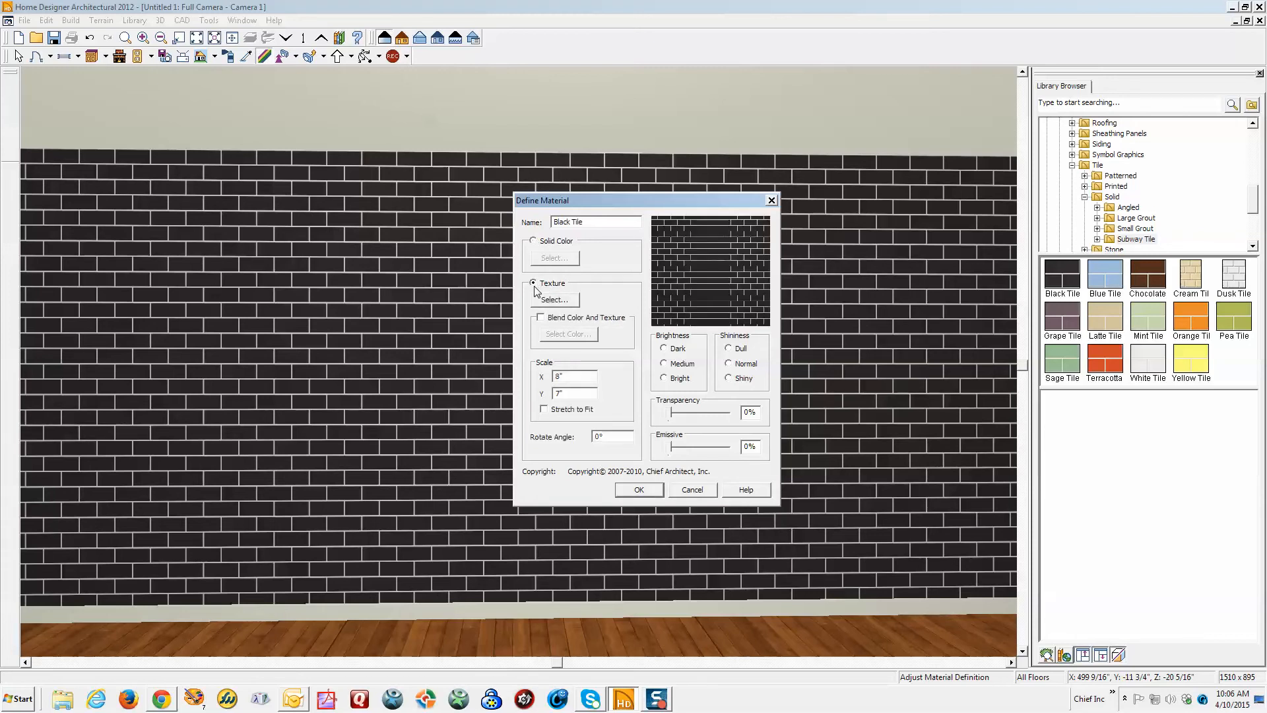
pyautogui.click(534, 241)
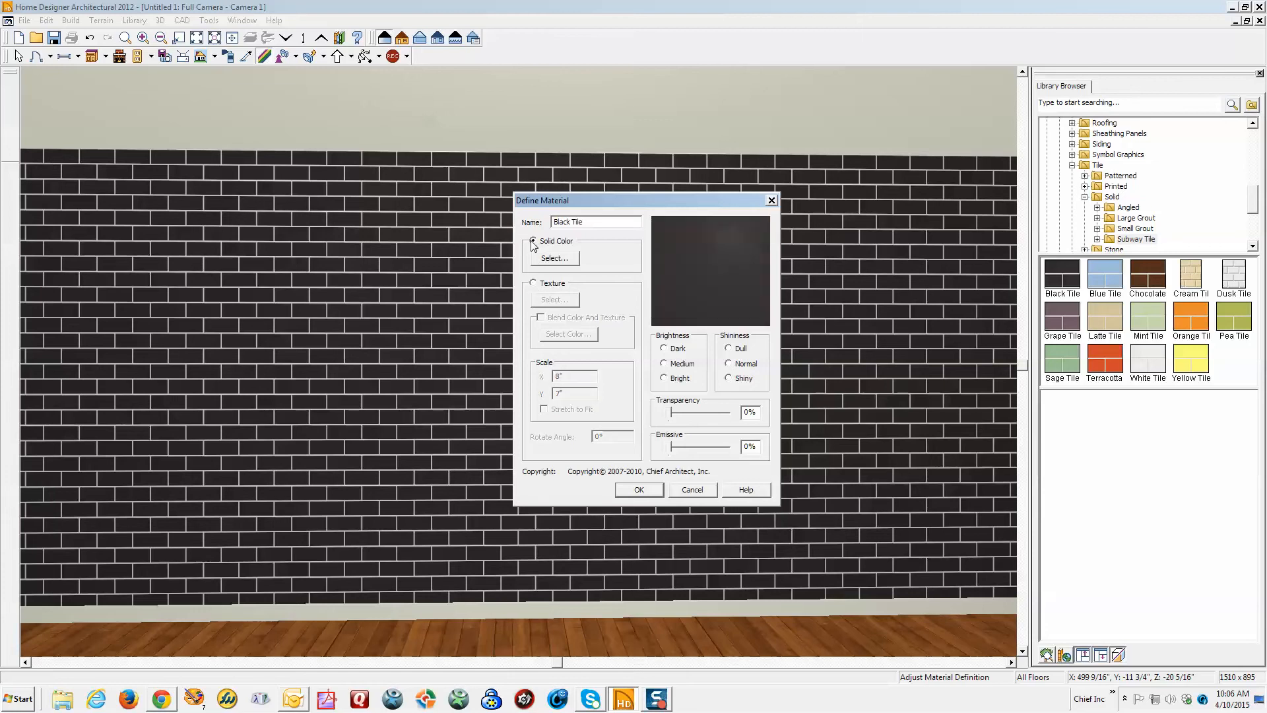
pyautogui.click(532, 283)
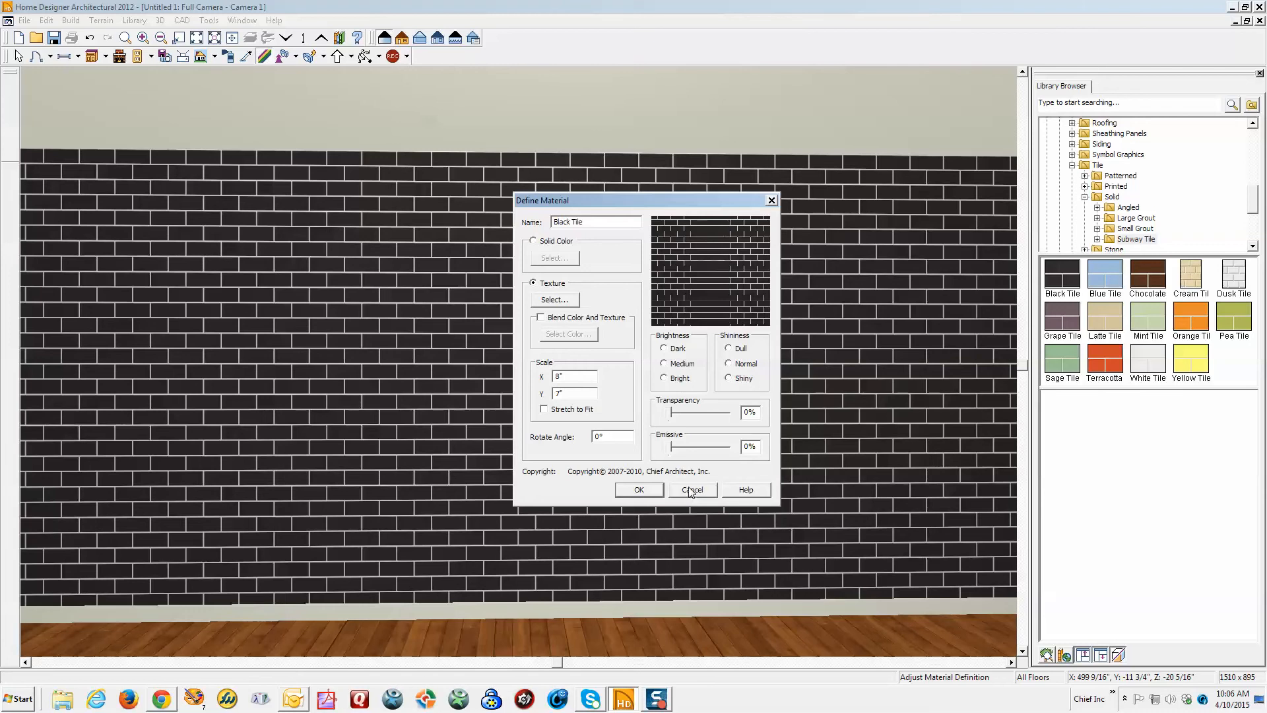
pyautogui.click(692, 490)
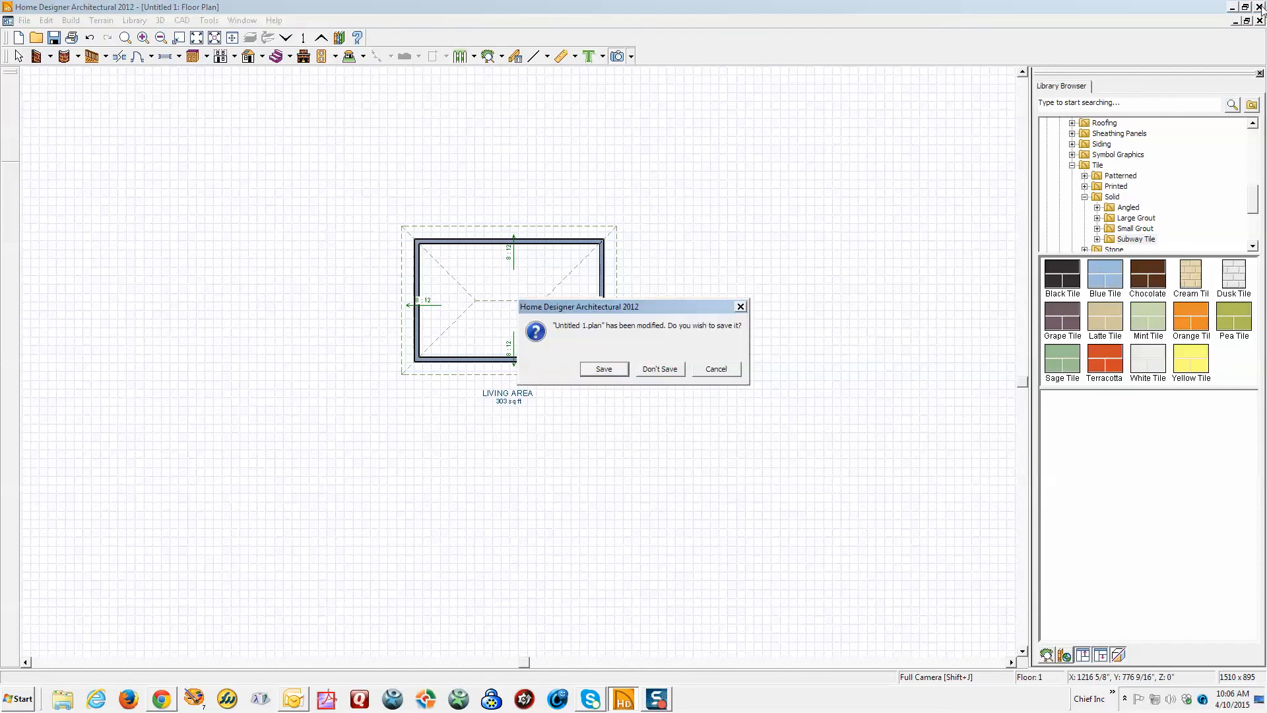
# Discard changes to Untitled 1 and exit Home Designer Architectural 2012
pyautogui.click(658, 369)
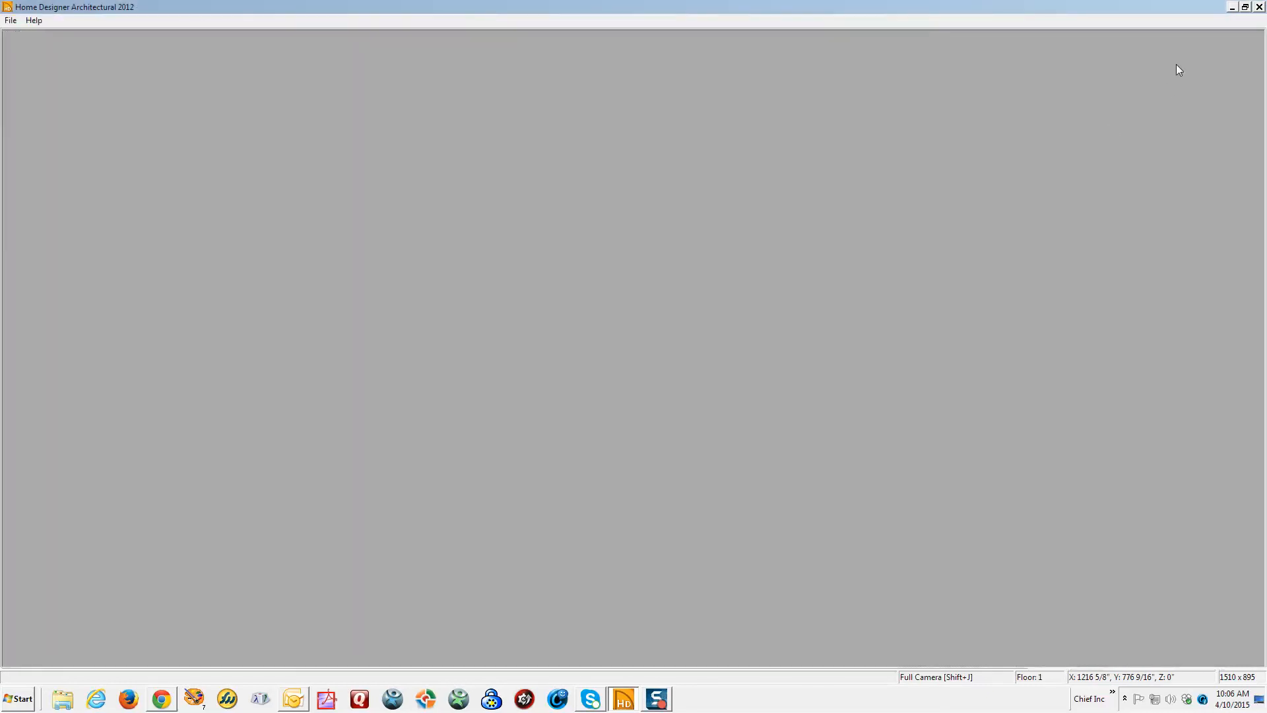
pyautogui.moveTo(1093, 665)
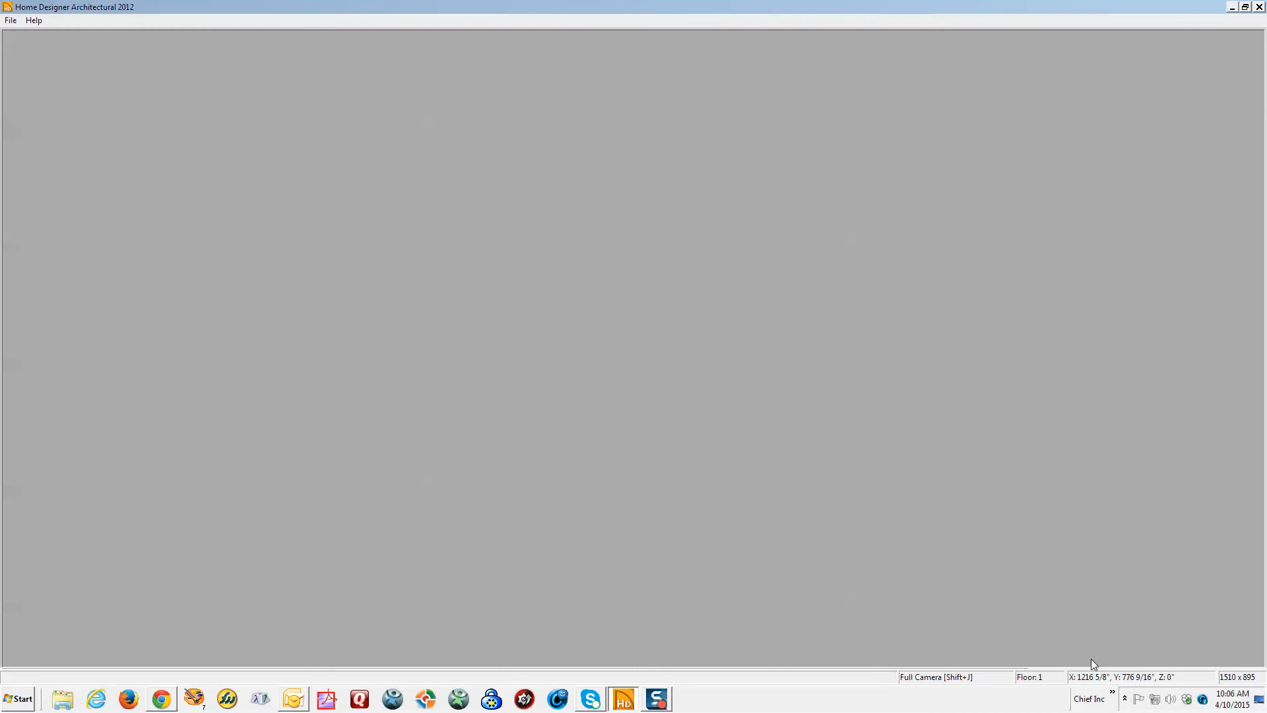
pyautogui.click(1232, 8)
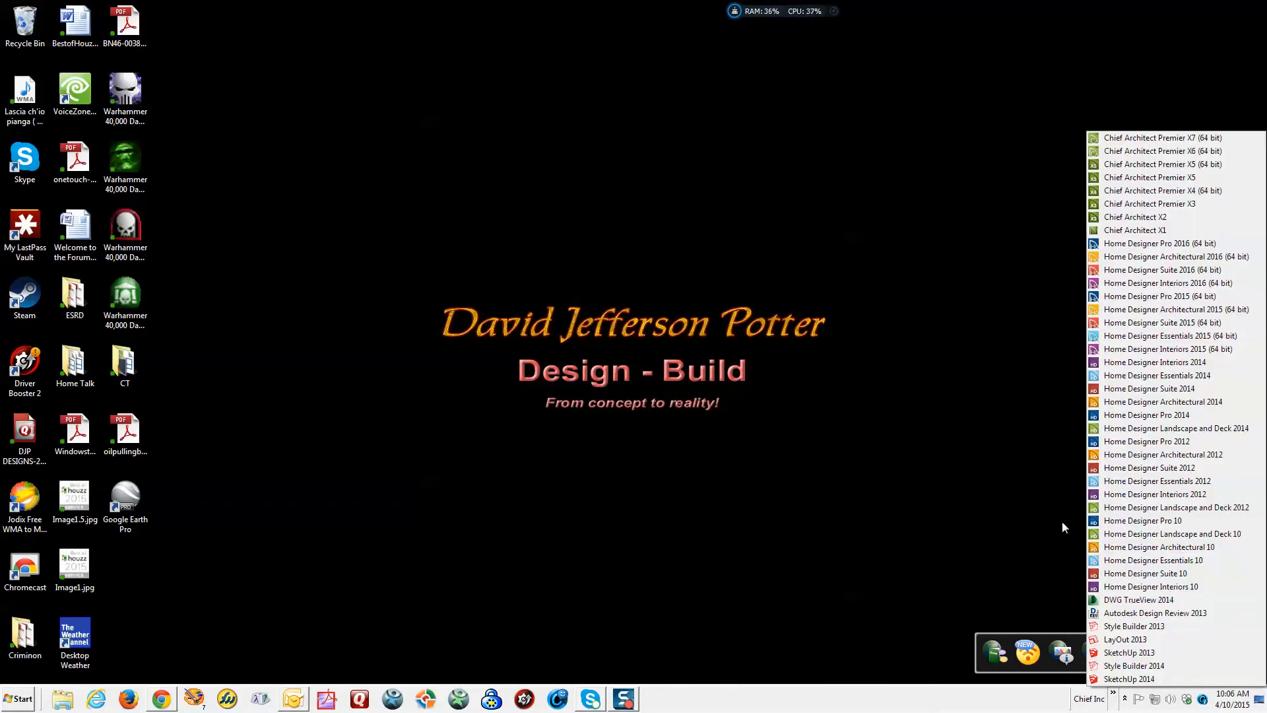
pyautogui.moveTo(1159, 244)
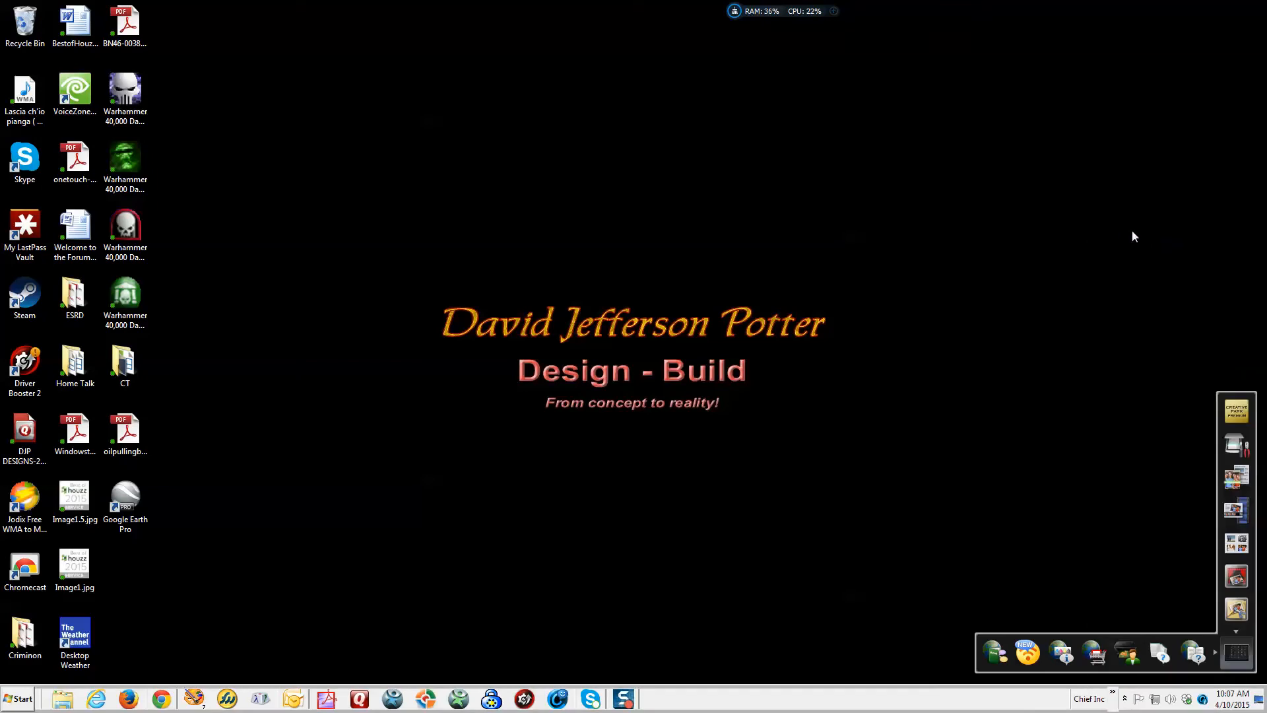
pyautogui.moveTo(235, 125)
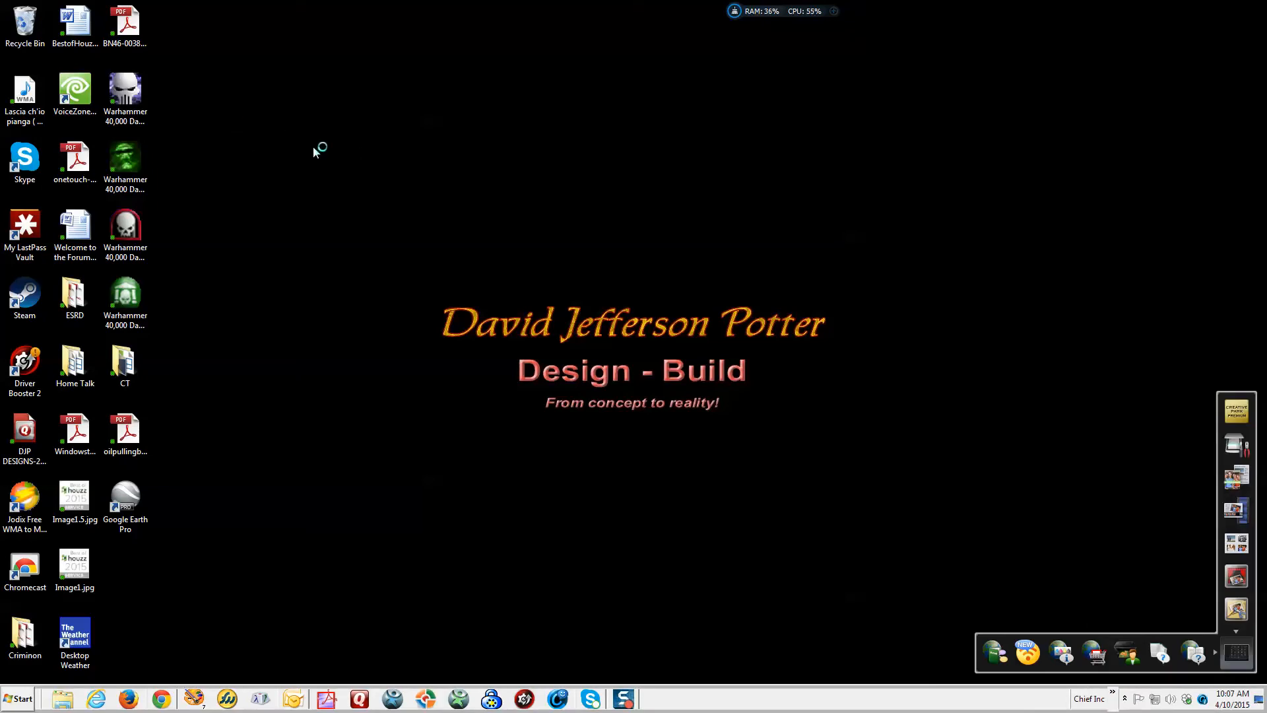
pyautogui.moveTo(404, 187)
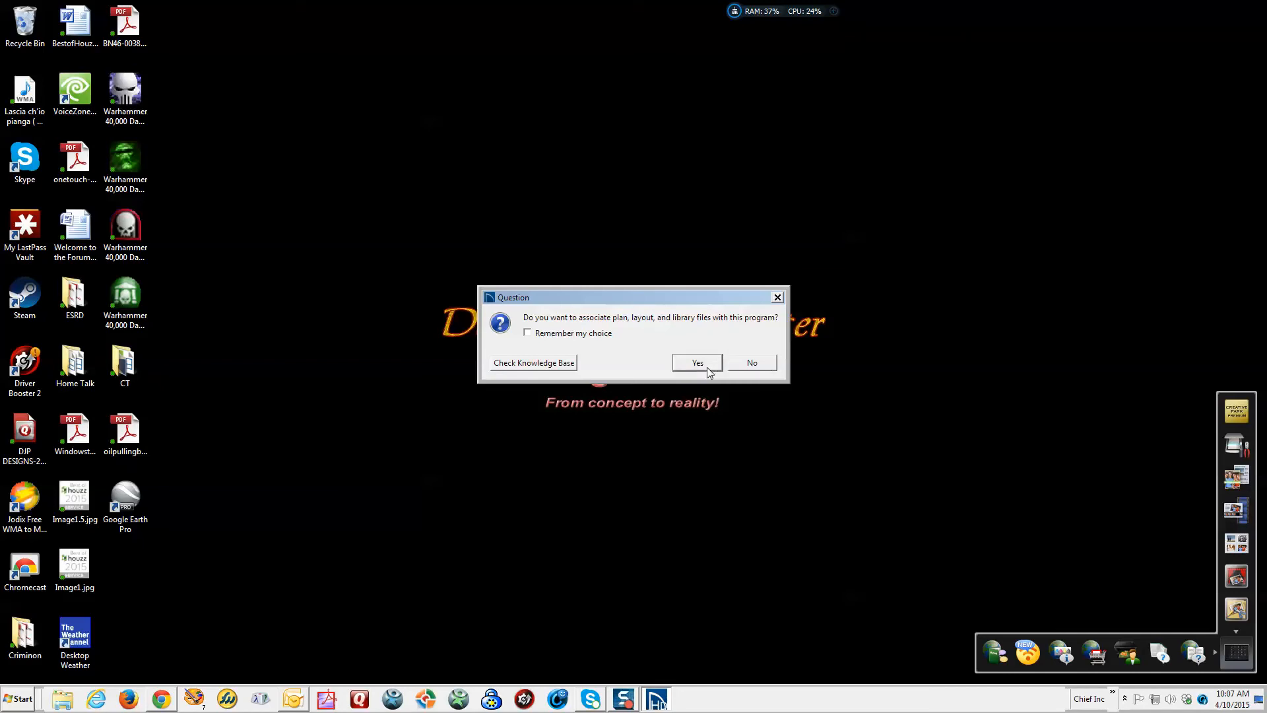
# Accept associating plan, layout and library files with Home Designer Pro 2016
pyautogui.click(697, 363)
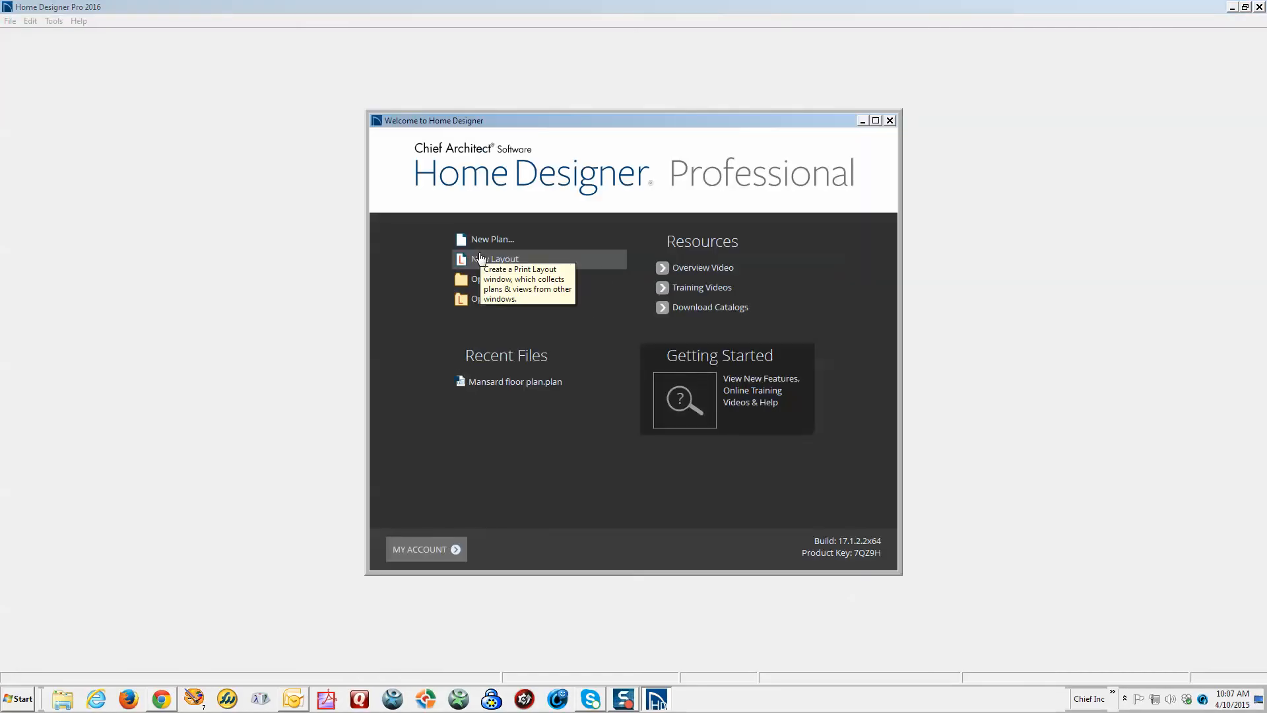
pyautogui.moveTo(492, 238)
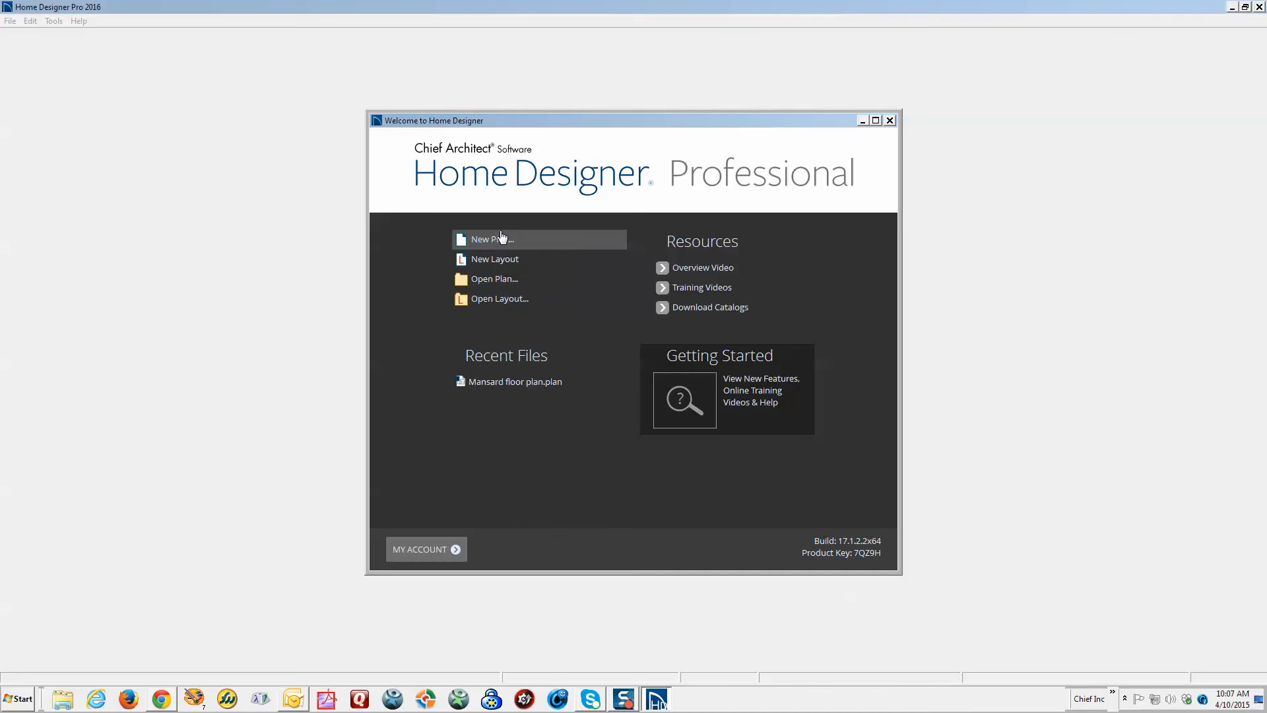
# Create a new plan using the Default Style with U.S. units
pyautogui.click(490, 239)
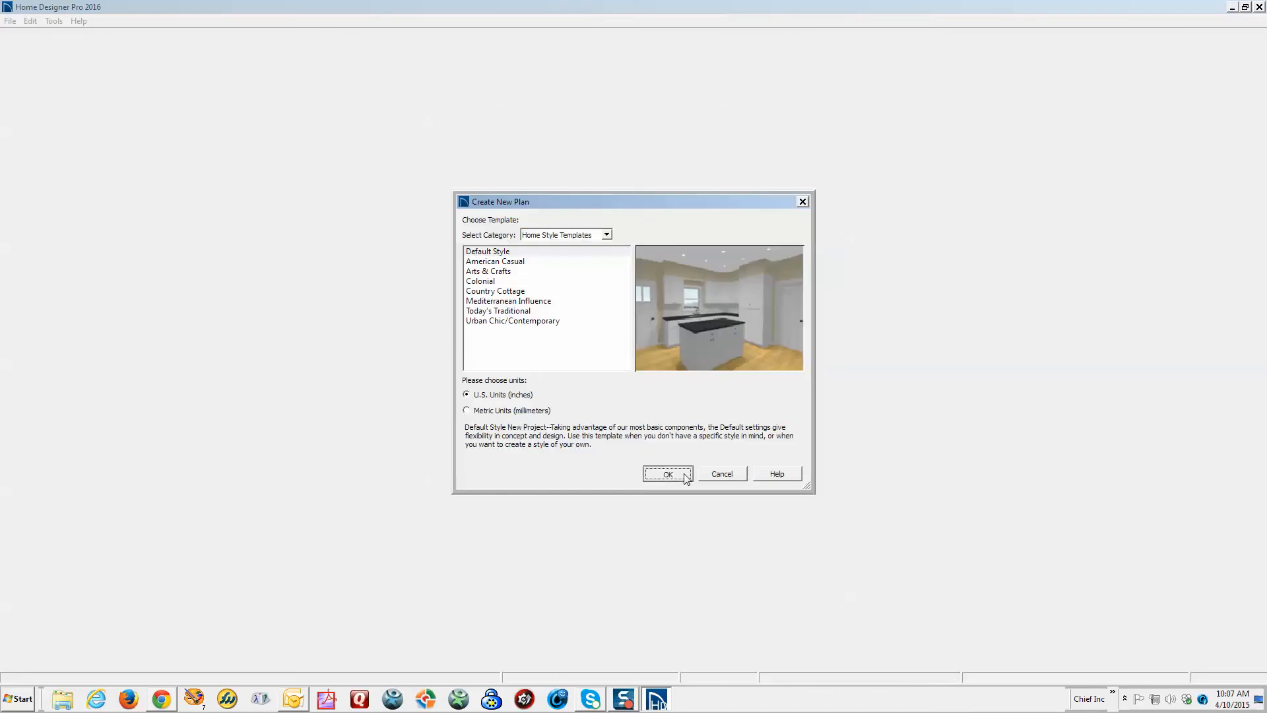
pyautogui.click(667, 474)
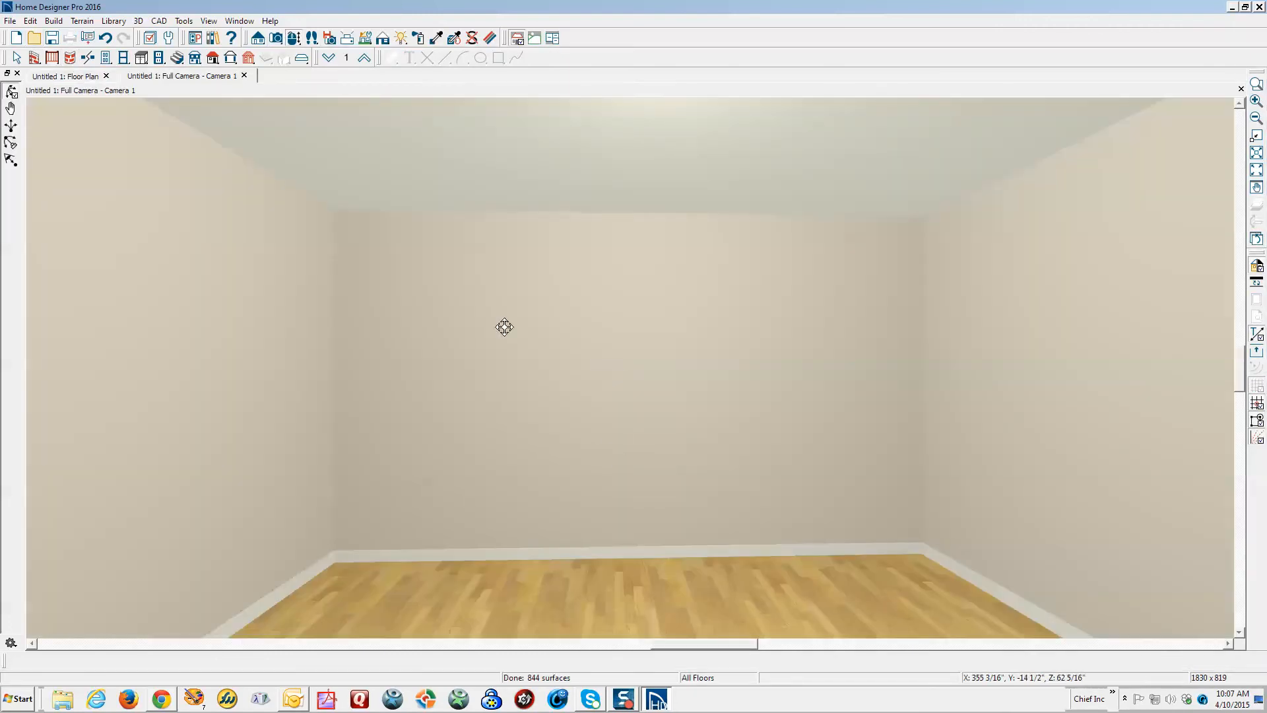
# Load Black Tile from Core Catalogs > Tile > Solid > Subway Tile into the Material Painter
pyautogui.click(420, 38)
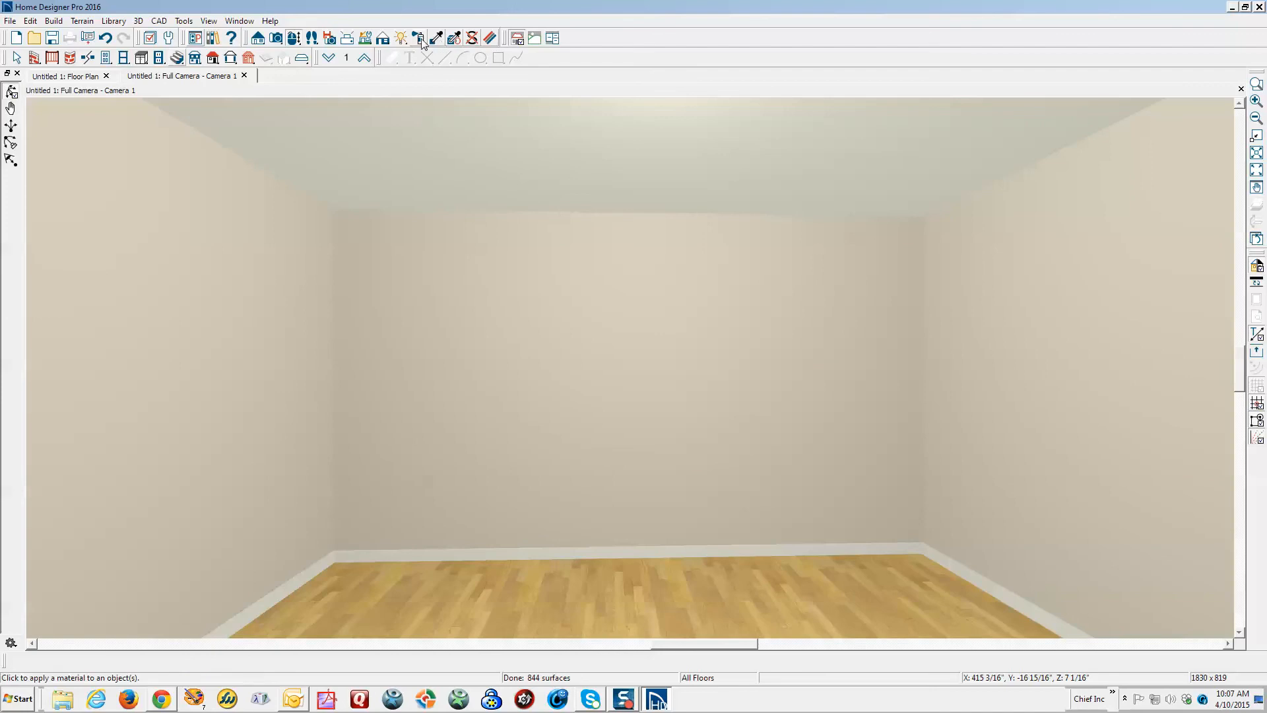
pyautogui.click(420, 38)
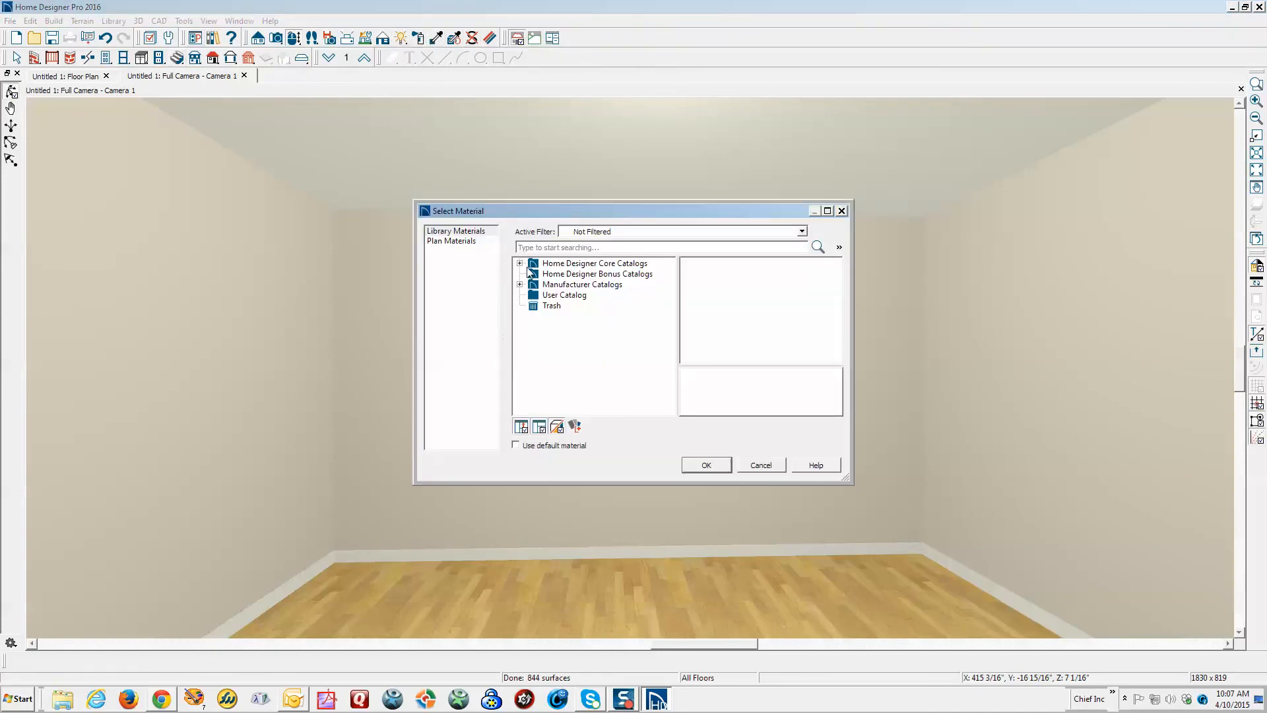
pyautogui.click(519, 262)
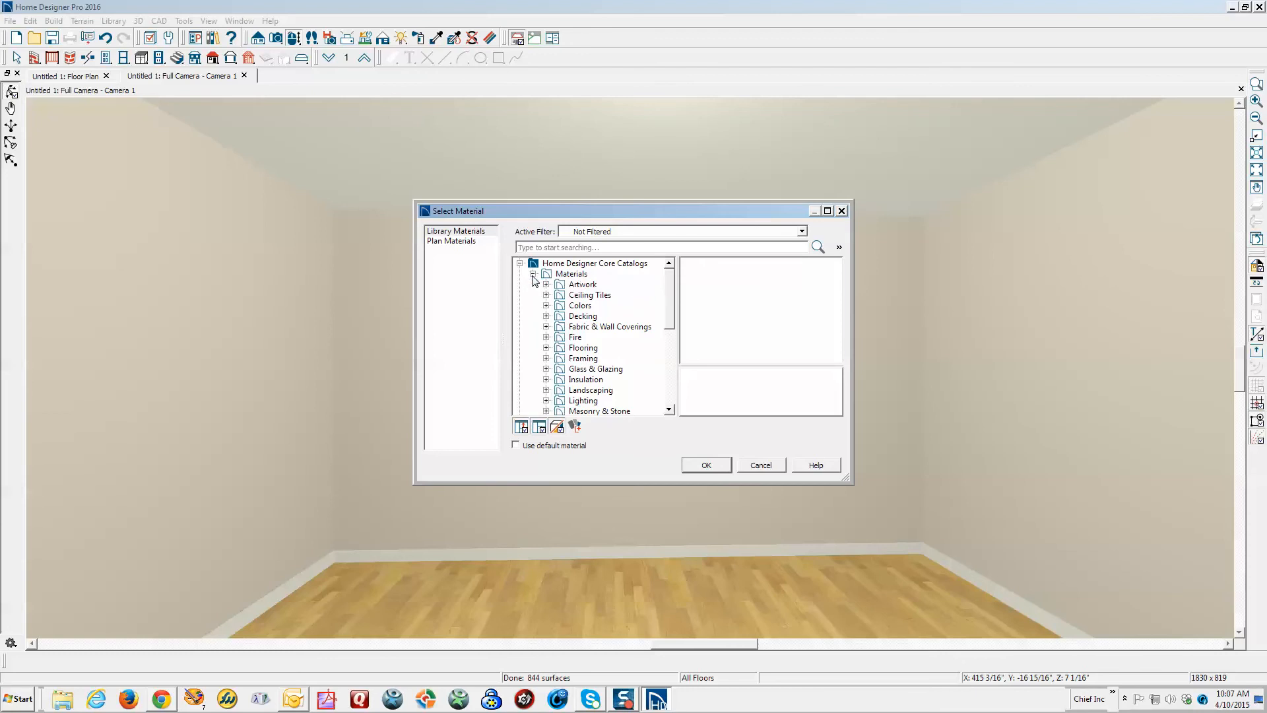
pyautogui.scroll(-3)
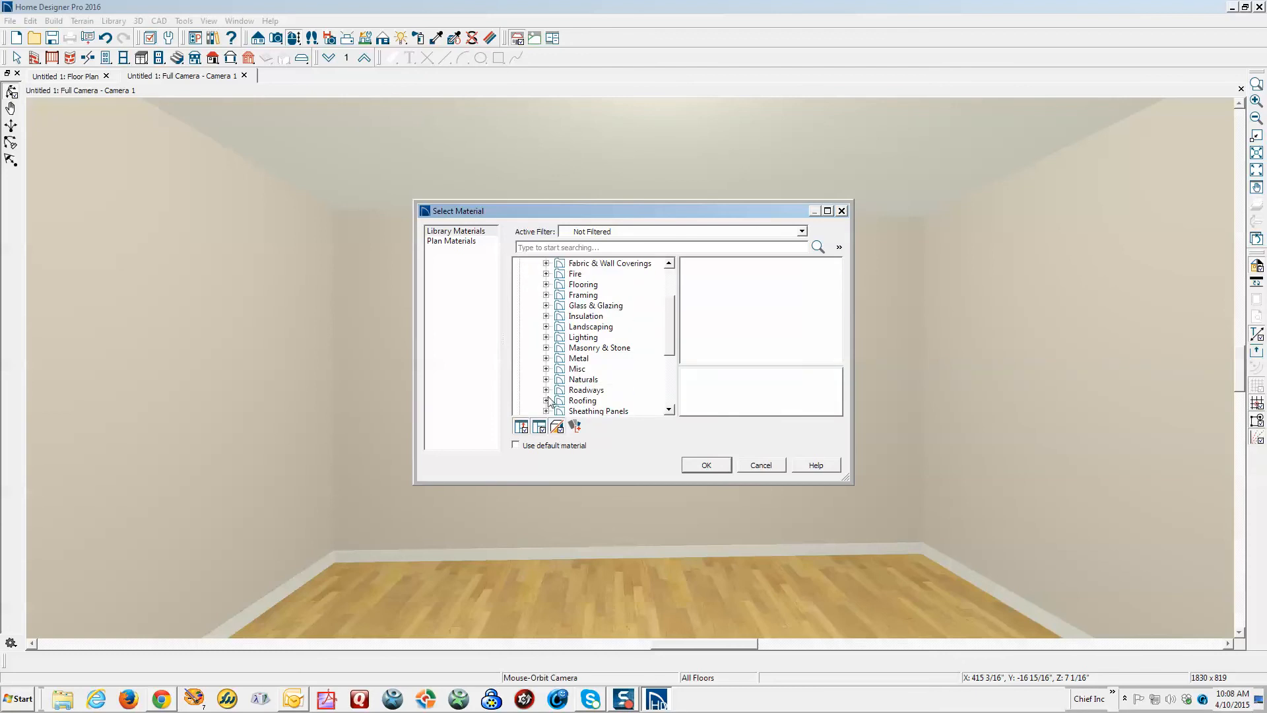
pyautogui.click(546, 348)
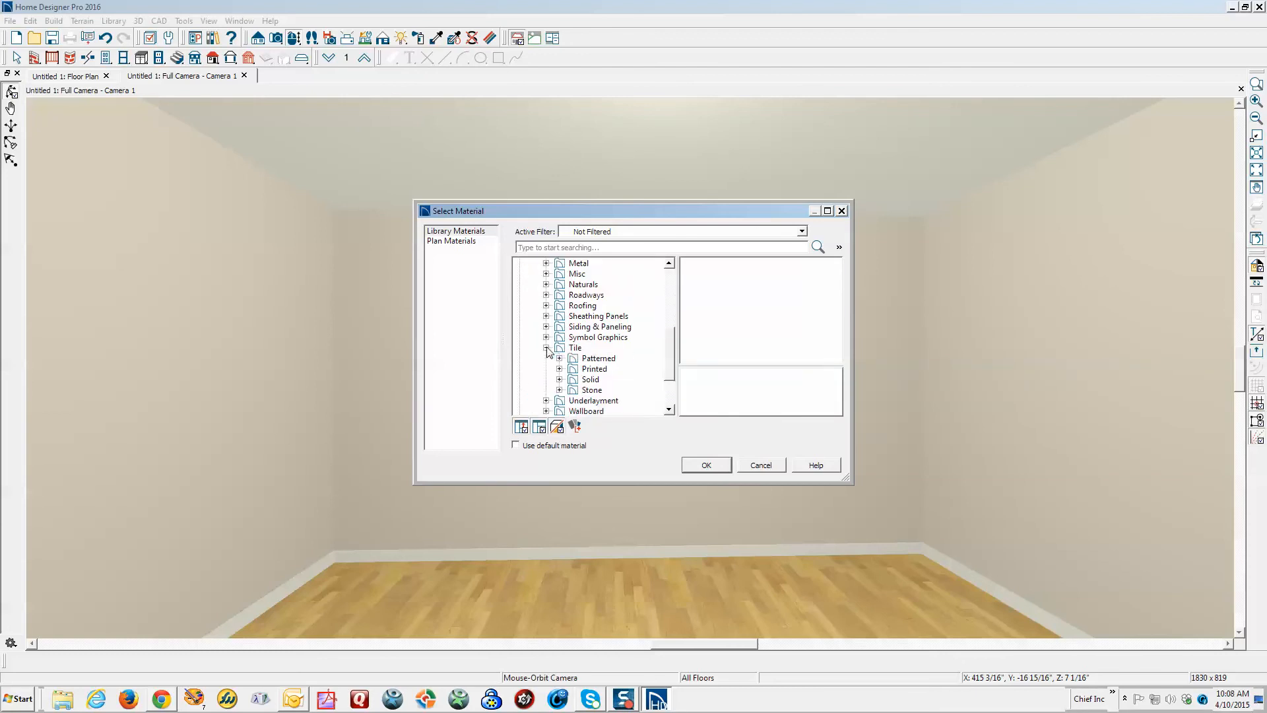
pyautogui.click(590, 379)
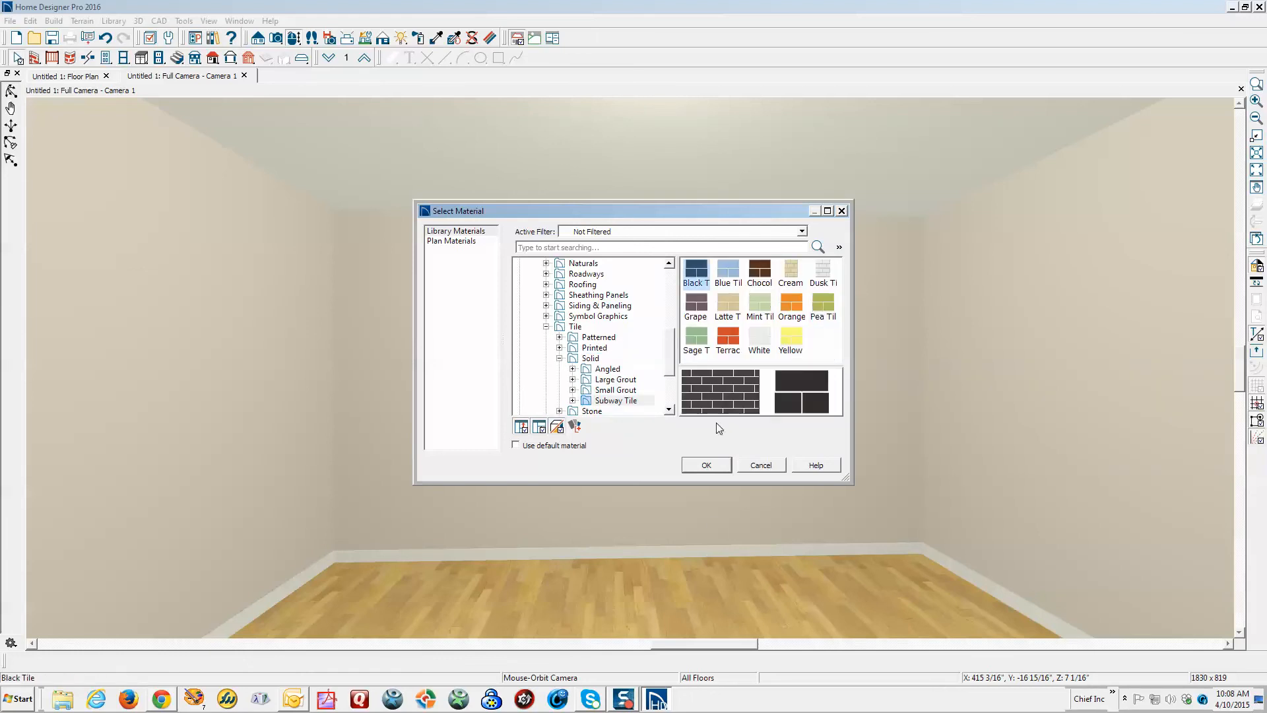
pyautogui.click(705, 464)
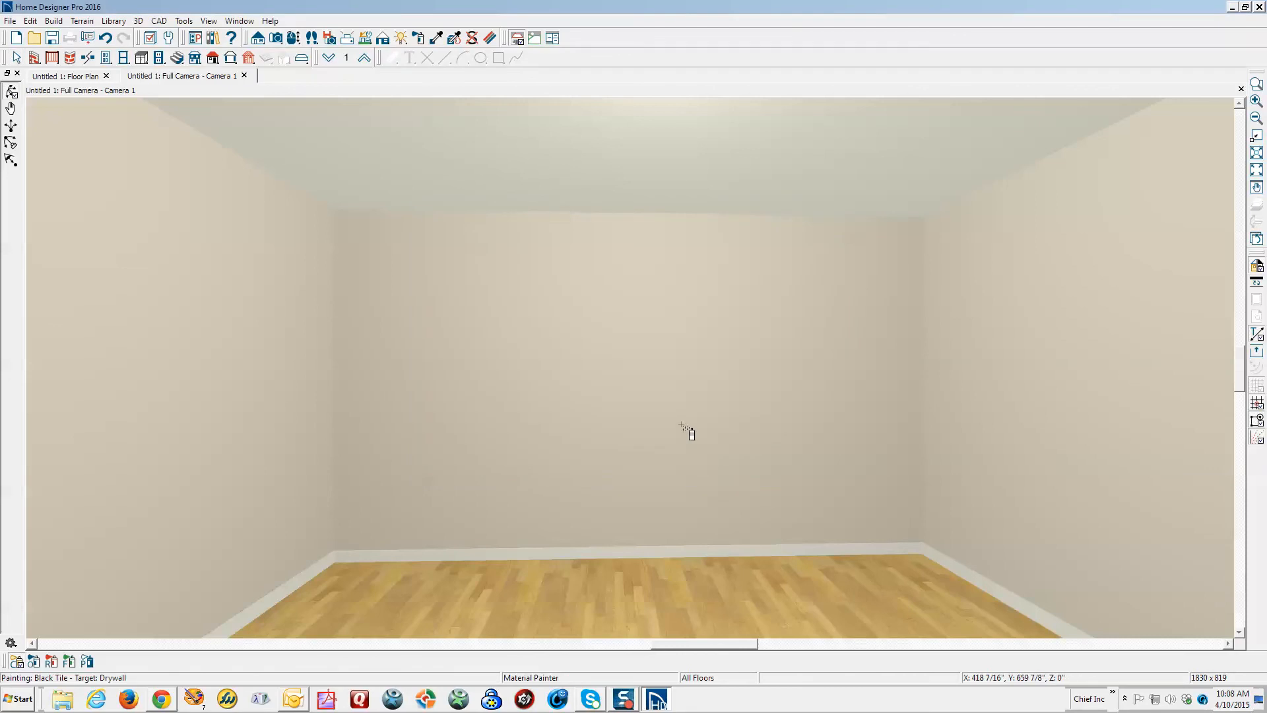
# Paint the room walls with Black Tile and show its Texture panel in Define Material
pyautogui.click(681, 235)
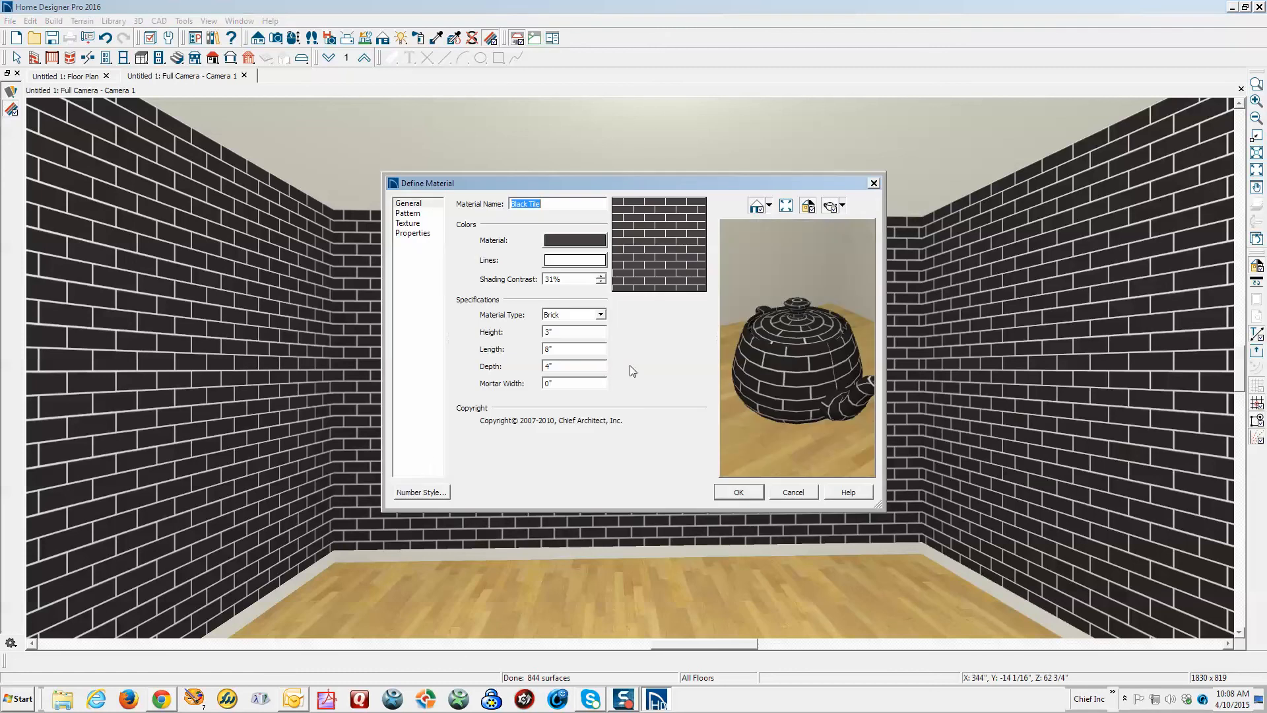
pyautogui.moveTo(753, 285)
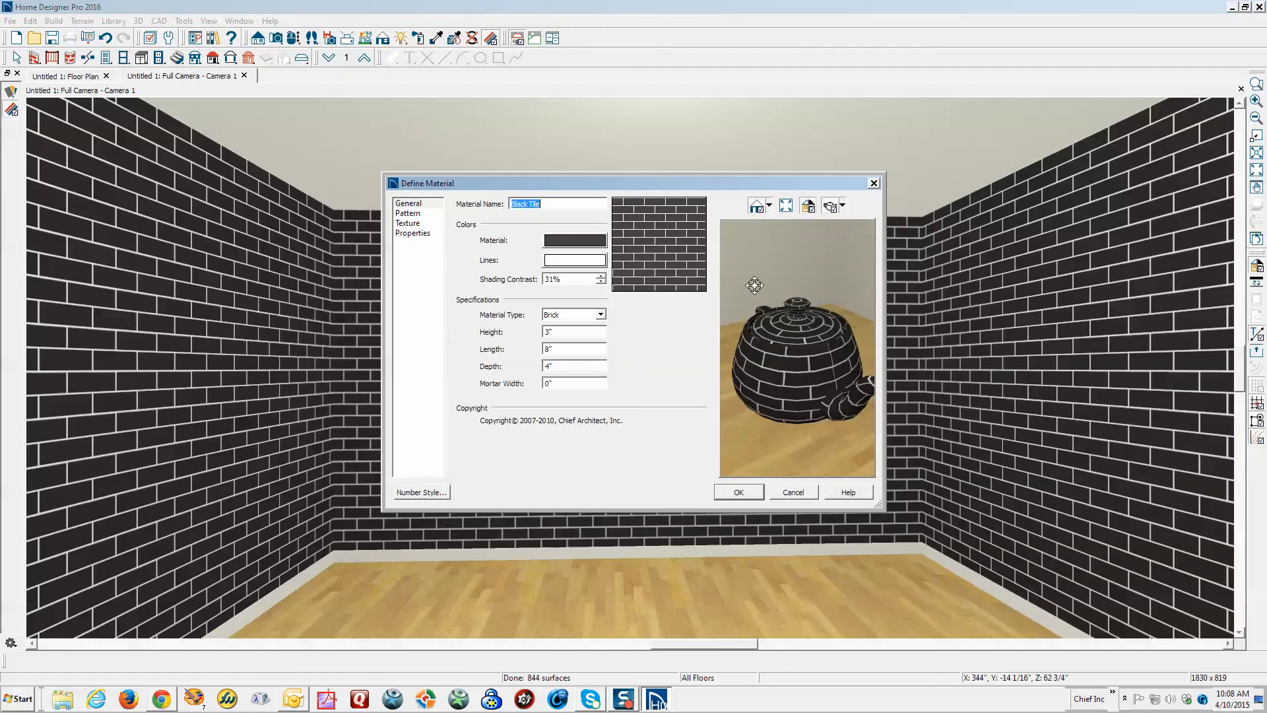
pyautogui.moveTo(380, 287)
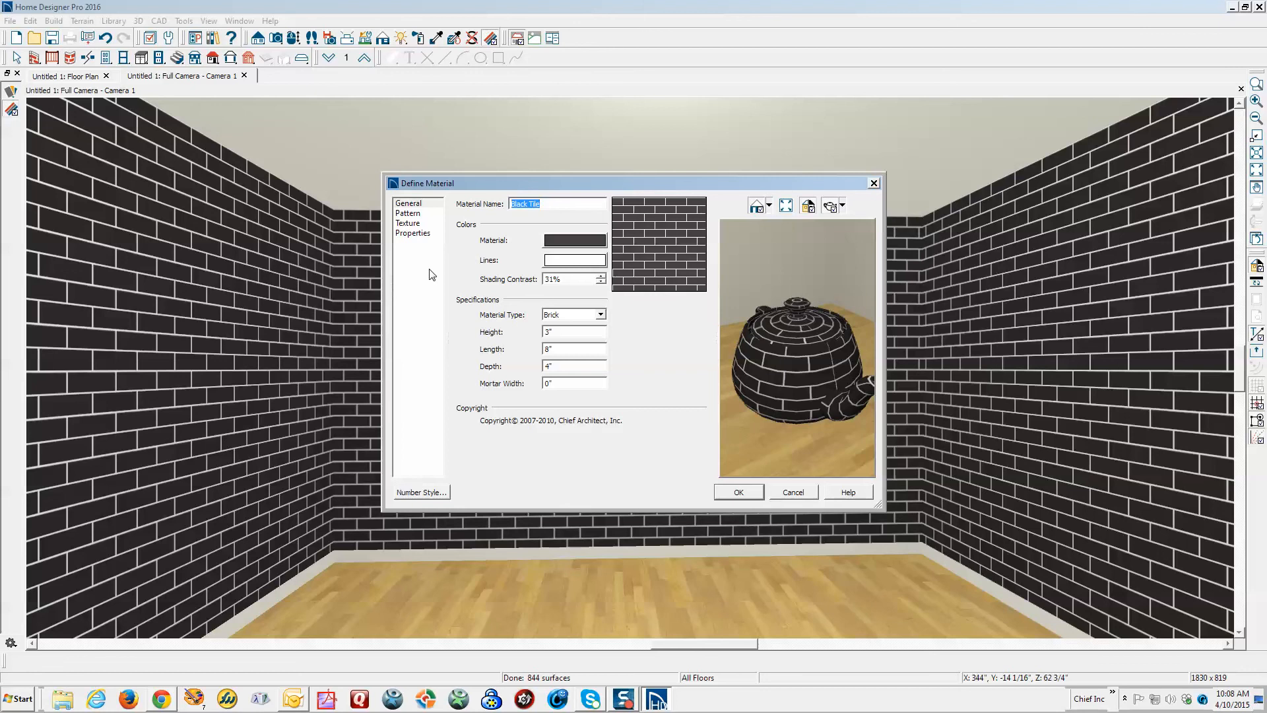
pyautogui.click(408, 223)
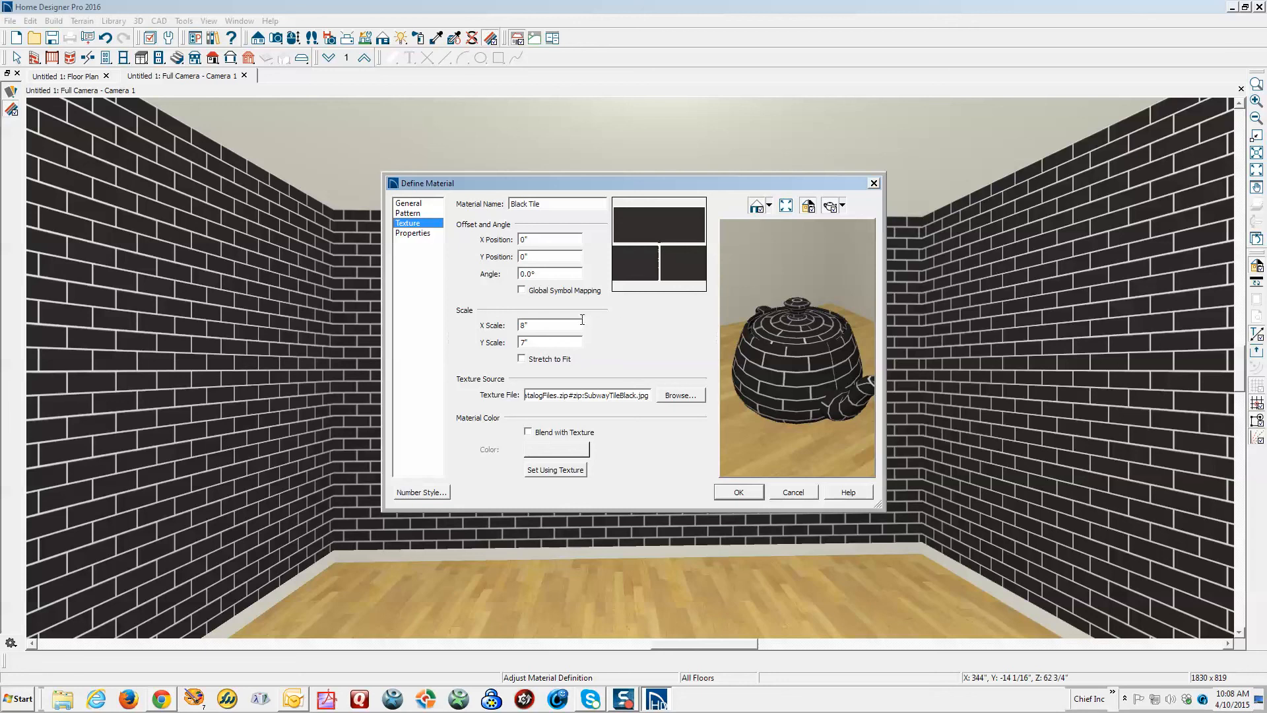
# Lighten the Black Tile material colour to light grey and enable Blend with Texture
pyautogui.click(408, 203)
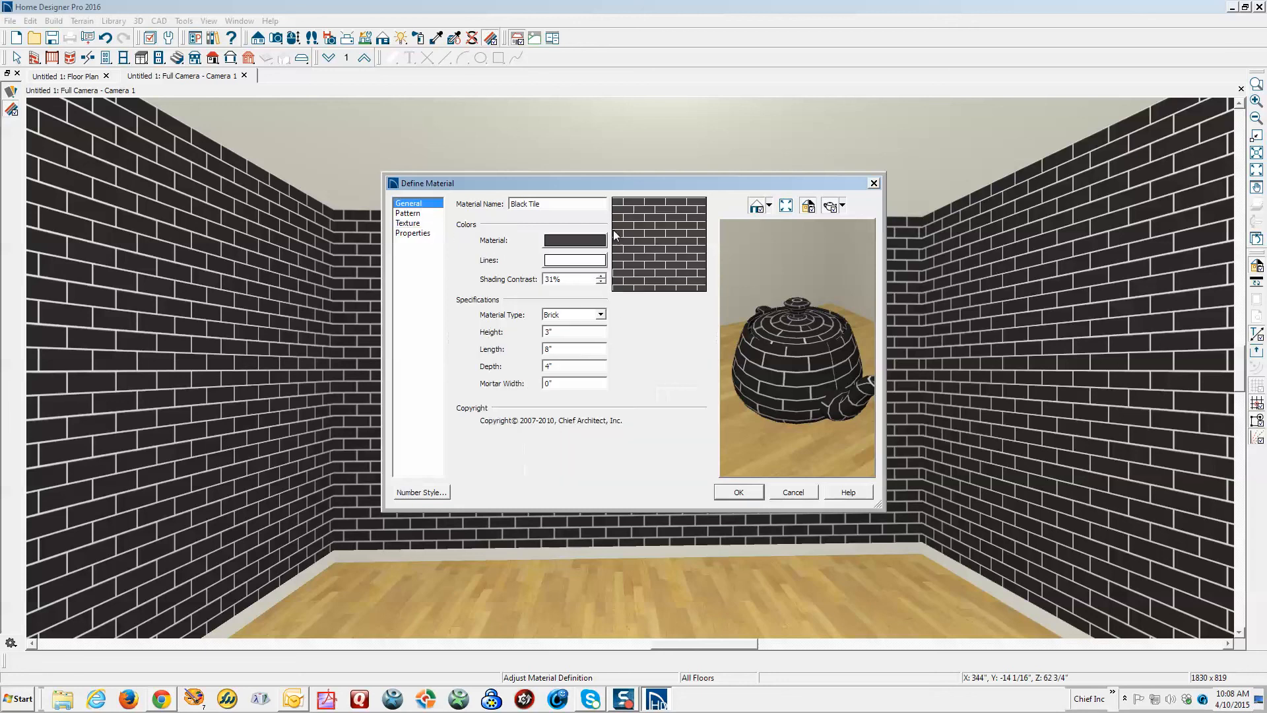
pyautogui.click(574, 240)
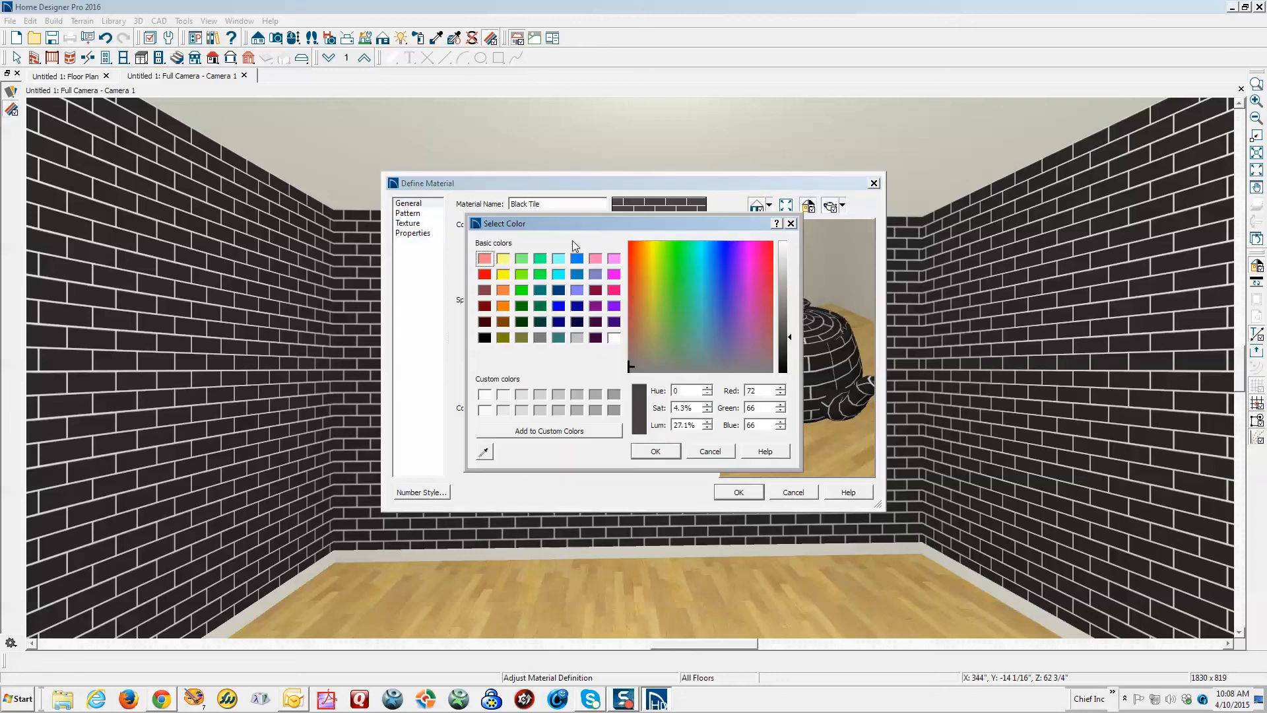
pyautogui.moveTo(793, 342)
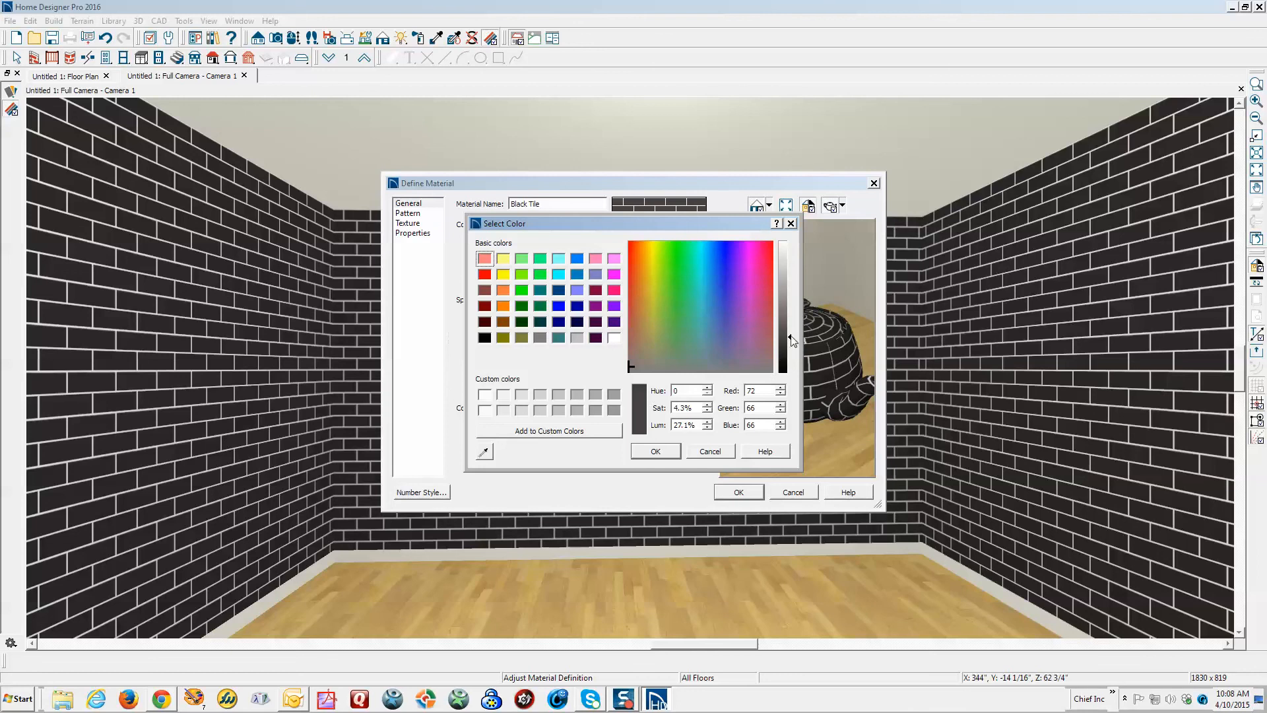
pyautogui.moveTo(792, 339); pyautogui.dragTo(794, 281)
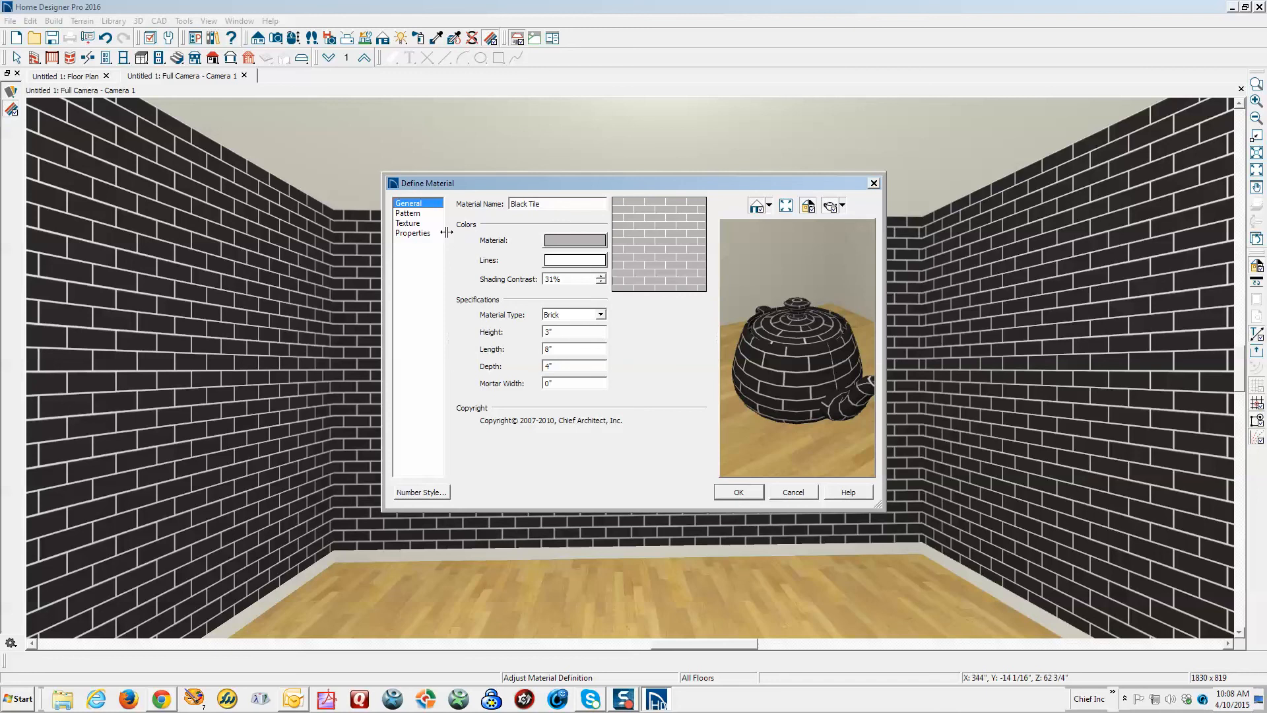
pyautogui.click(408, 223)
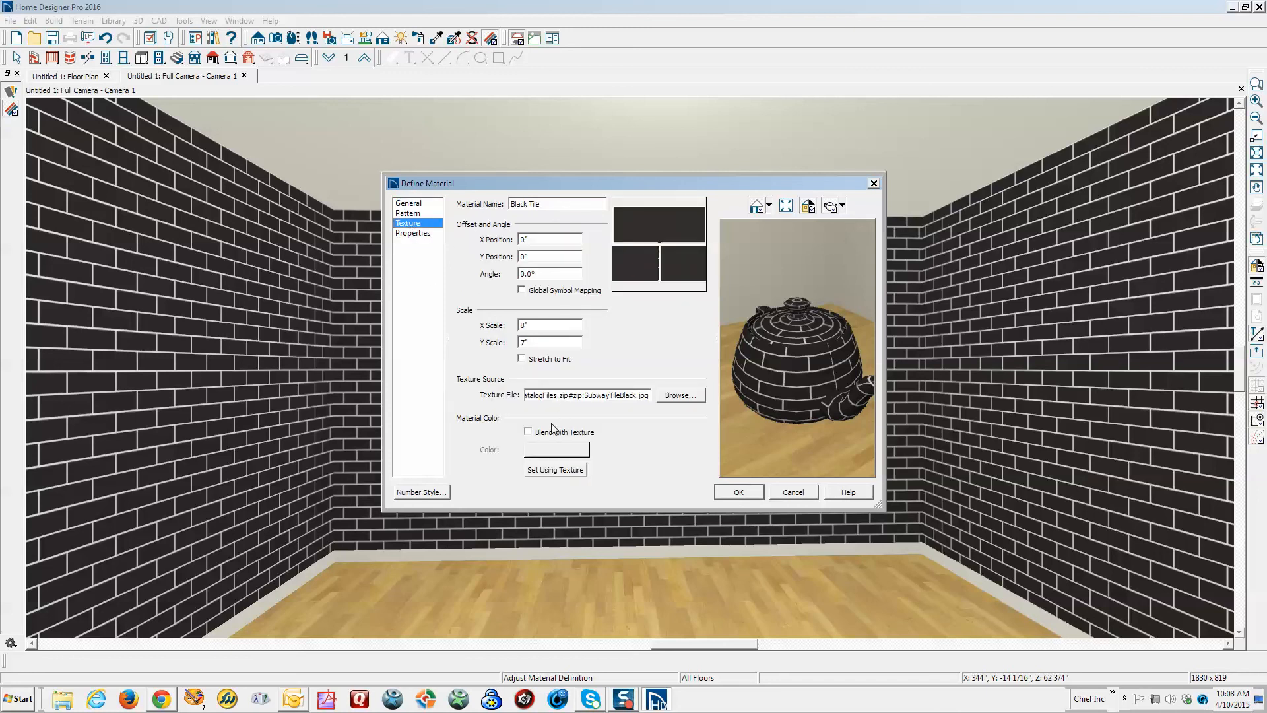
pyautogui.click(528, 431)
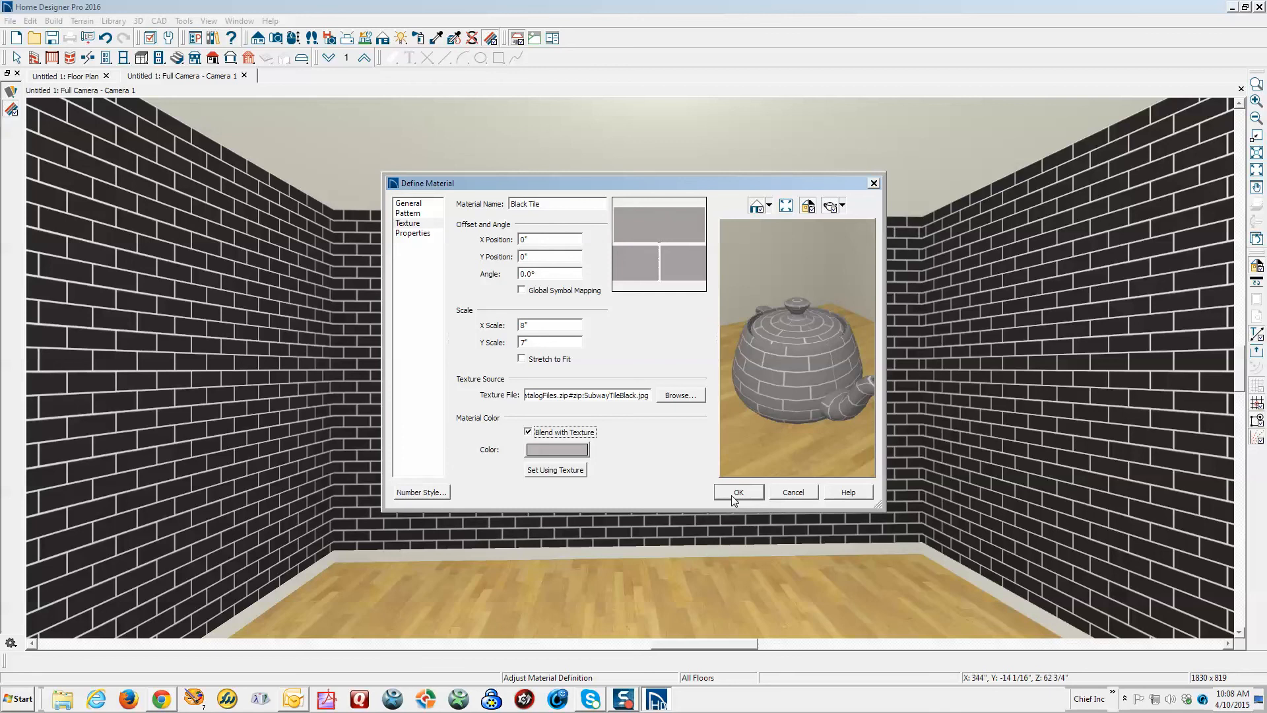
pyautogui.click(738, 493)
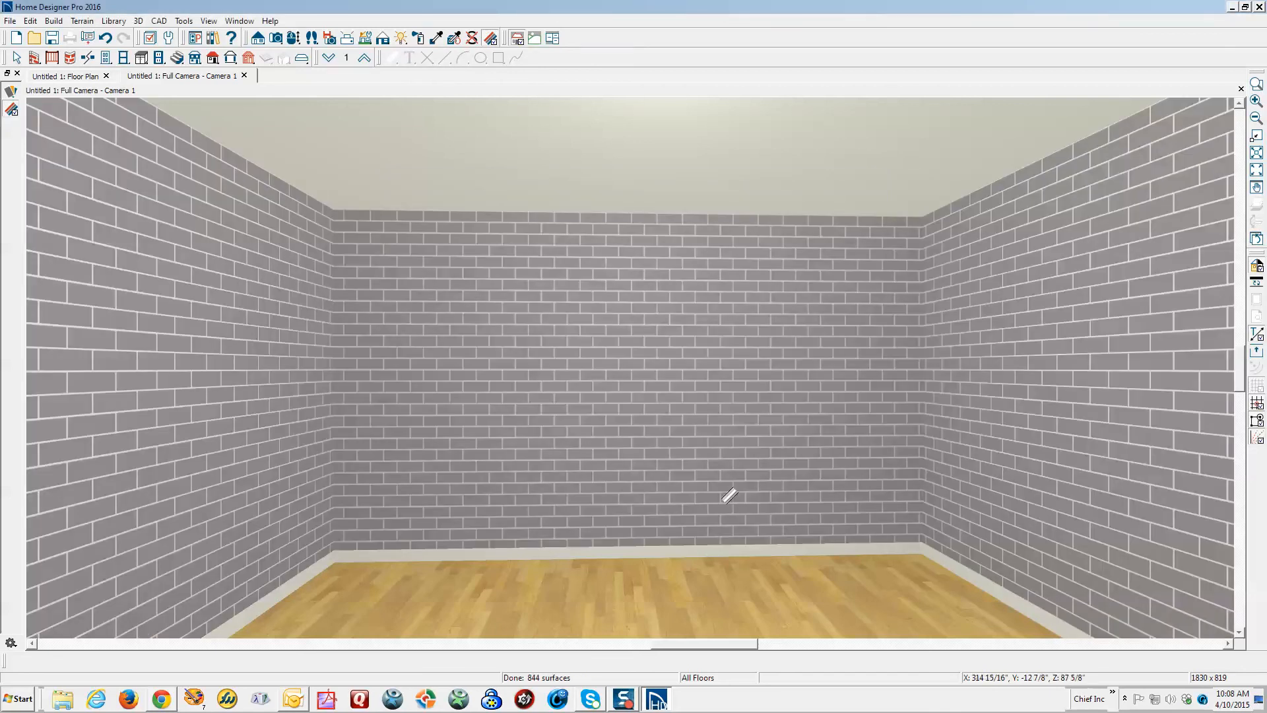
pyautogui.moveTo(674, 403)
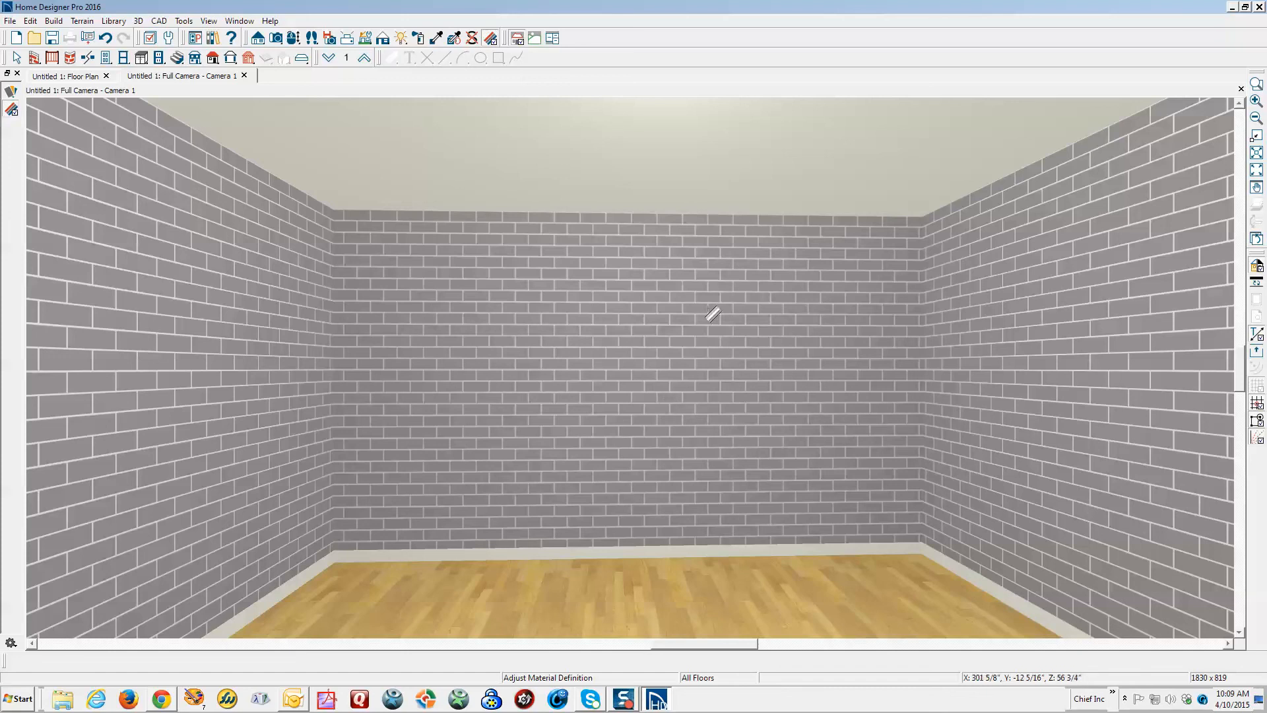
pyautogui.moveTo(816, 389)
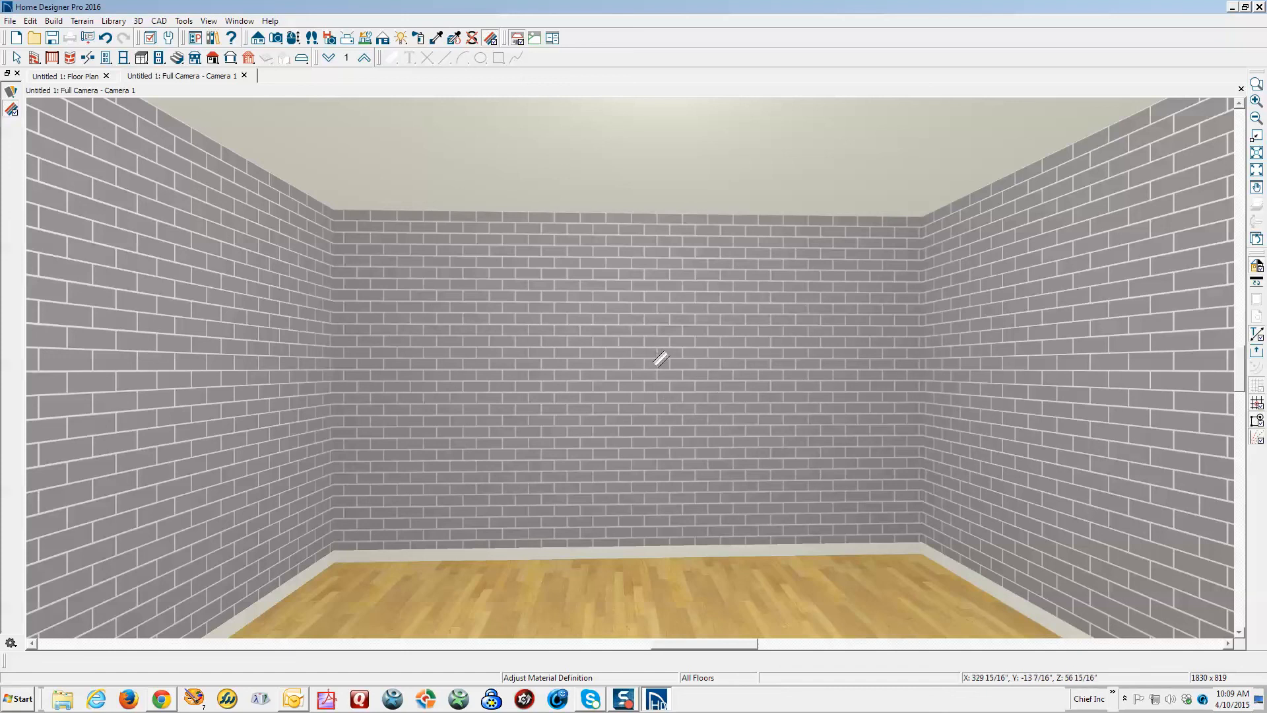
pyautogui.moveTo(568, 318)
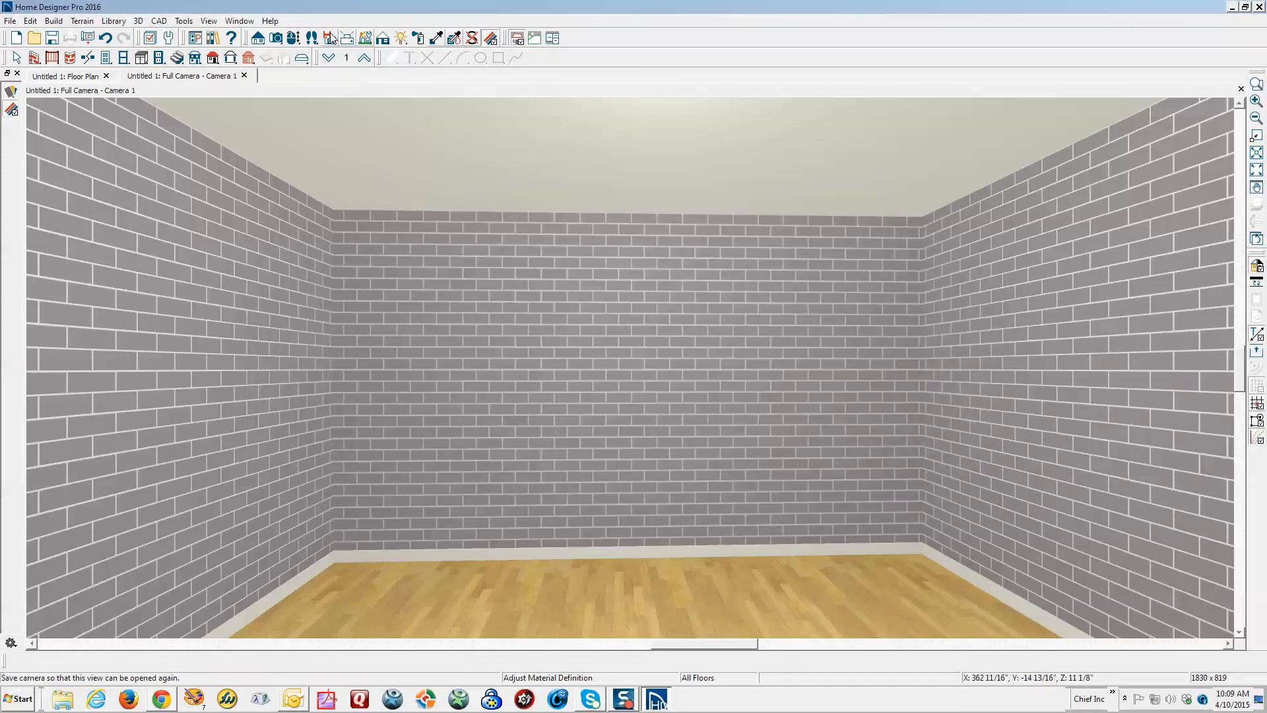
pyautogui.moveTo(348, 39)
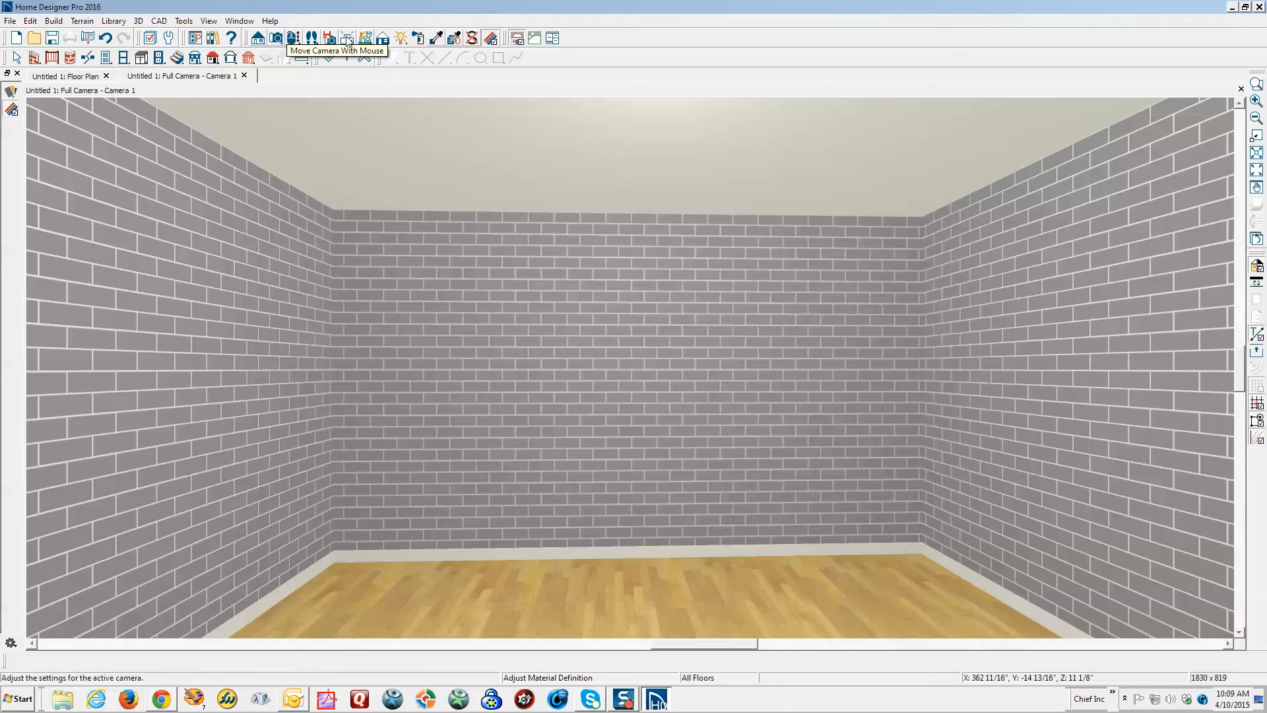
# Choose Terracotta Tile from Tile > Solid > Subway Tile for the walls
pyautogui.click(419, 39)
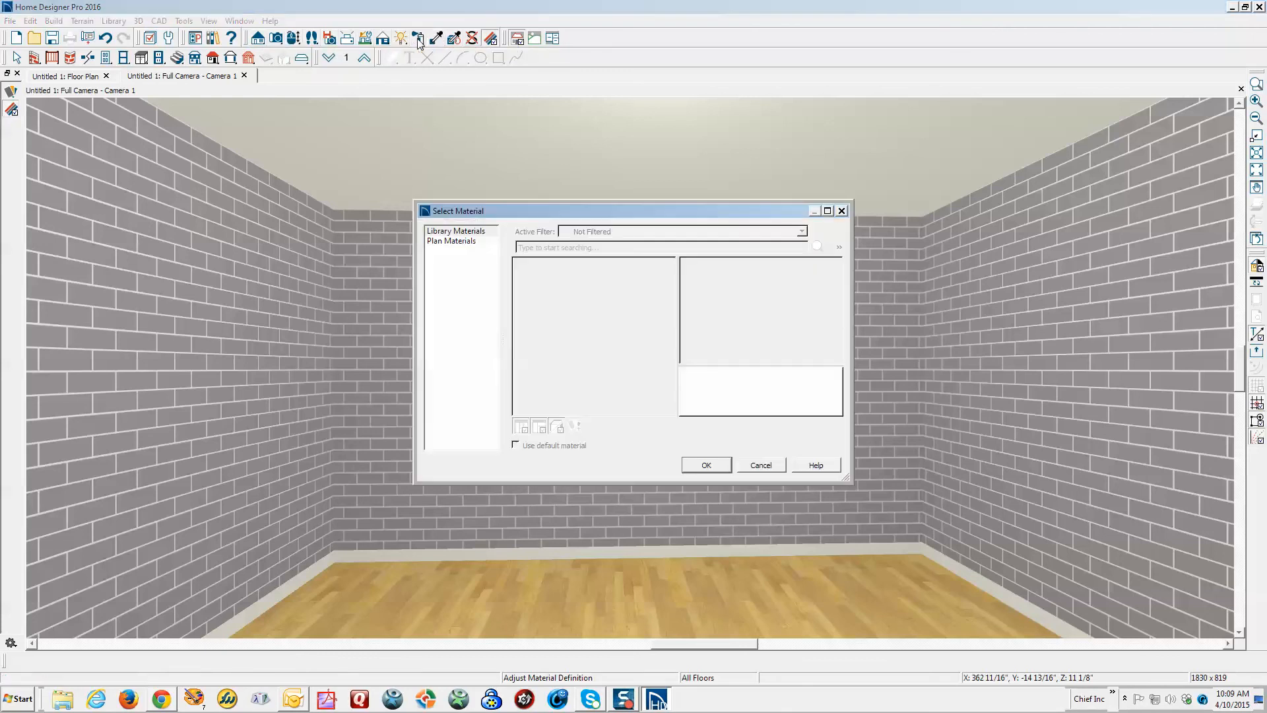
pyautogui.click(616, 389)
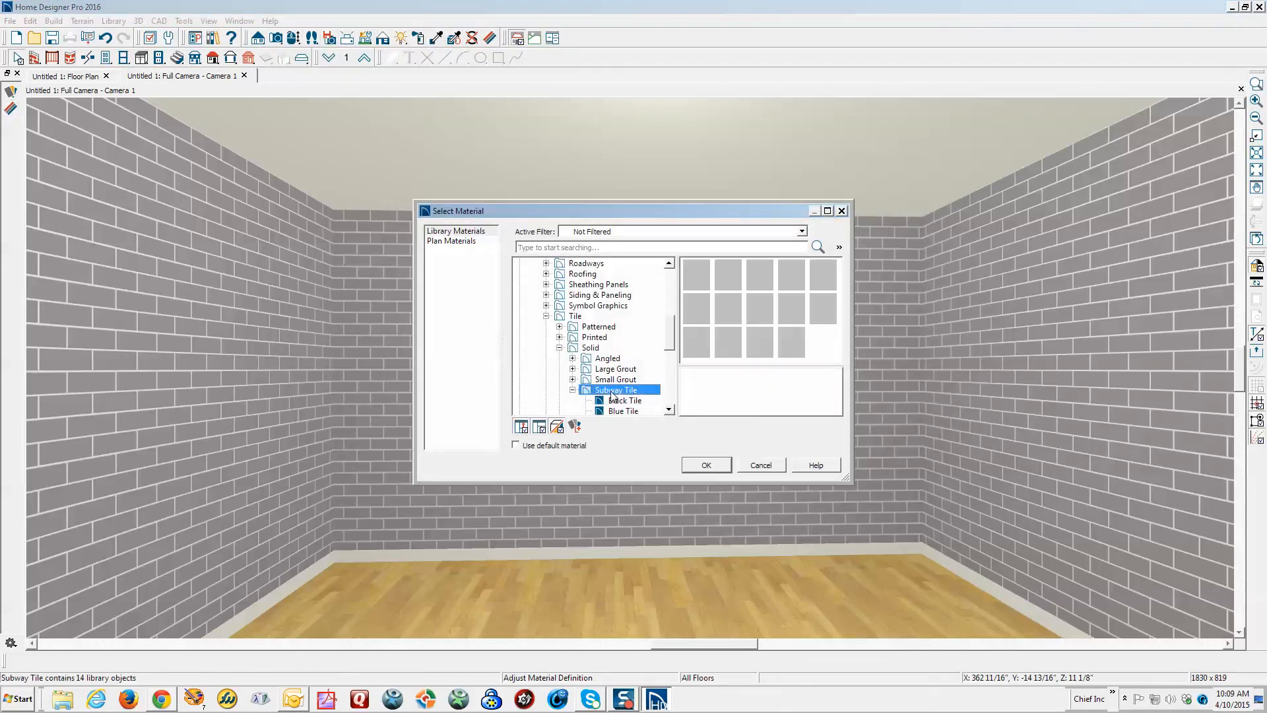
pyautogui.click(726, 338)
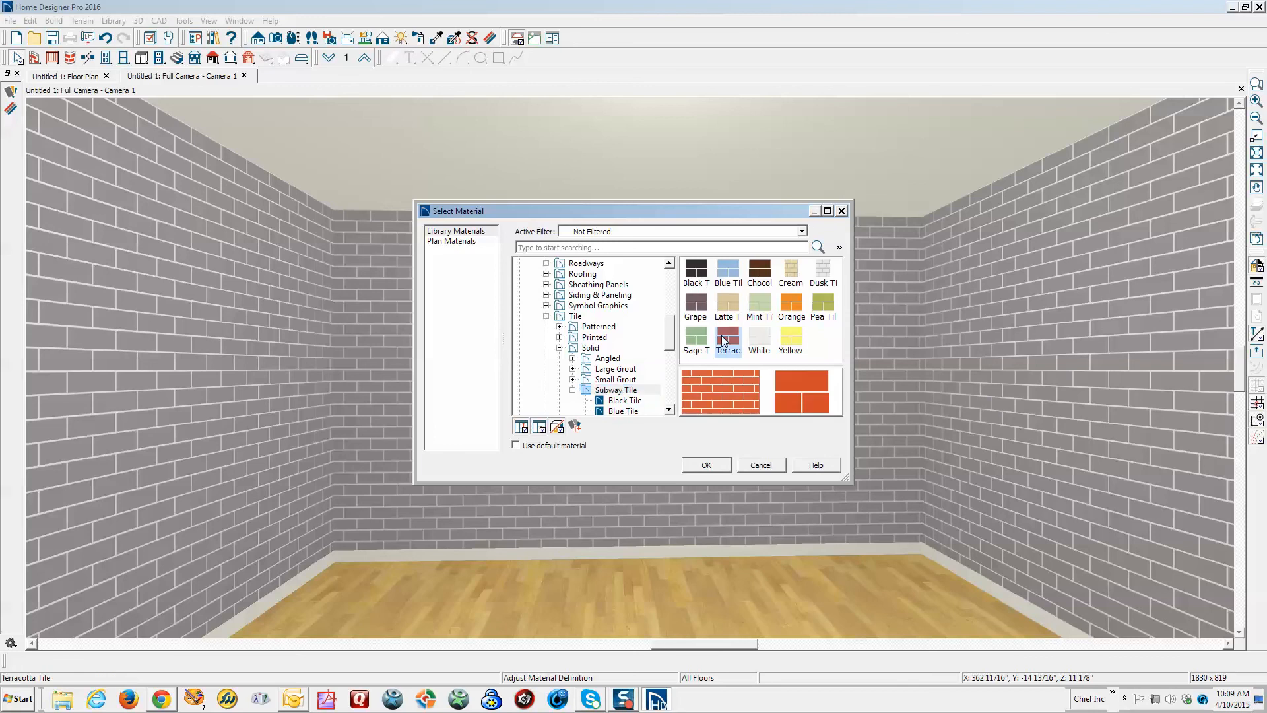
pyautogui.click(705, 465)
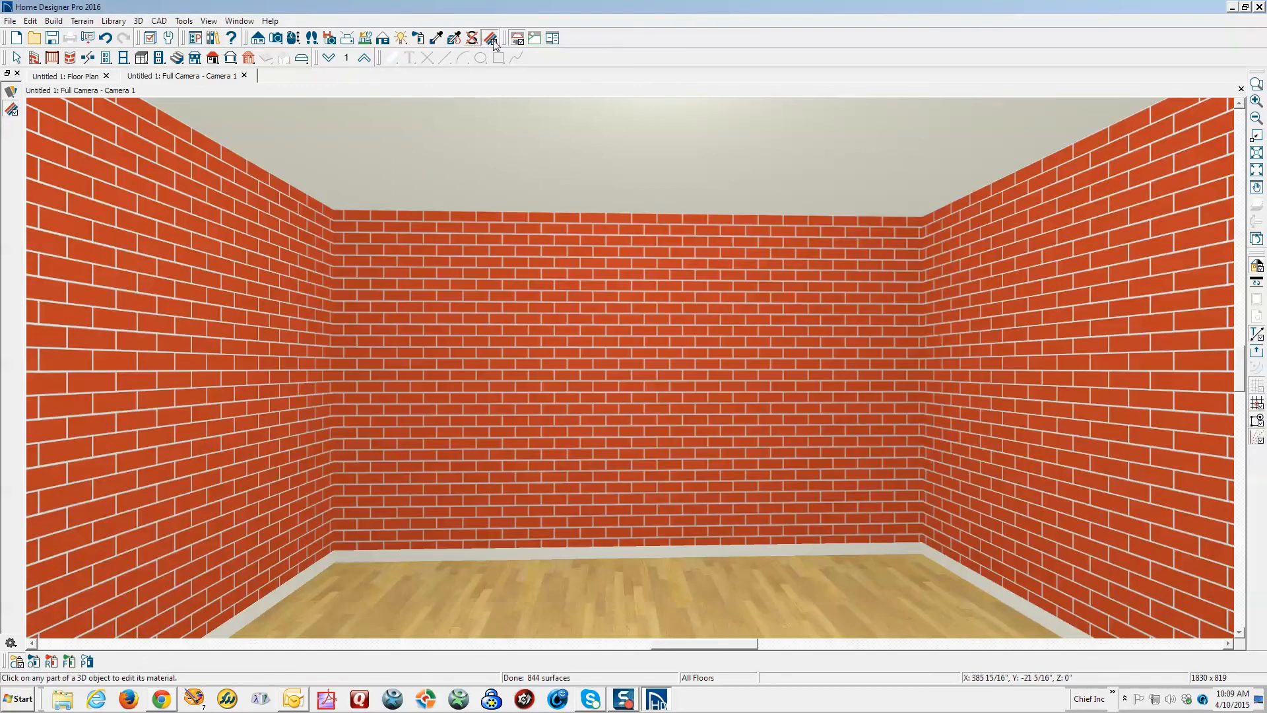
pyautogui.moveTo(491, 38)
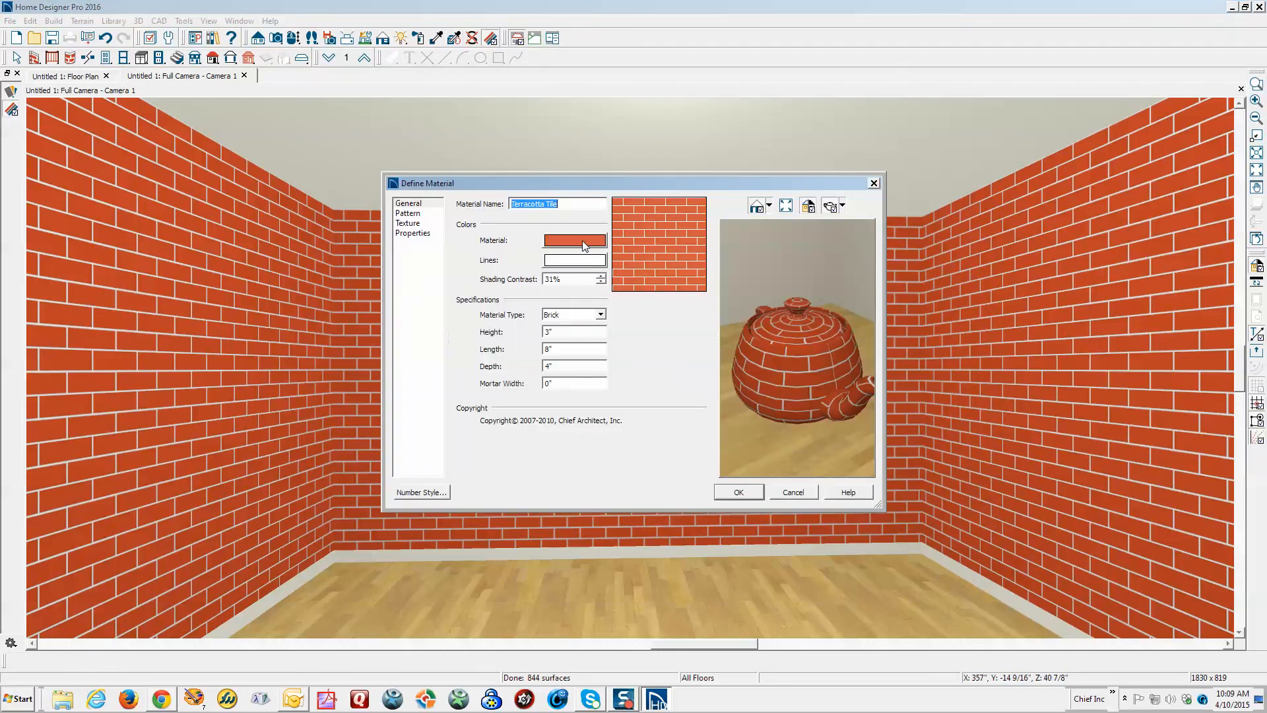
# Set Terracotta Tile's material colour to purple and turn on Blend with Texture
pyautogui.click(574, 240)
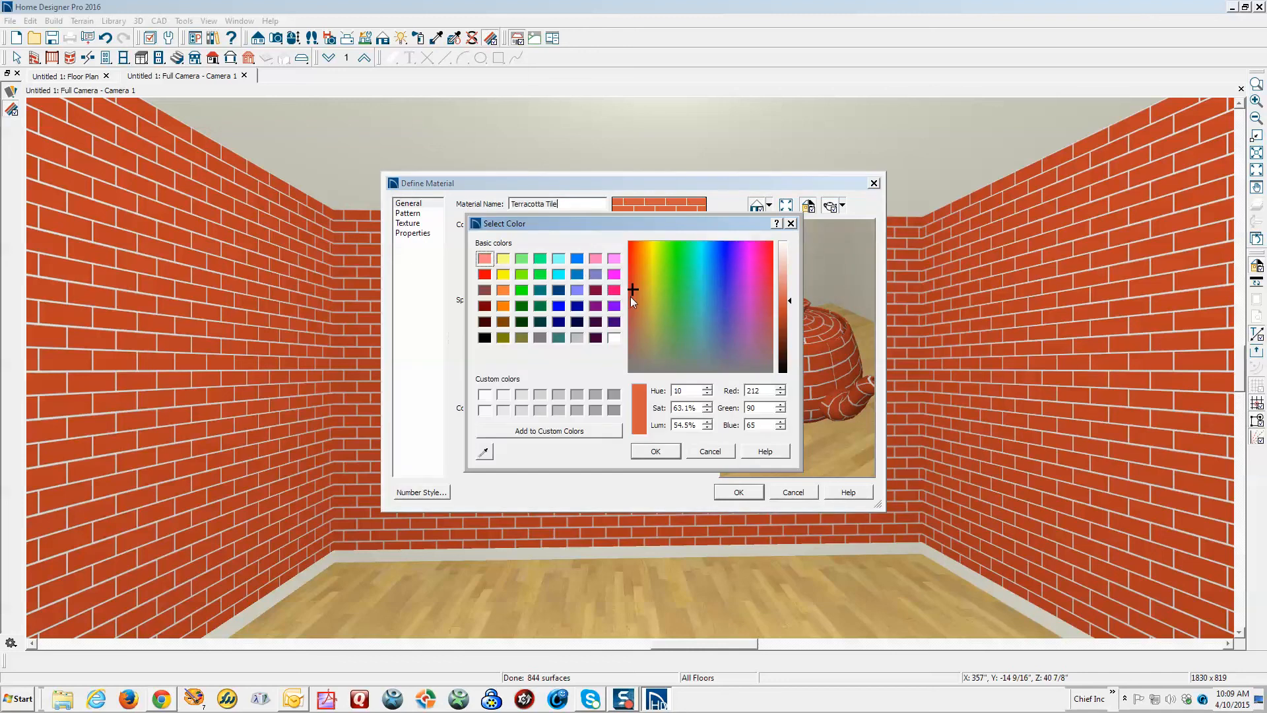
pyautogui.click(736, 313)
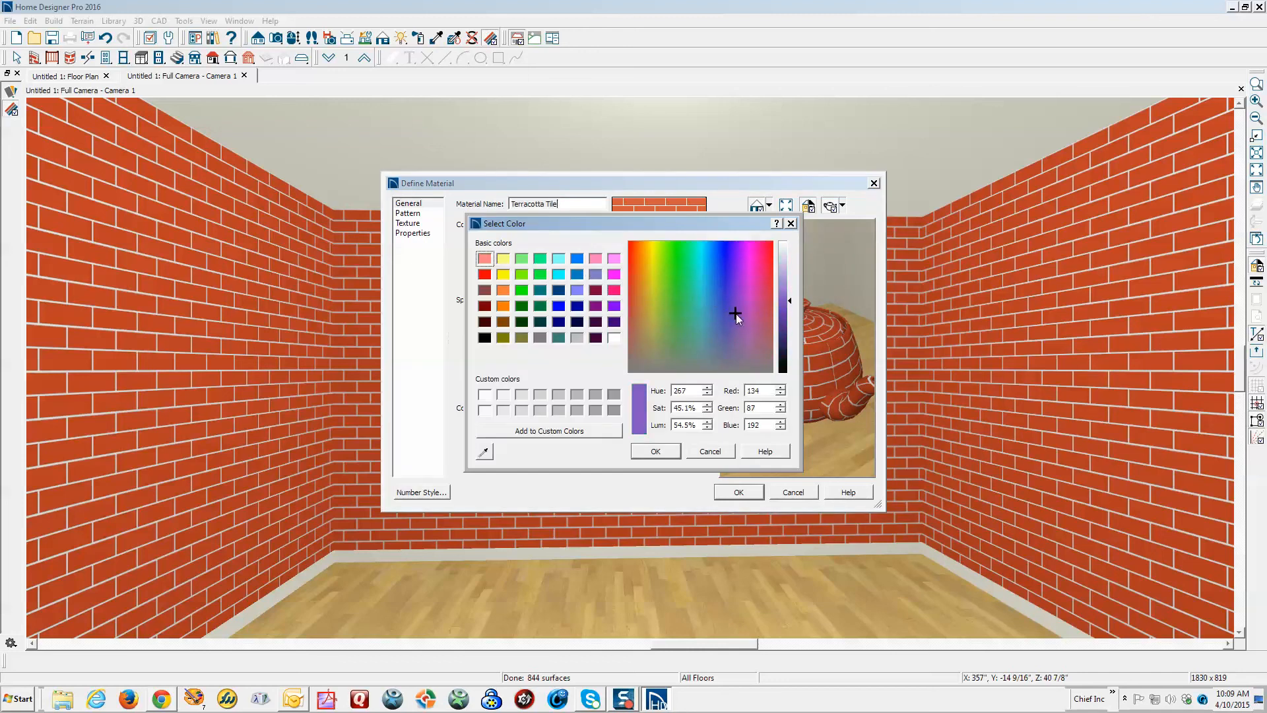
pyautogui.click(737, 317)
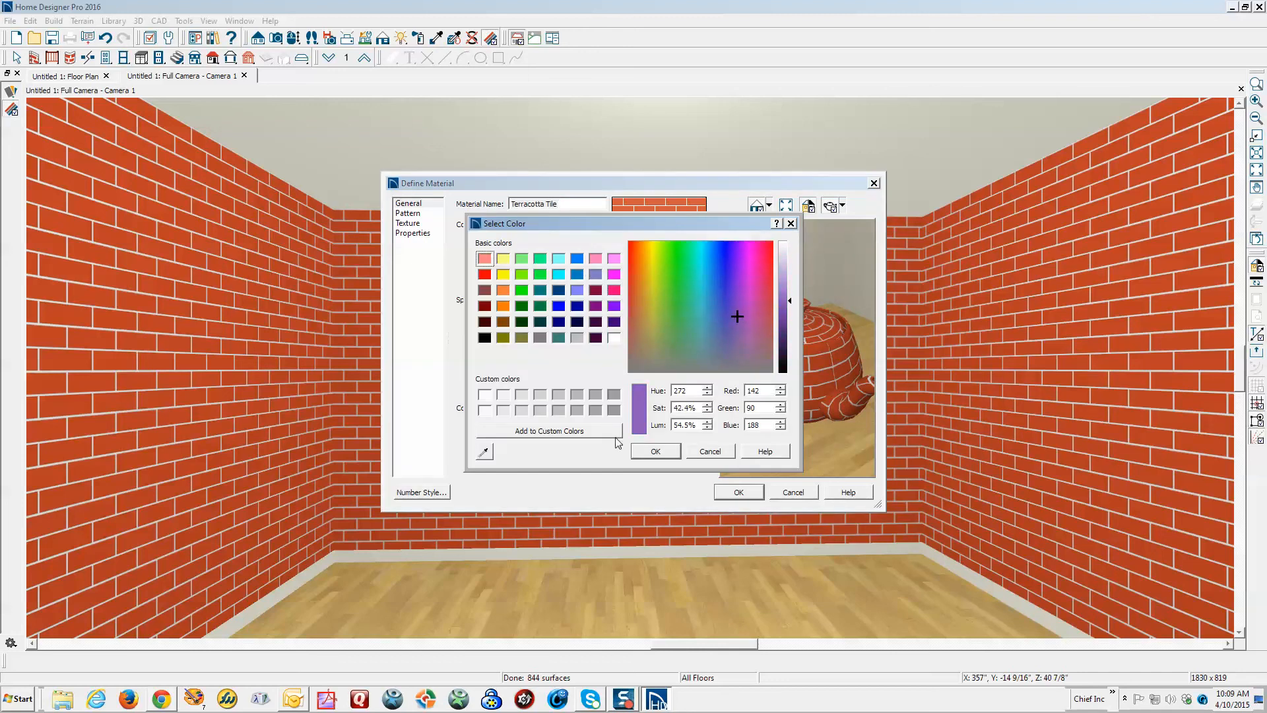
pyautogui.click(655, 451)
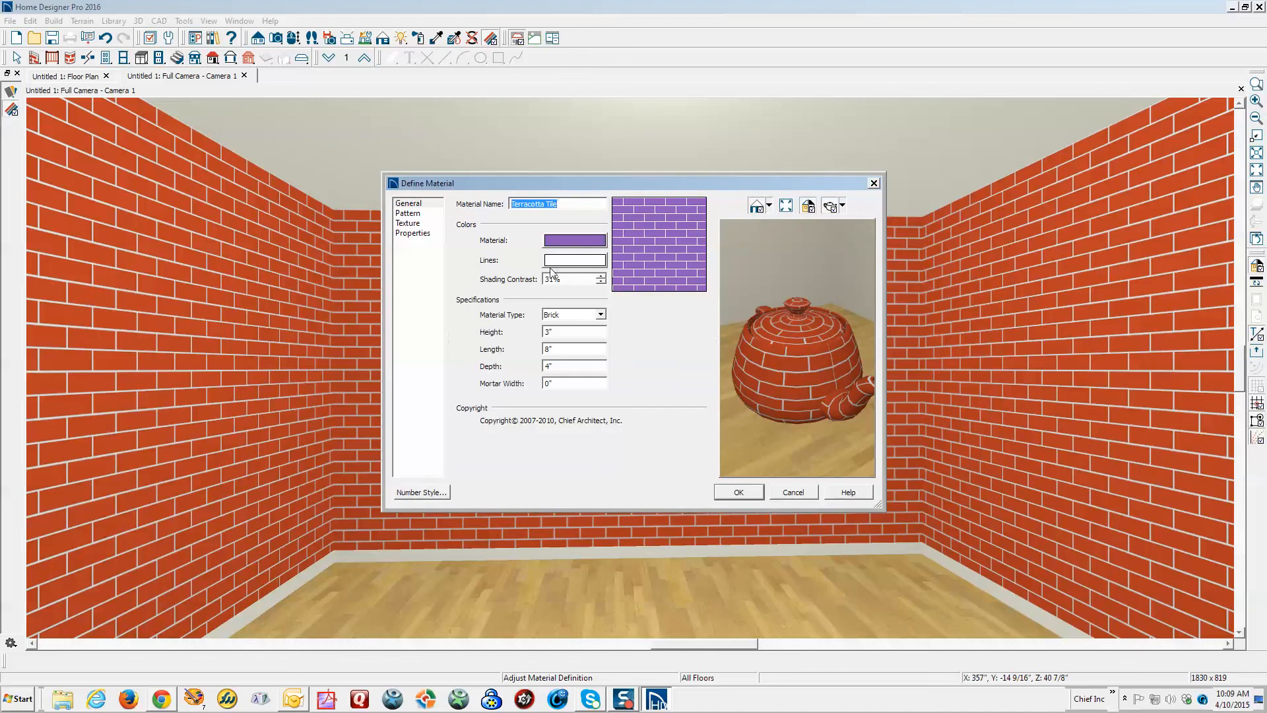
pyautogui.click(408, 223)
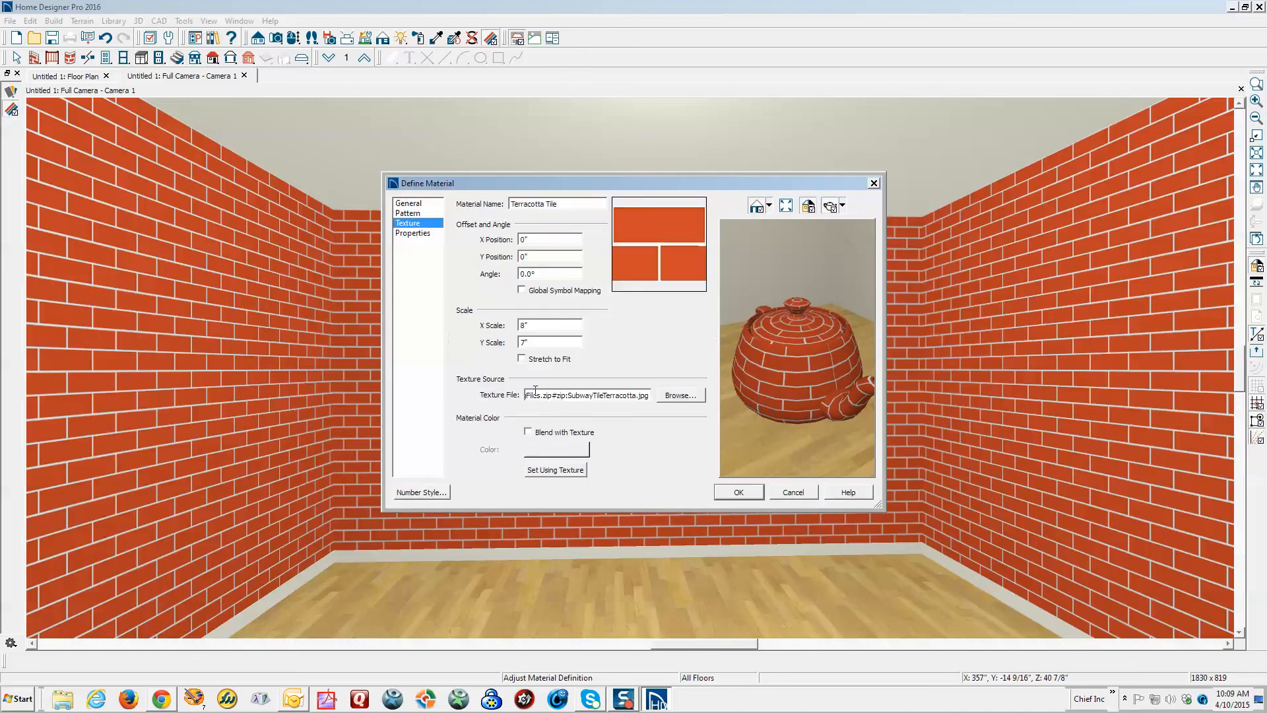
pyautogui.click(528, 432)
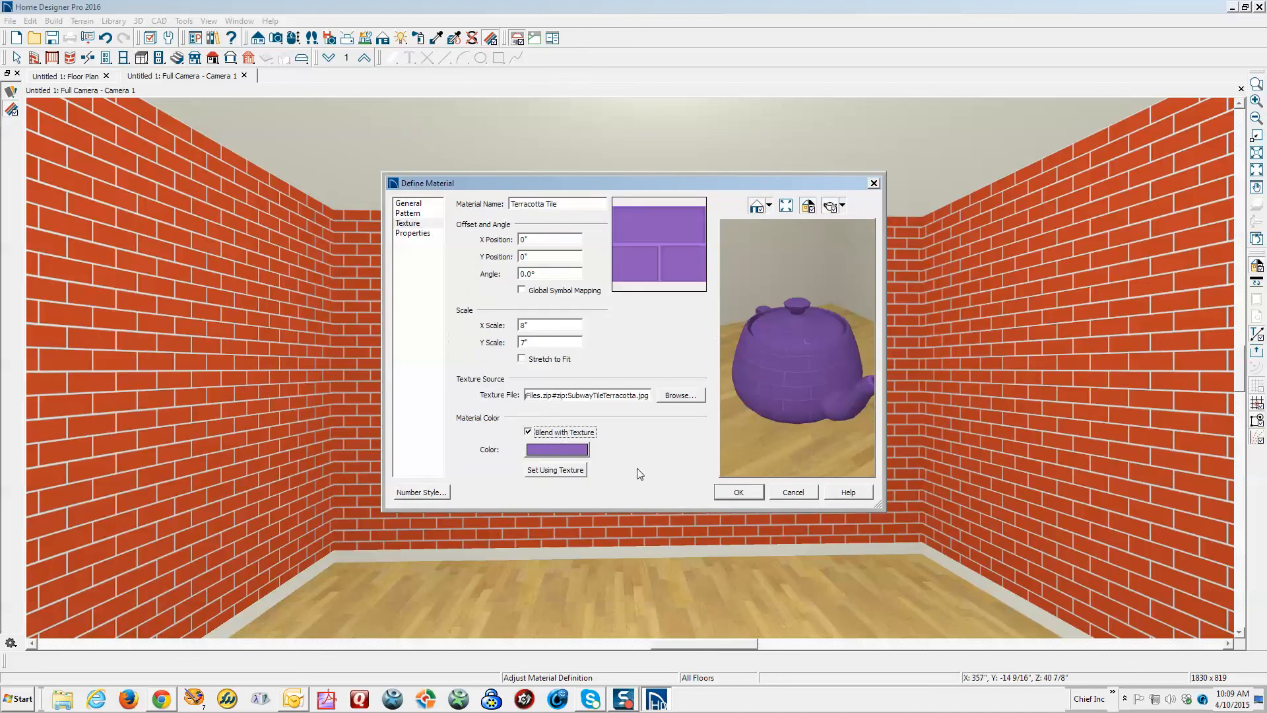
pyautogui.click(737, 493)
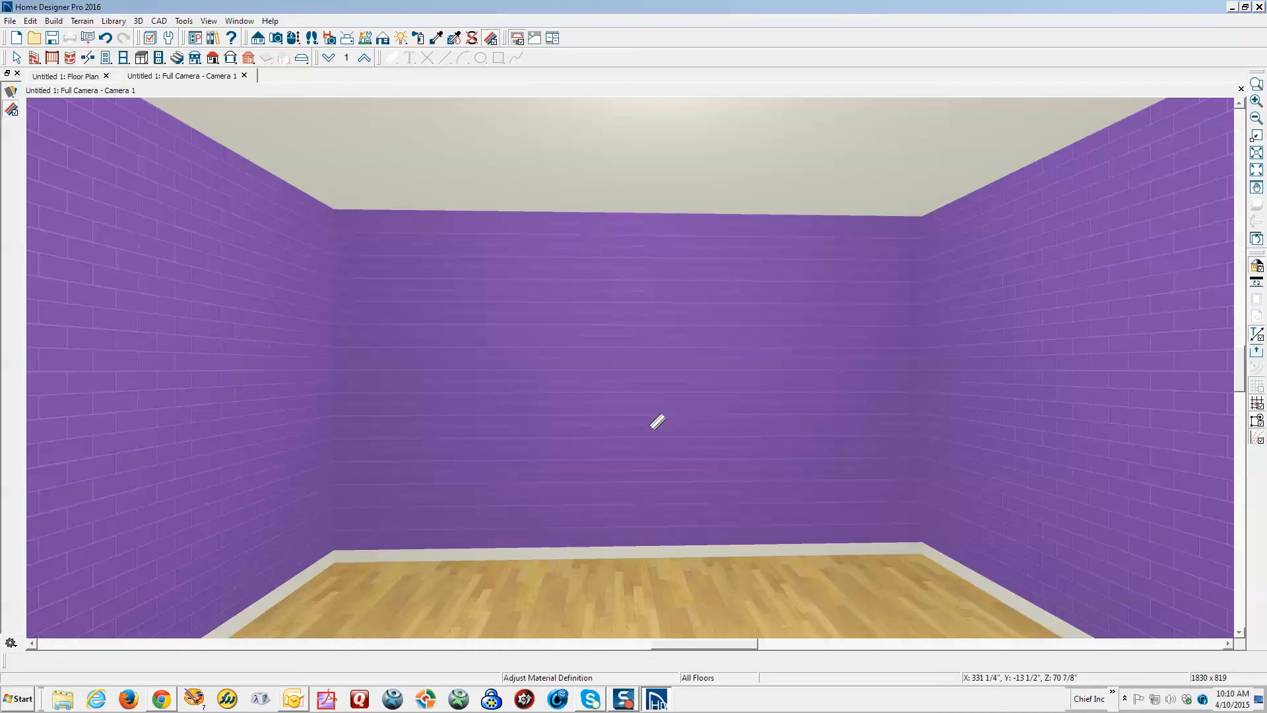
pyautogui.moveTo(605, 306)
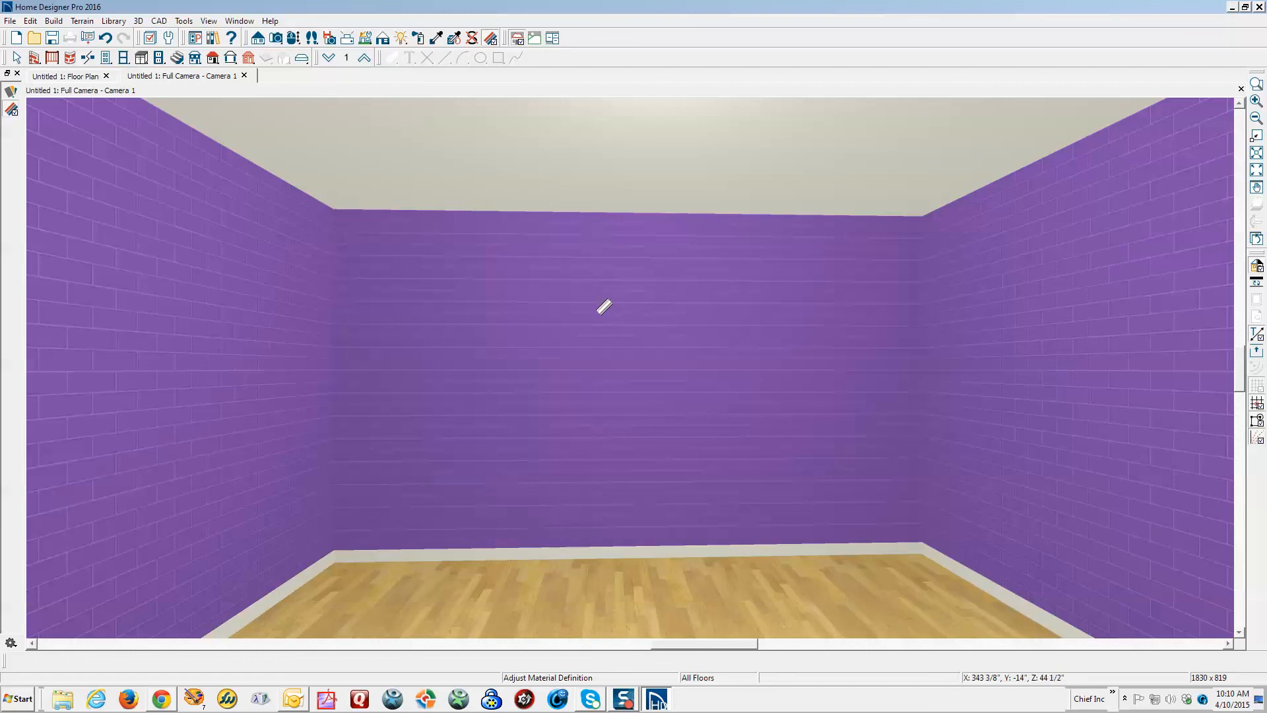
pyautogui.moveTo(53, 58)
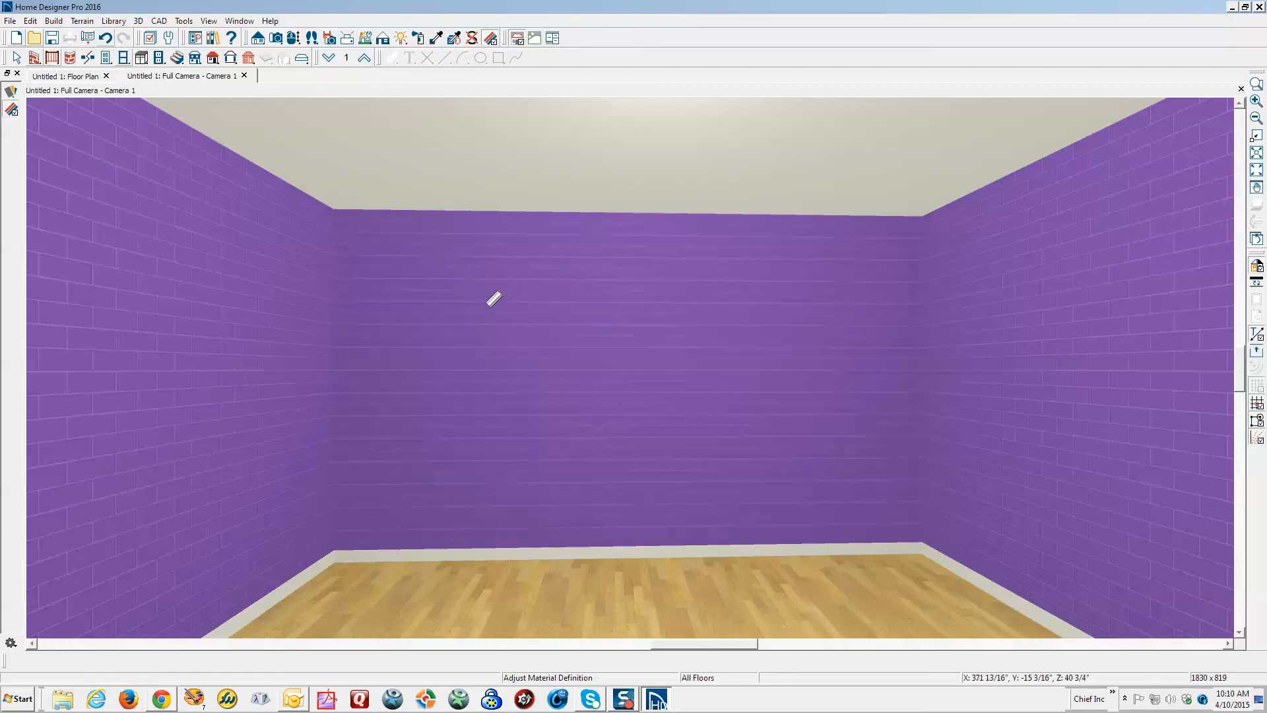
pyautogui.moveTo(504, 320)
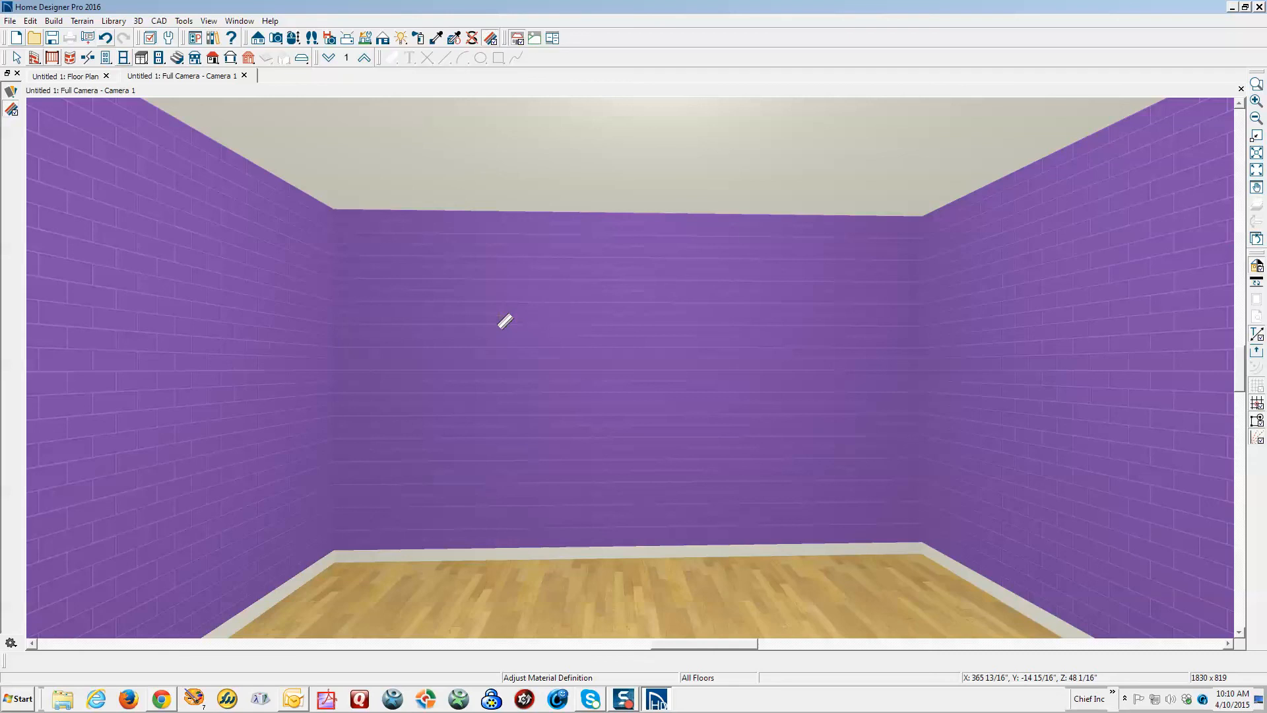
pyautogui.moveTo(555, 300)
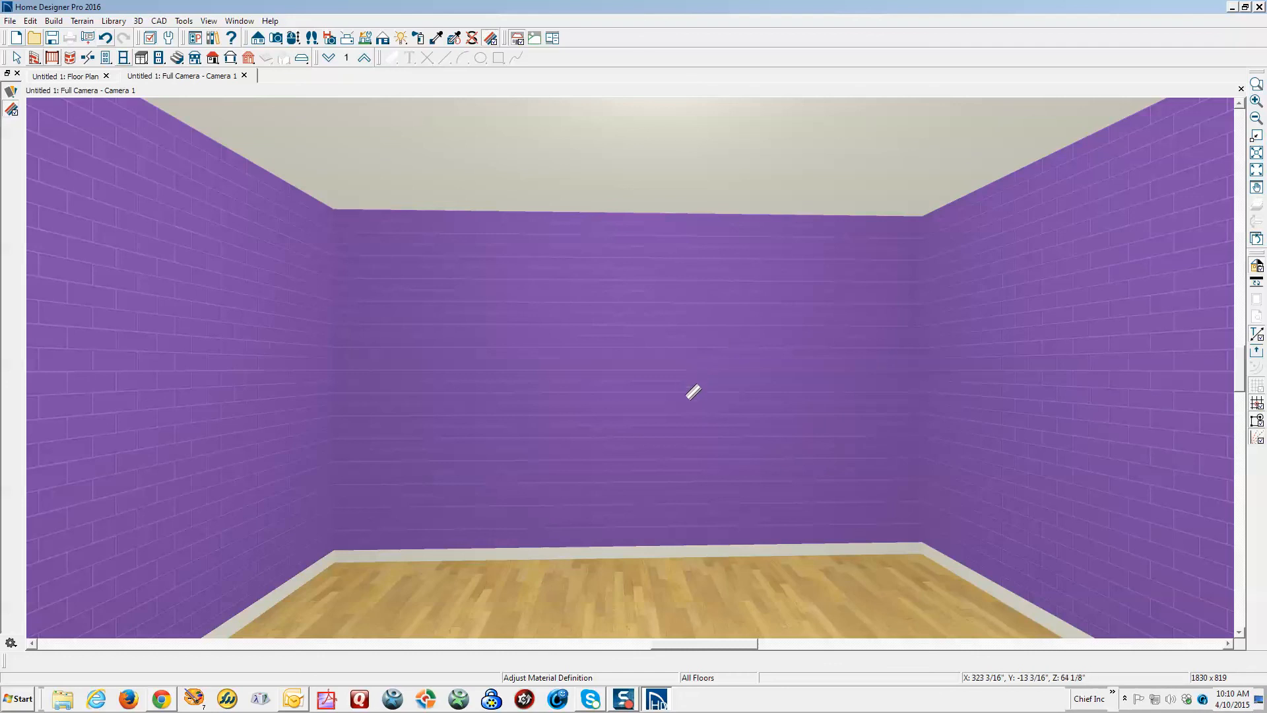
pyautogui.moveTo(612, 582)
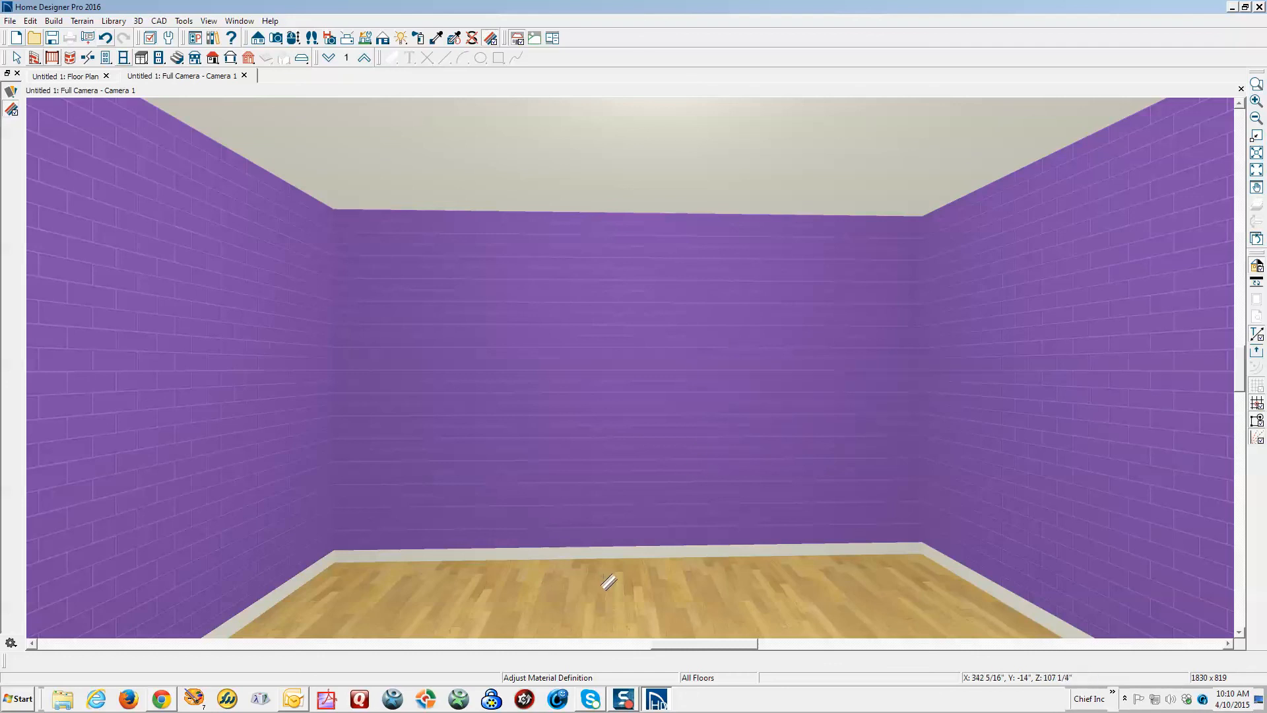